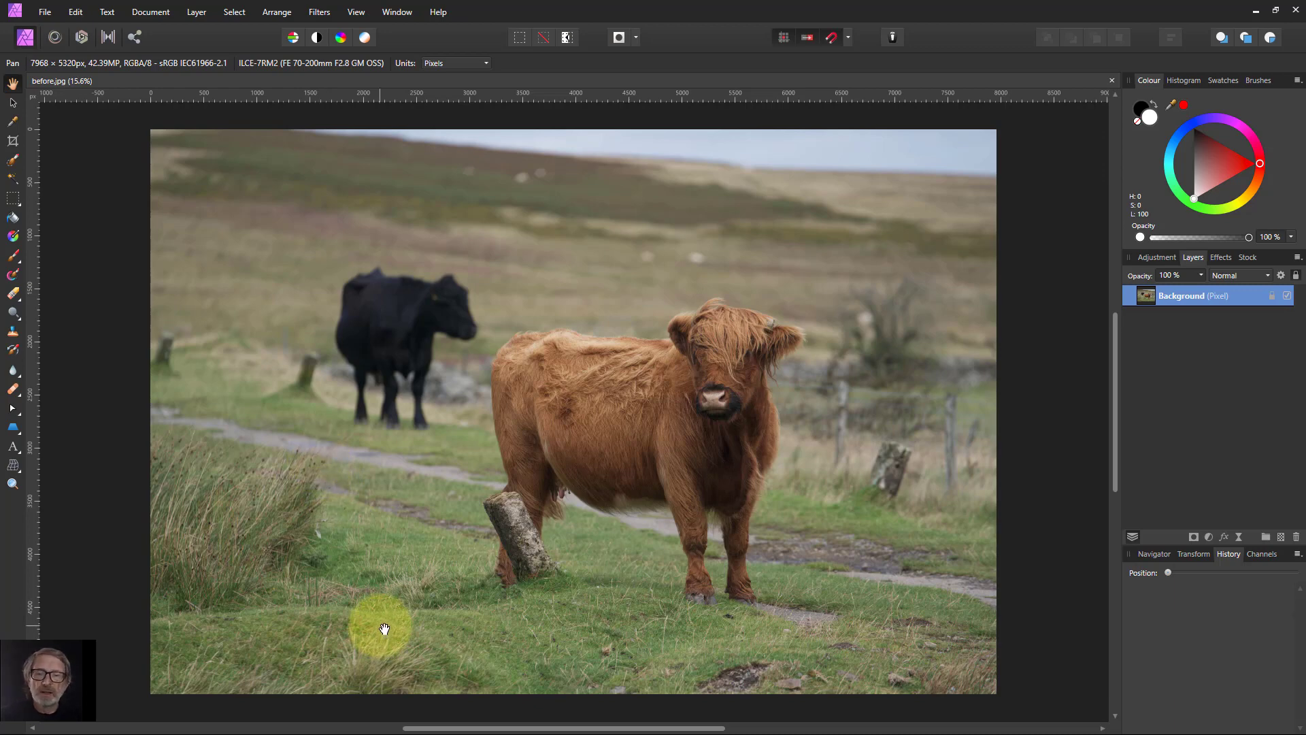
mouse_move(399, 620)
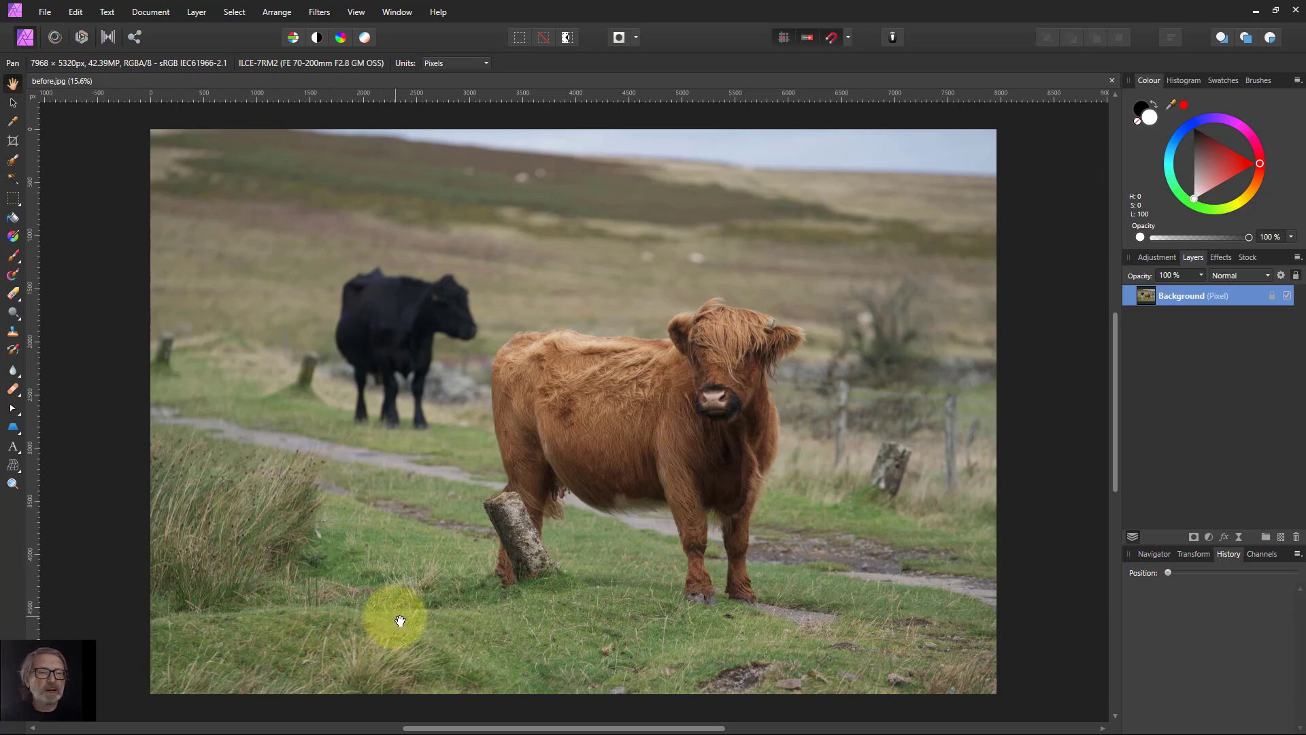
mouse_move(655, 398)
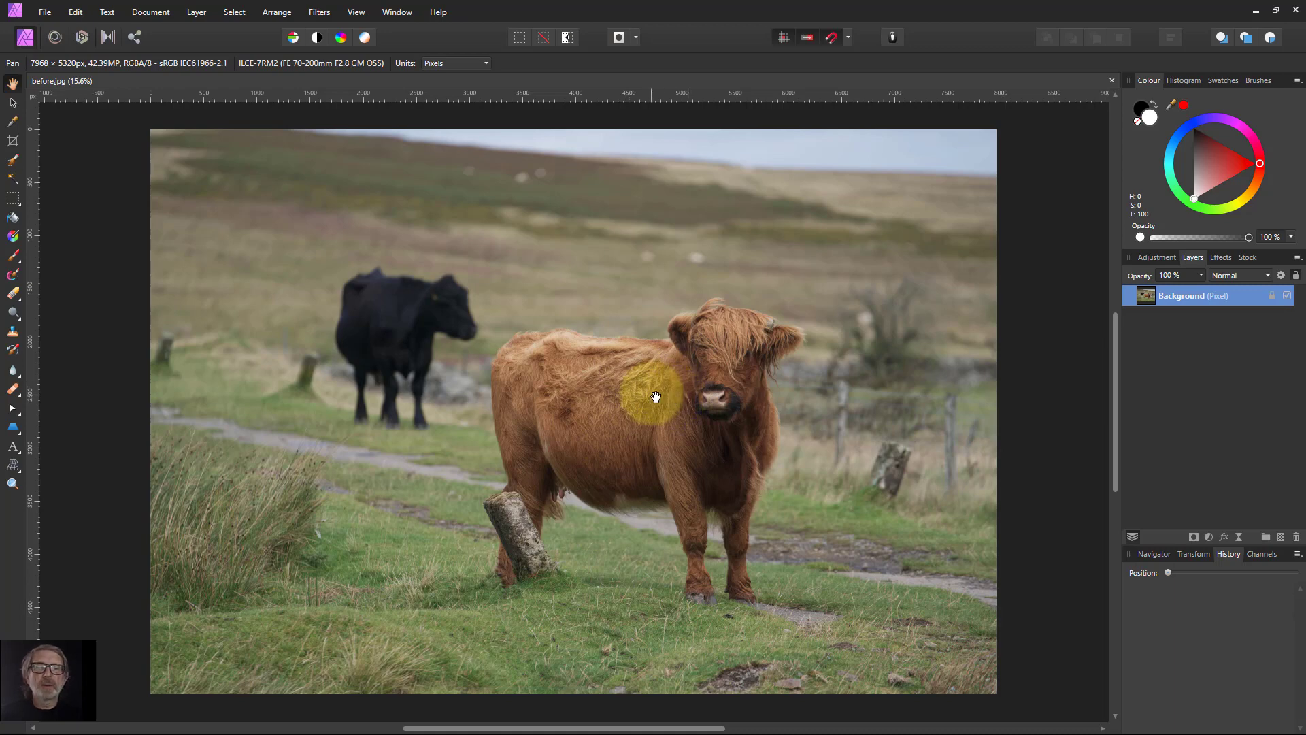
mouse_move(154, 196)
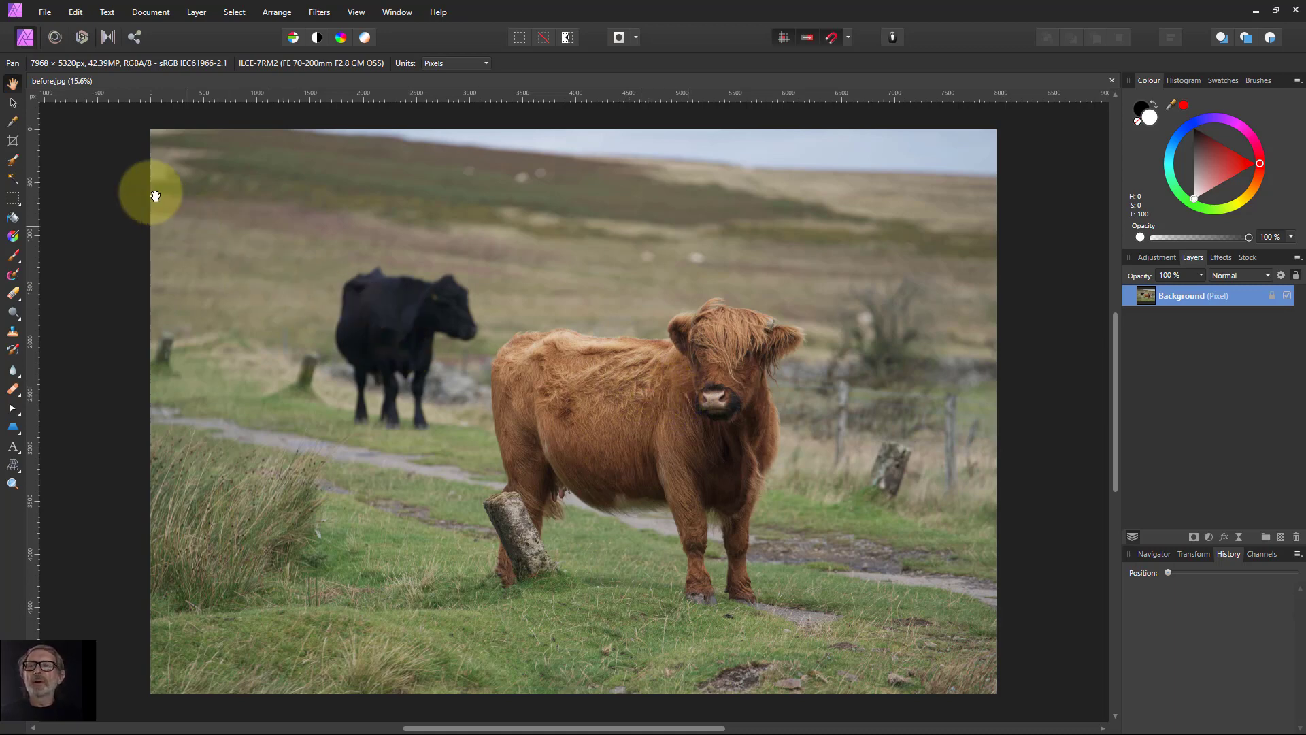
mouse_move(14, 142)
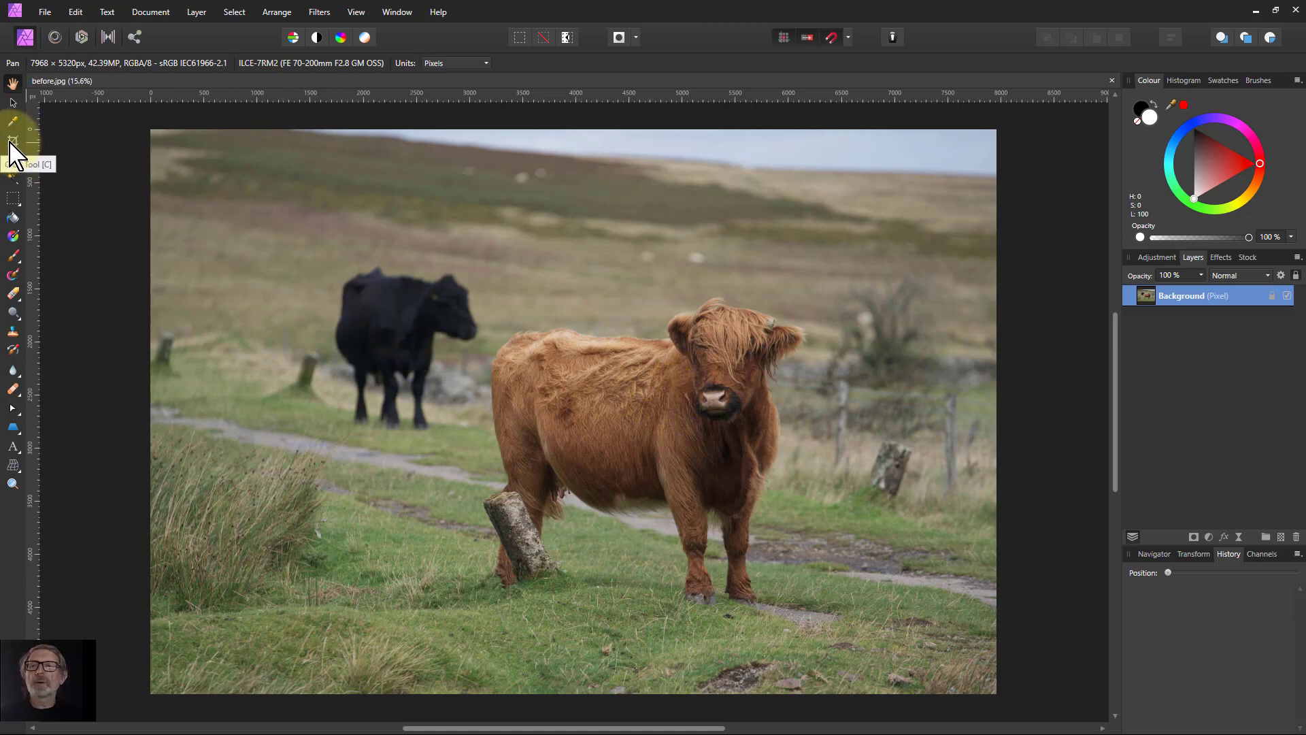
- Drag the crop corners inward to frame both cows at 5280 × 3476 pixels
left_click(12, 142)
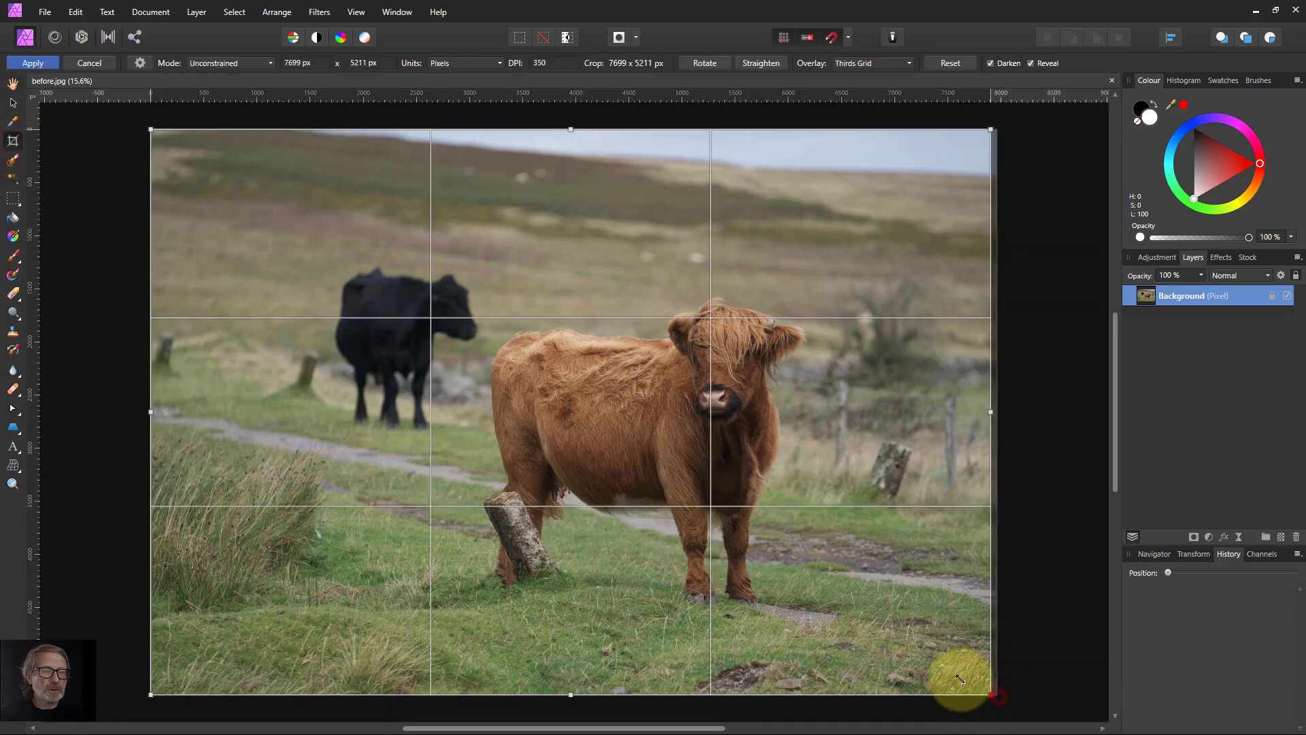
left_click_drag(990, 694, 861, 627)
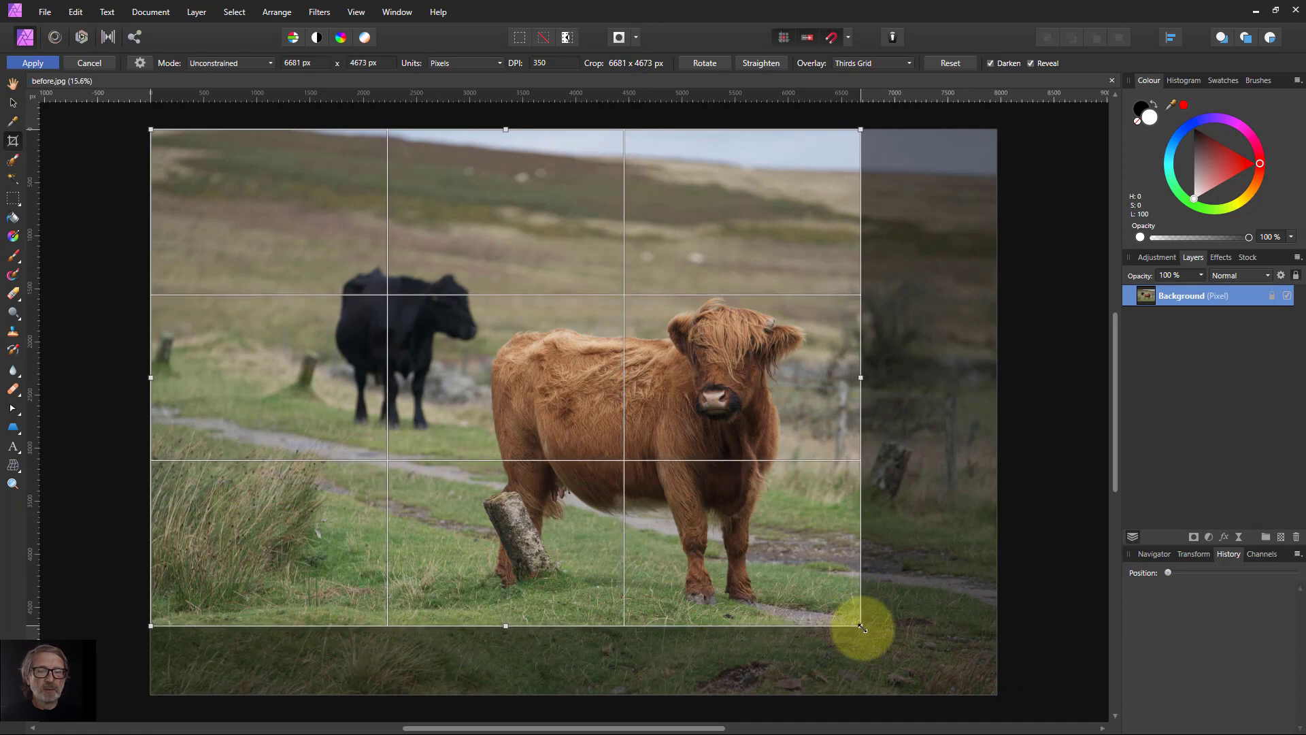
left_click_drag(860, 624, 860, 383)
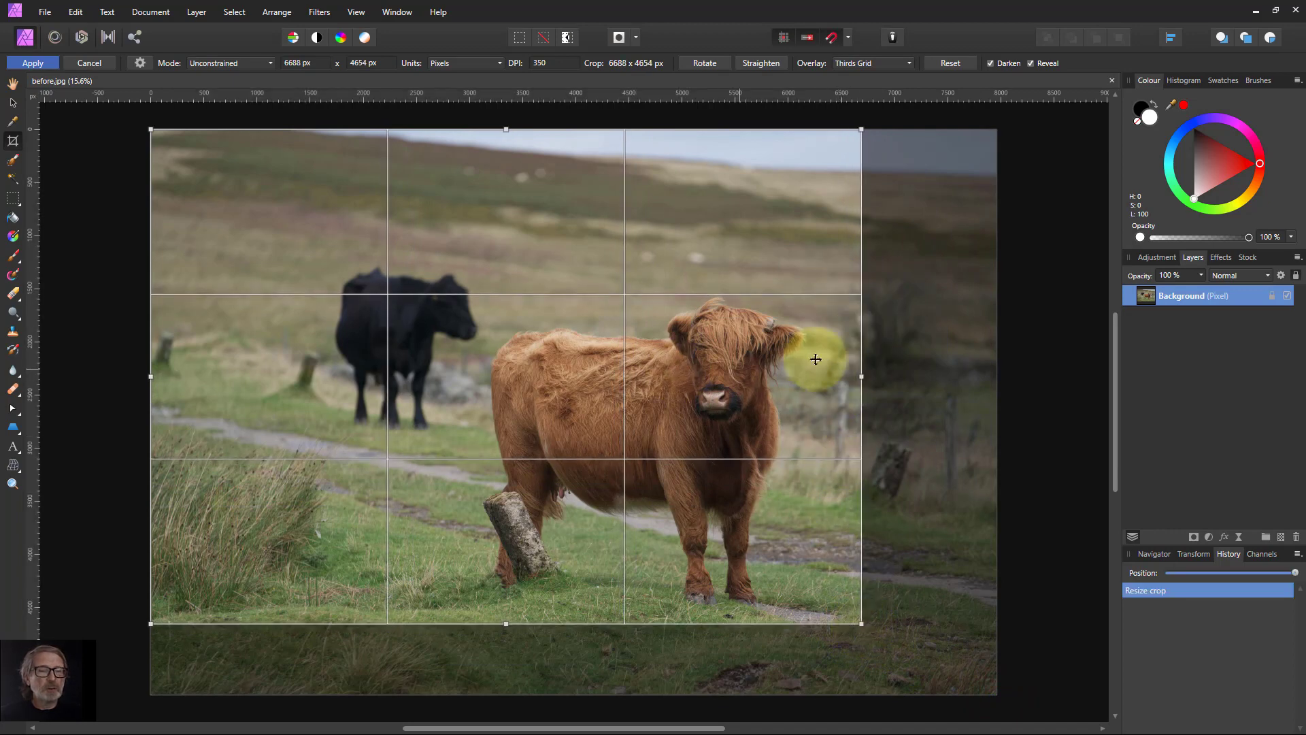
mouse_move(150, 129)
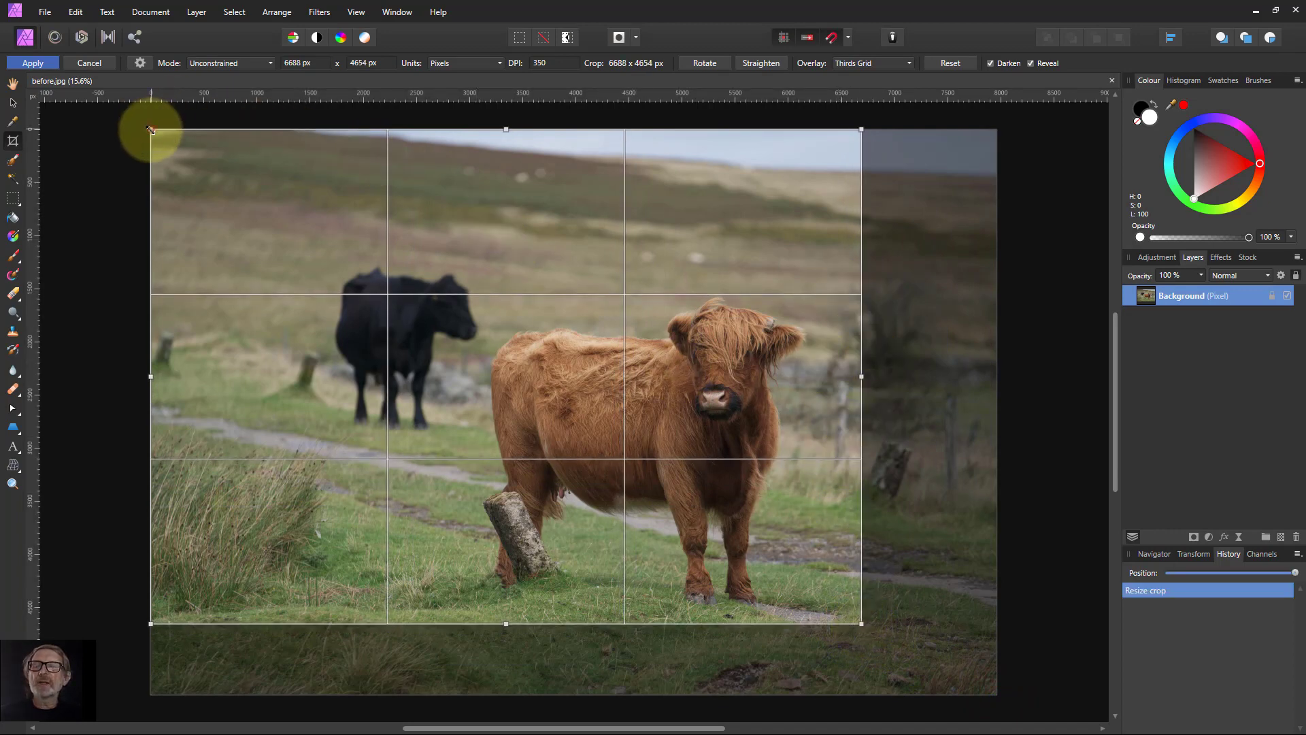
left_click_drag(151, 130, 281, 219)
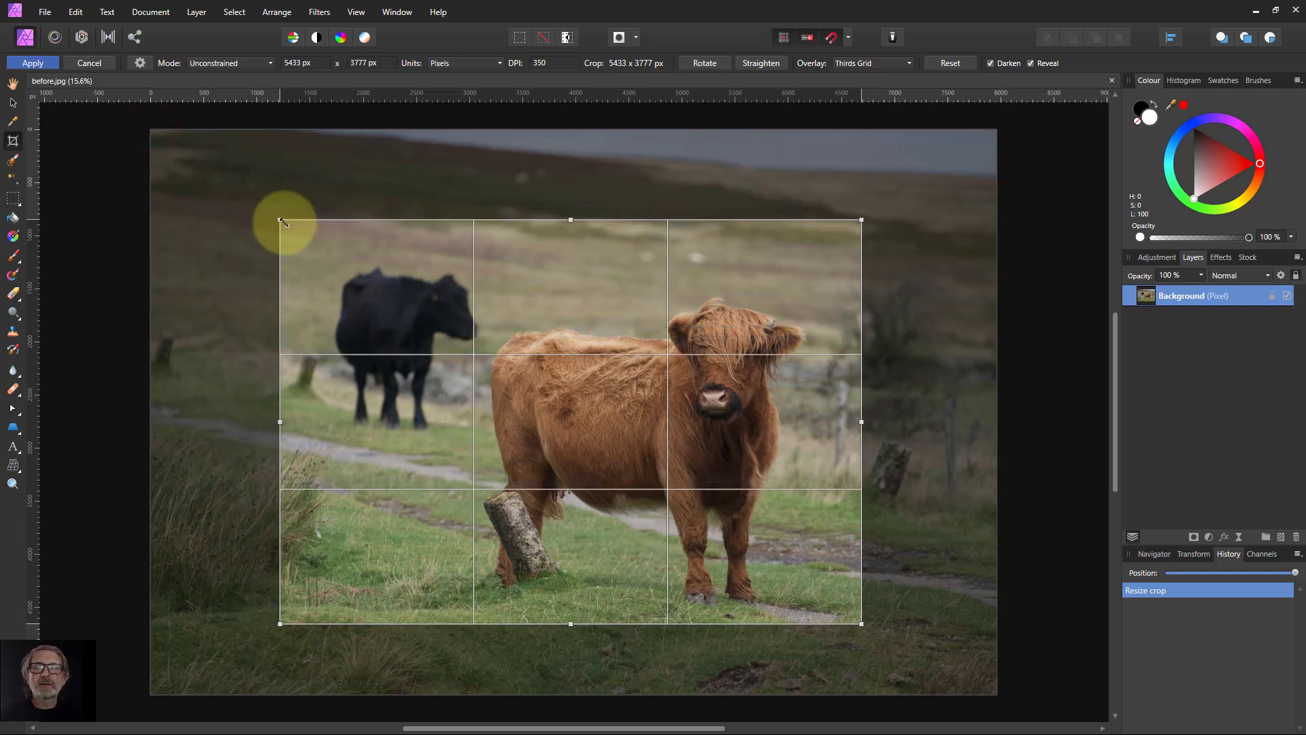
left_click_drag(281, 220, 301, 255)
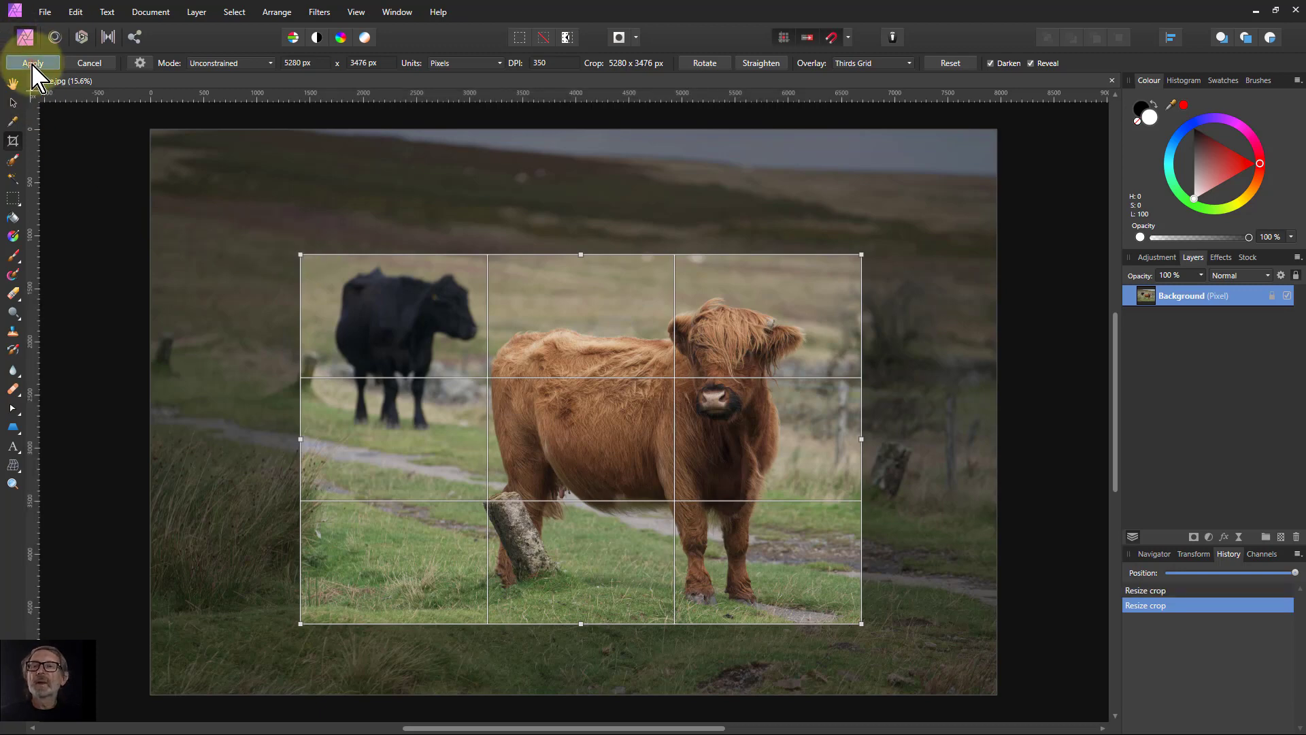
- Apply the 5280 × 3476 crop around the two cows
left_click(32, 62)
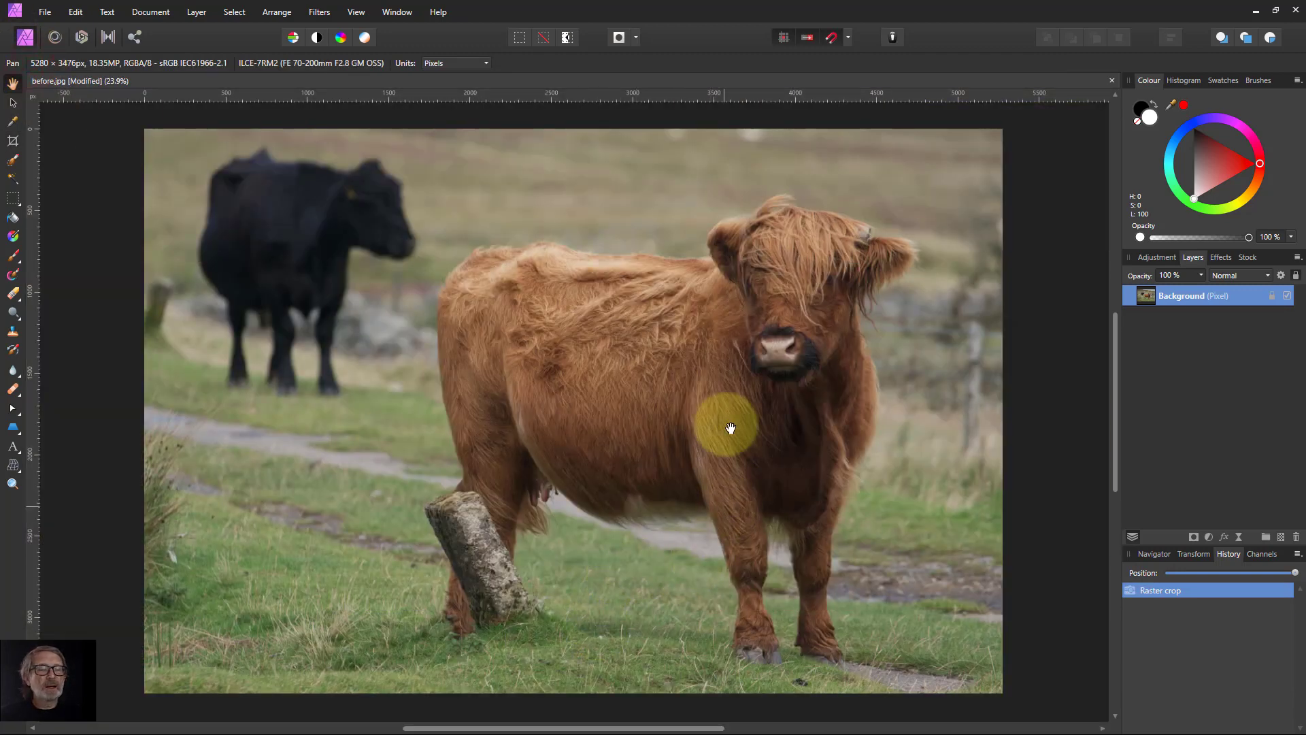
mouse_move(182, 408)
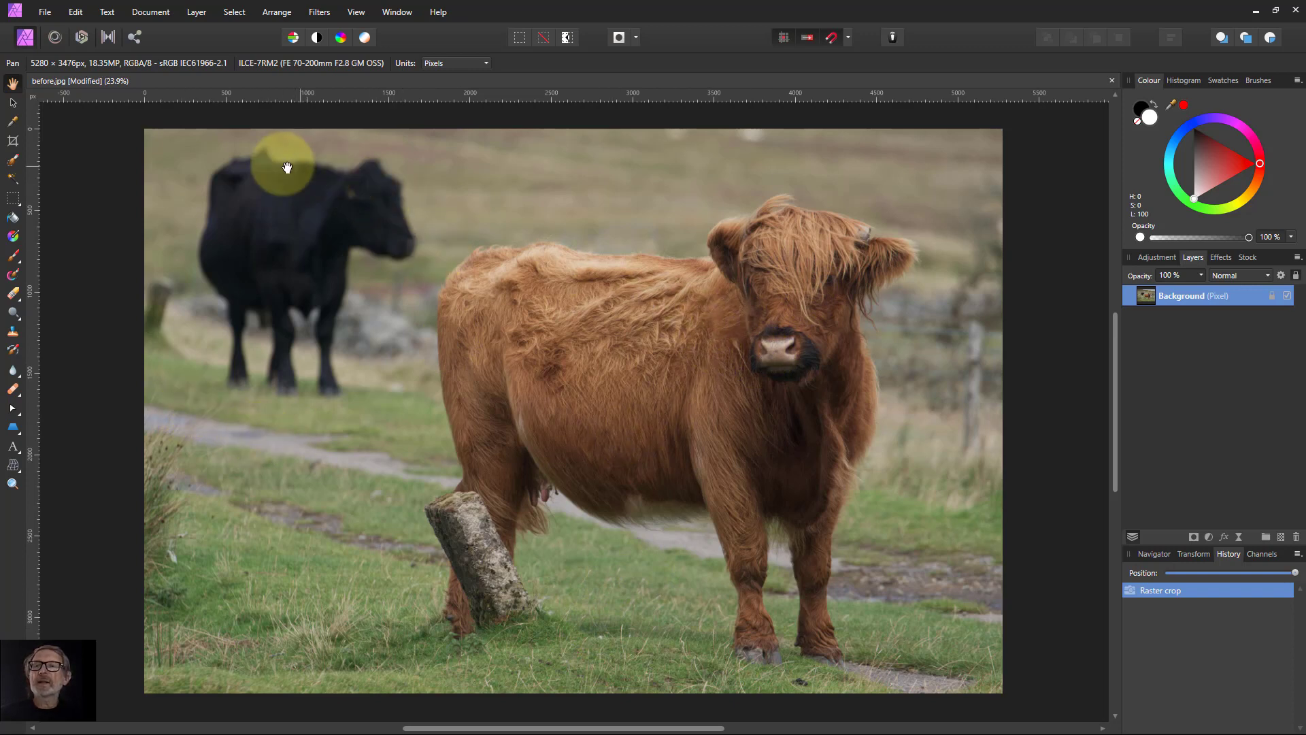
mouse_move(14, 162)
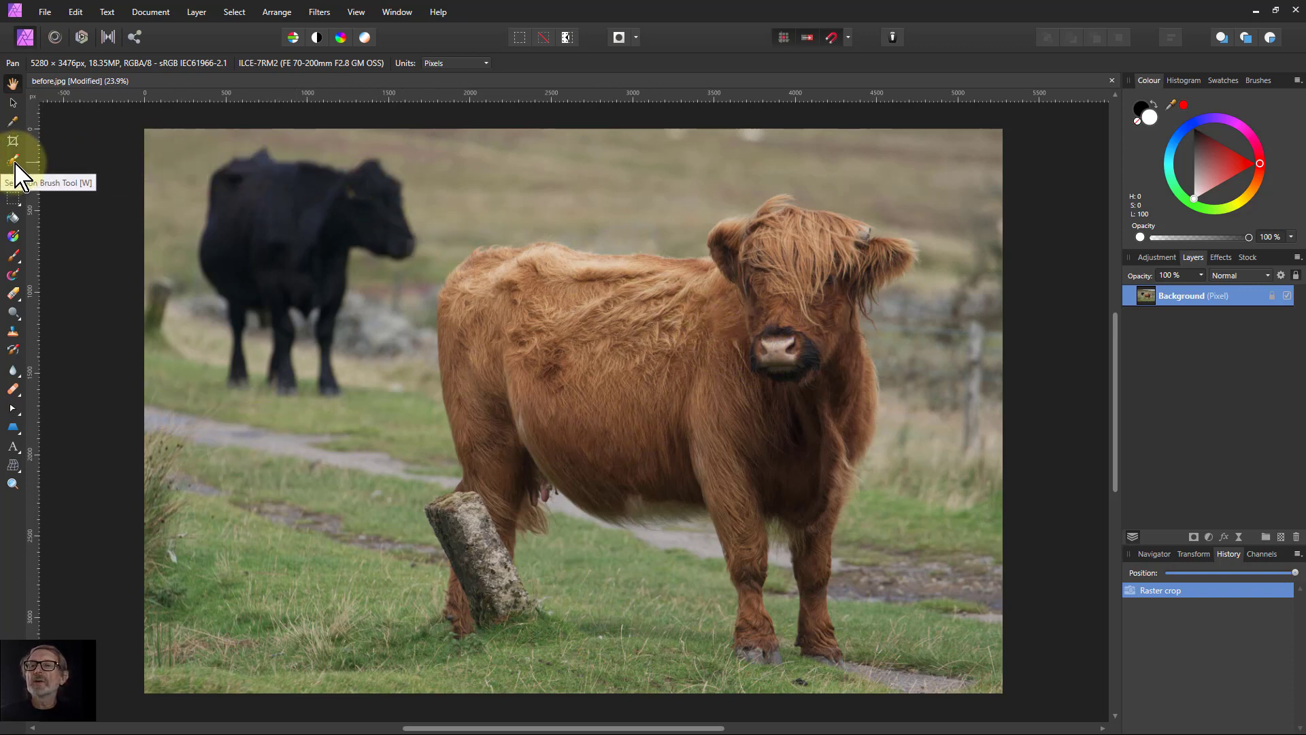
- Paint a Selection Brush selection over the brown cow's back, rump, belly, chest and head
left_click(14, 159)
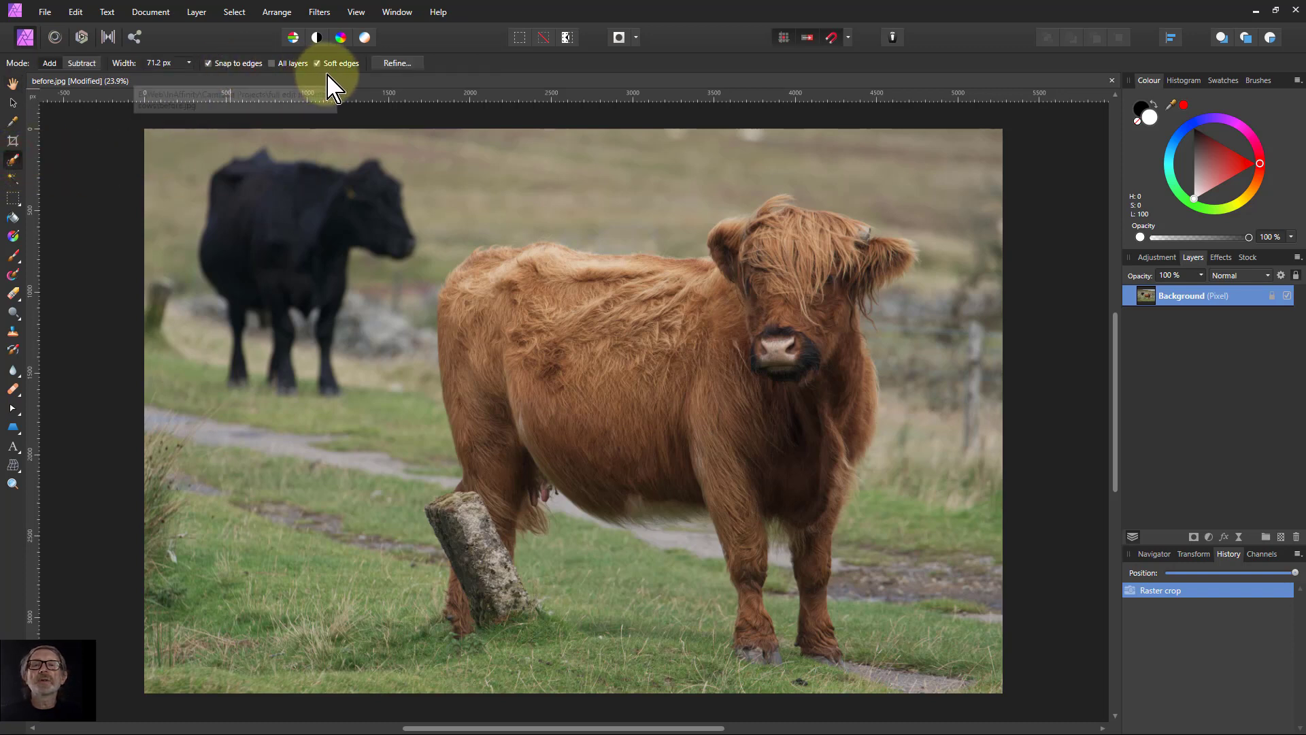
left_click(596, 323)
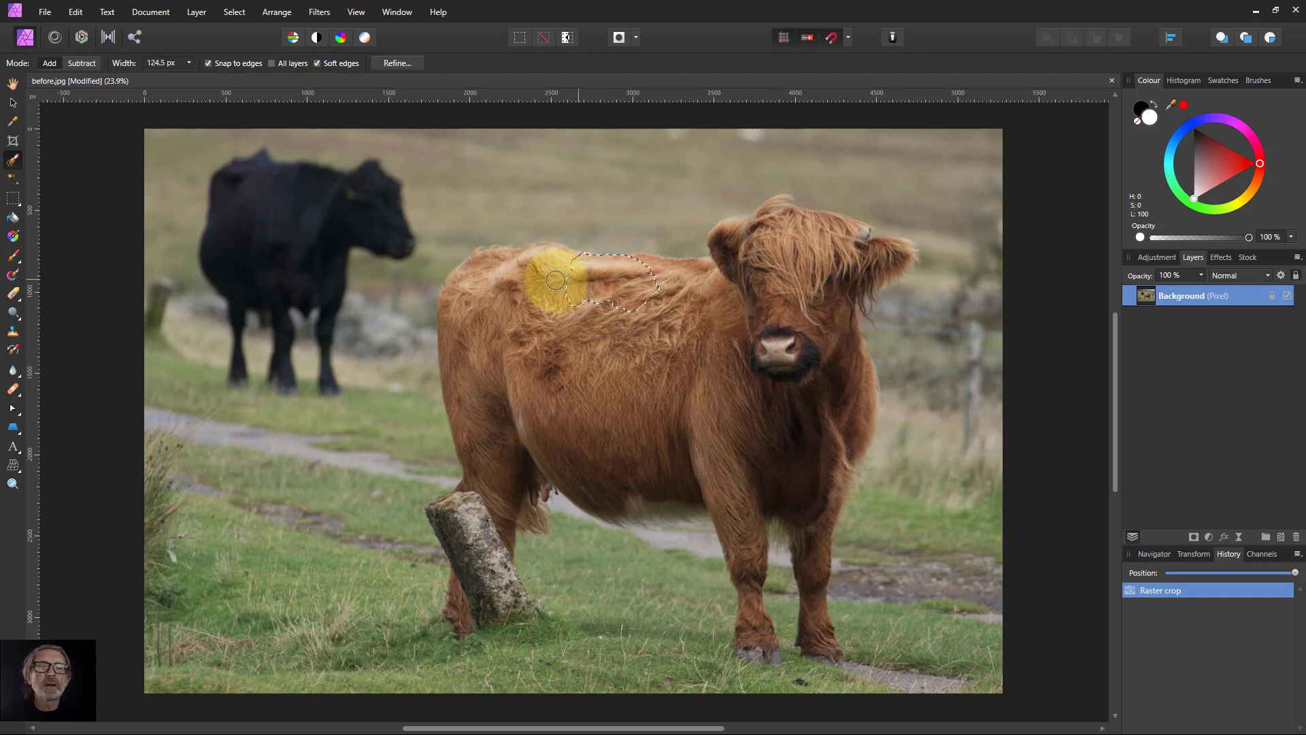
left_click_drag(553, 279, 526, 272)
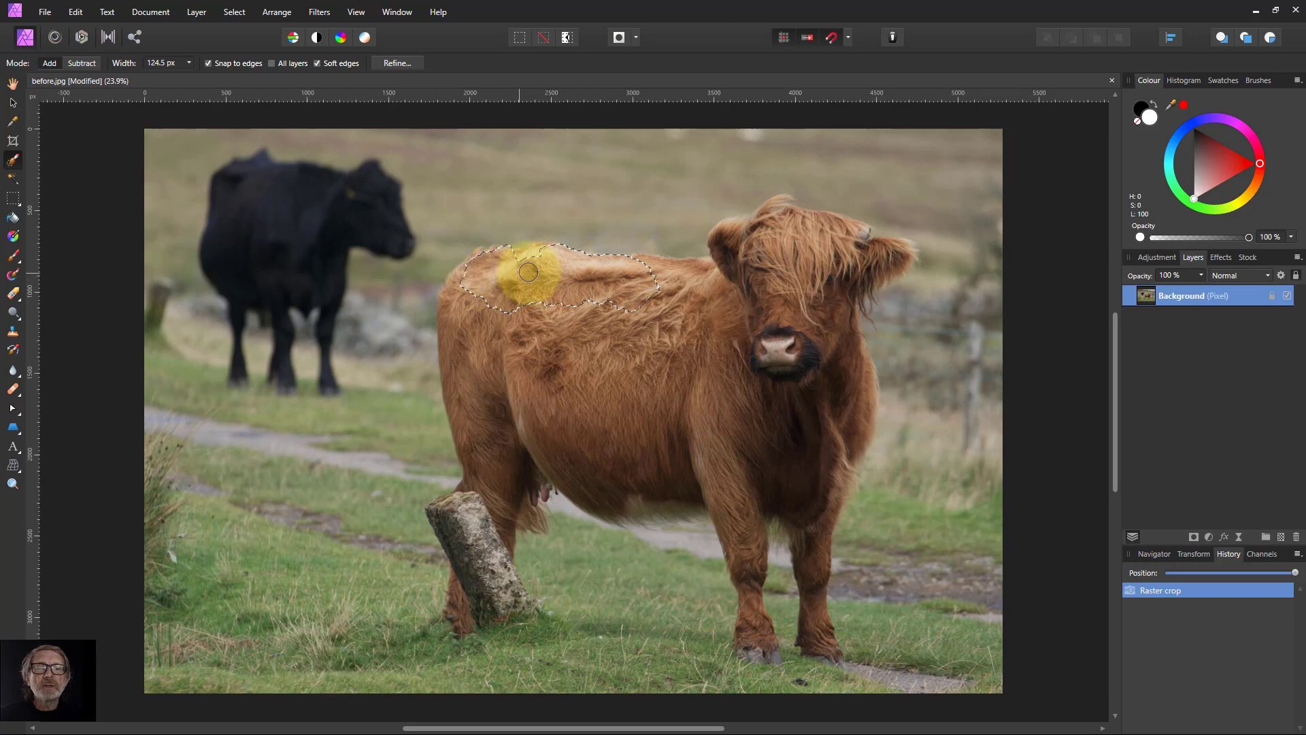
left_click_drag(527, 272, 481, 460)
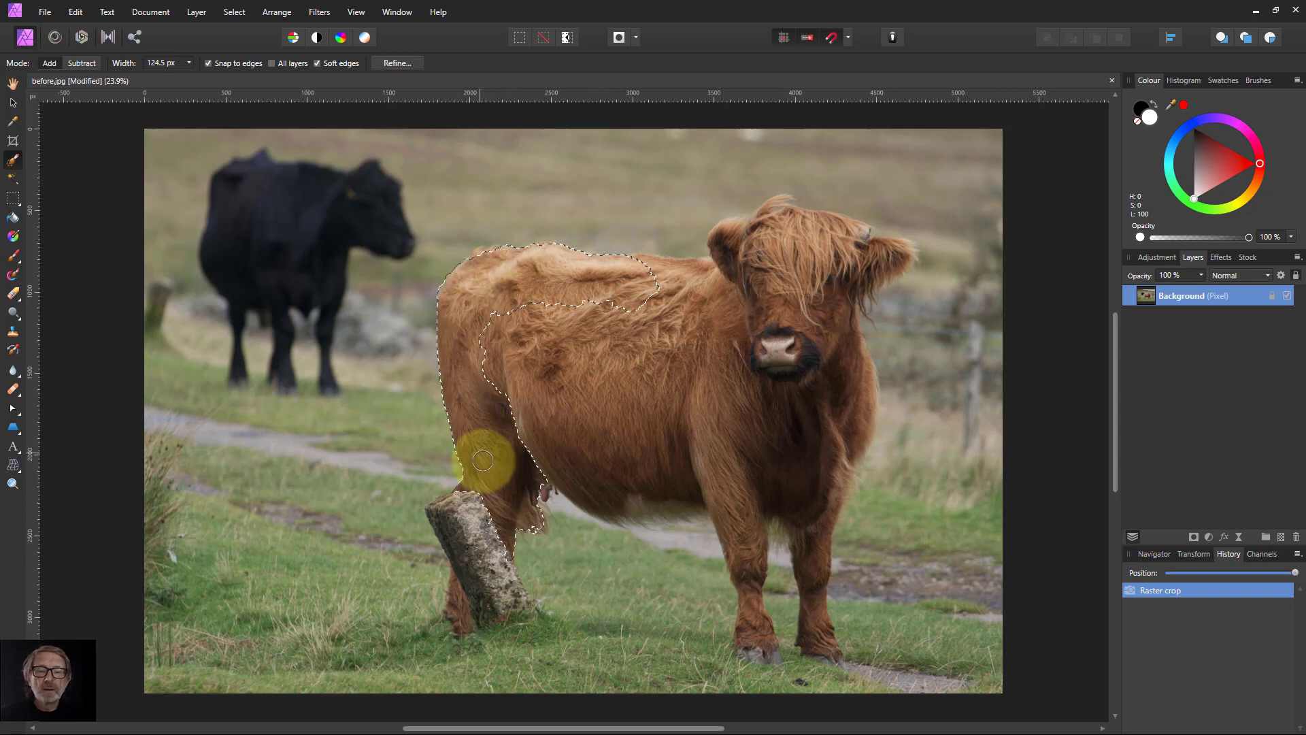
left_click_drag(481, 460, 723, 473)
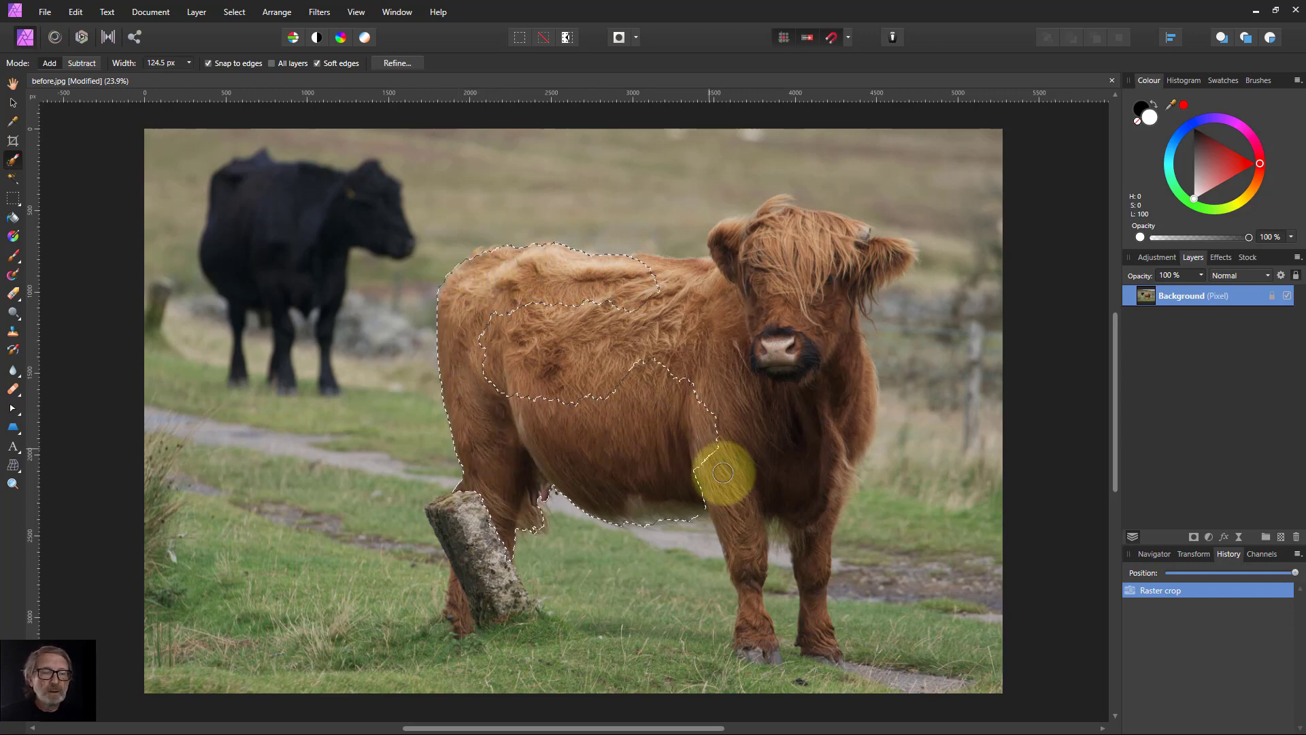
left_click_drag(723, 472, 824, 333)
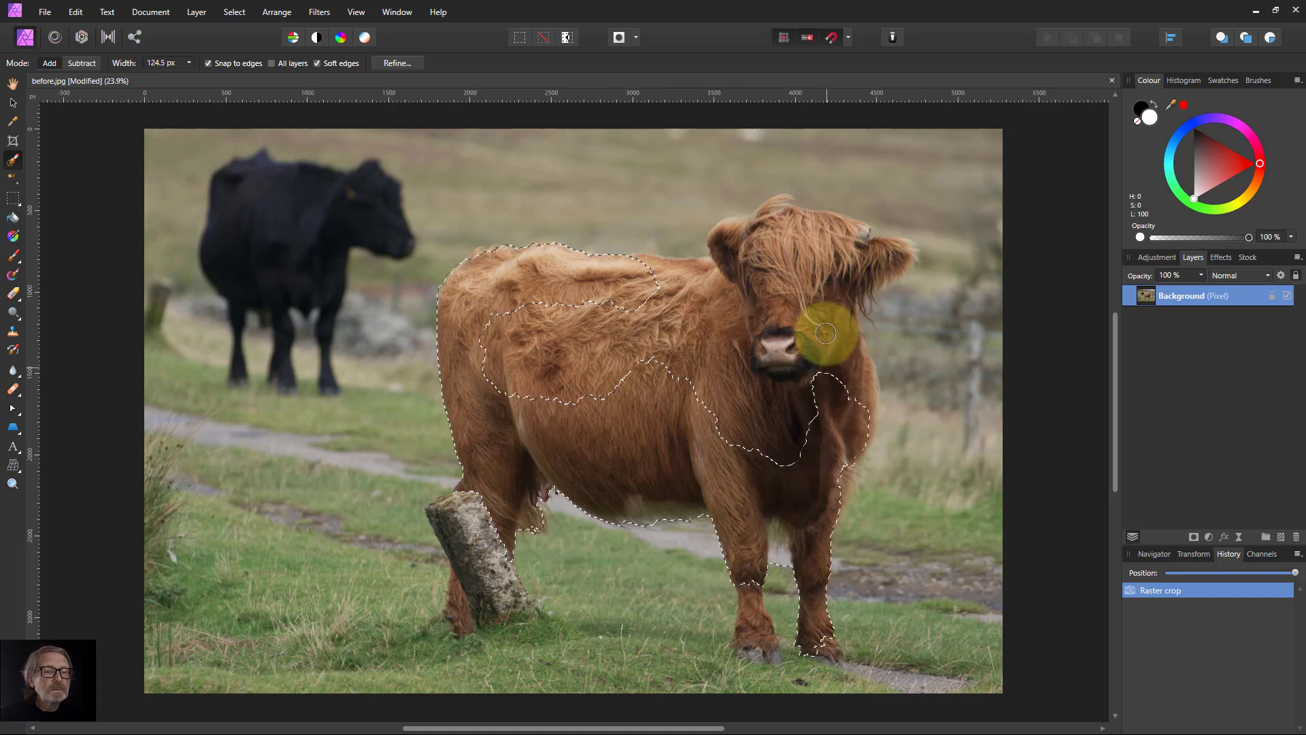
left_click_drag(824, 333, 764, 231)
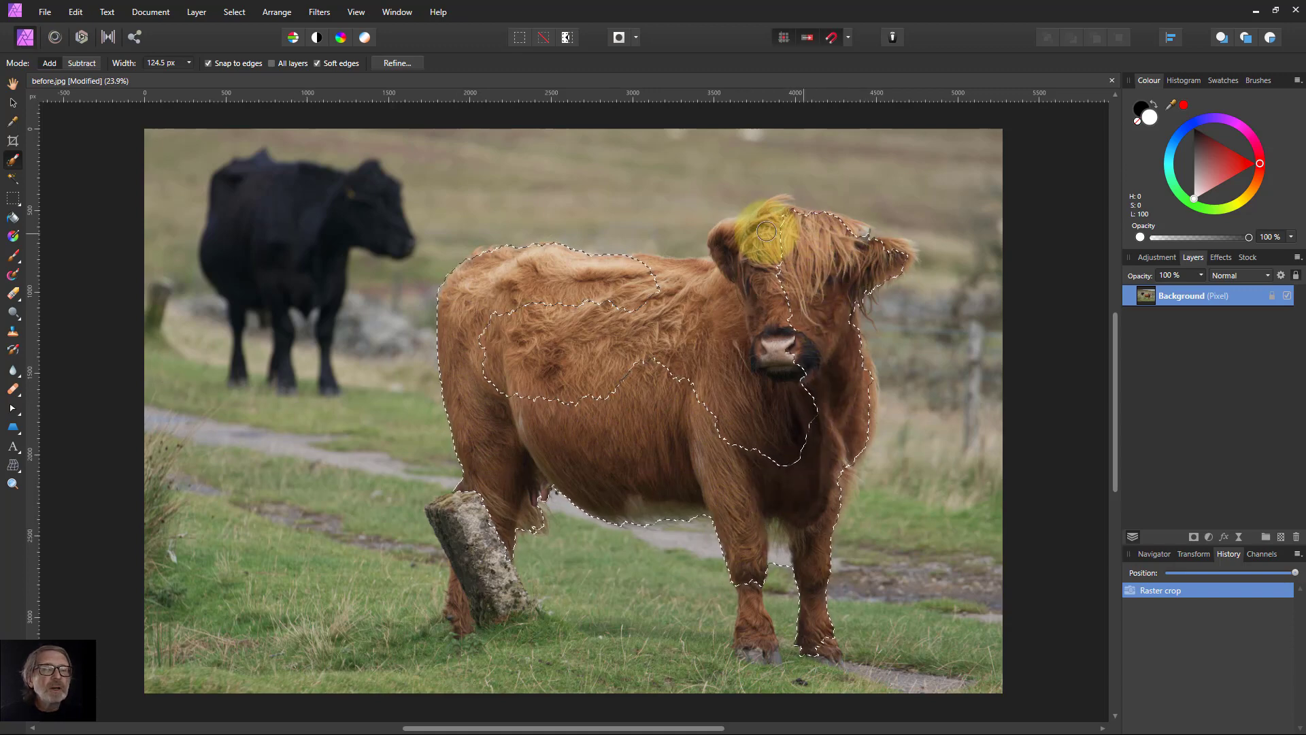
left_click_drag(766, 230, 779, 478)
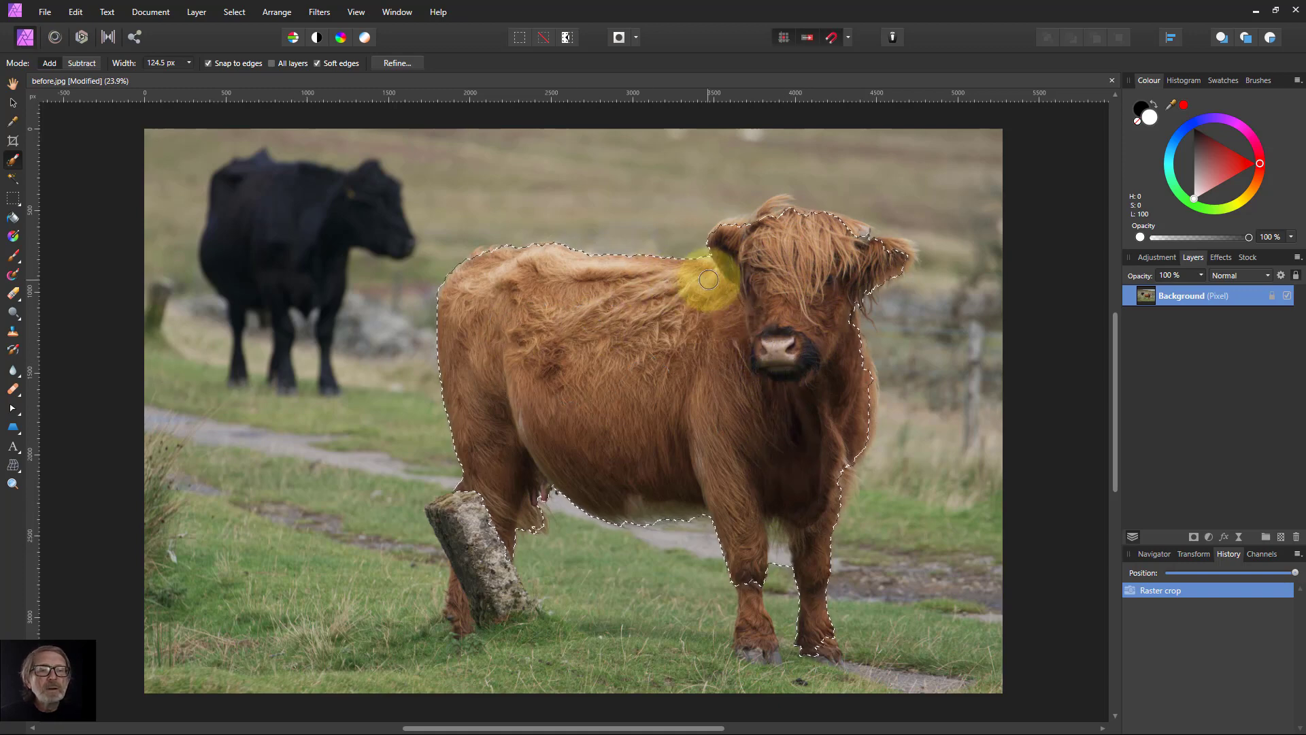
- Fill gaps in the cow selection and add the hooves, right ear and head top
left_click_drag(708, 279, 669, 508)
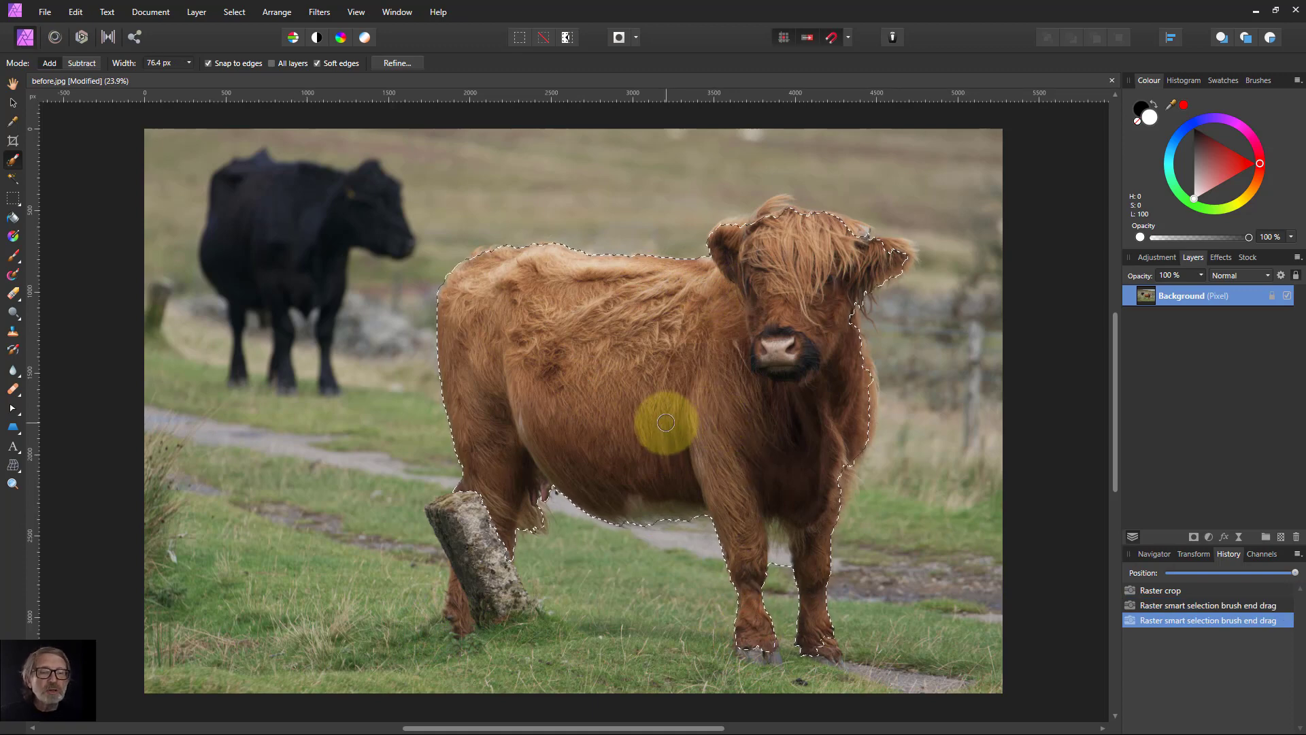
left_click_drag(667, 422, 458, 614)
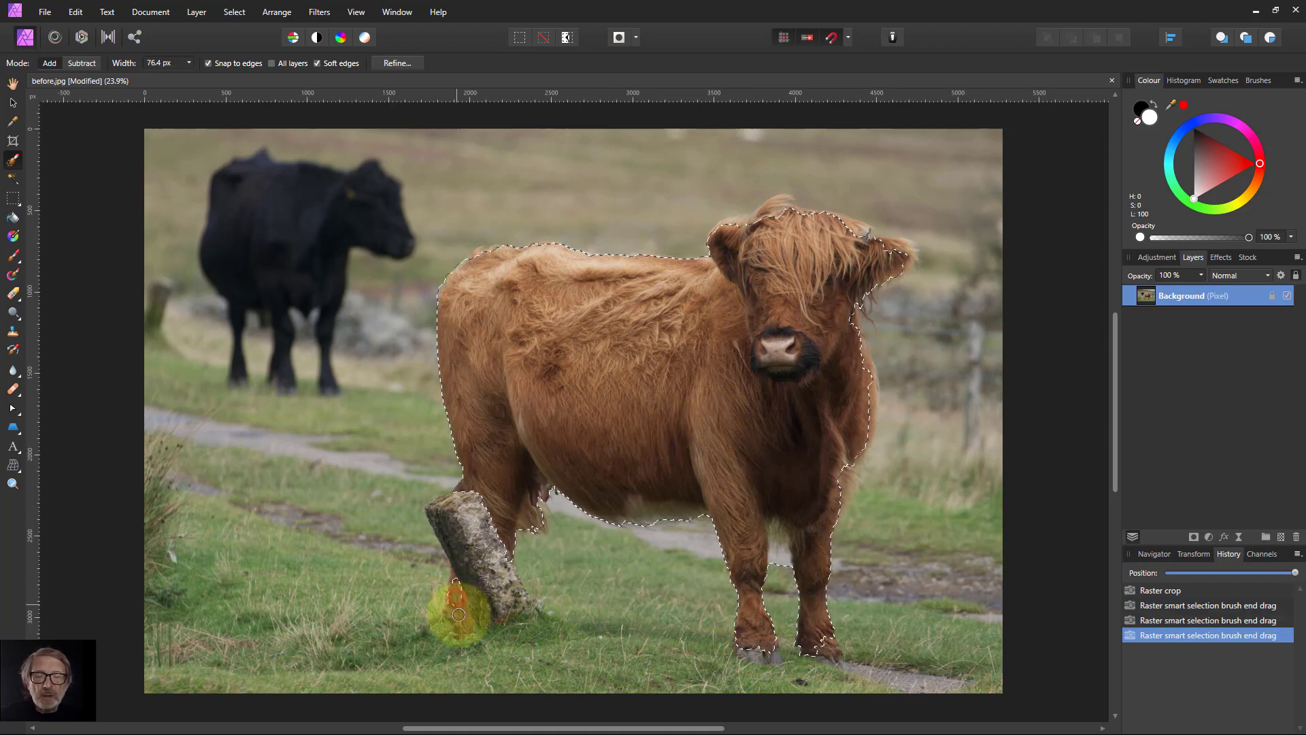
left_click_drag(457, 616, 525, 541)
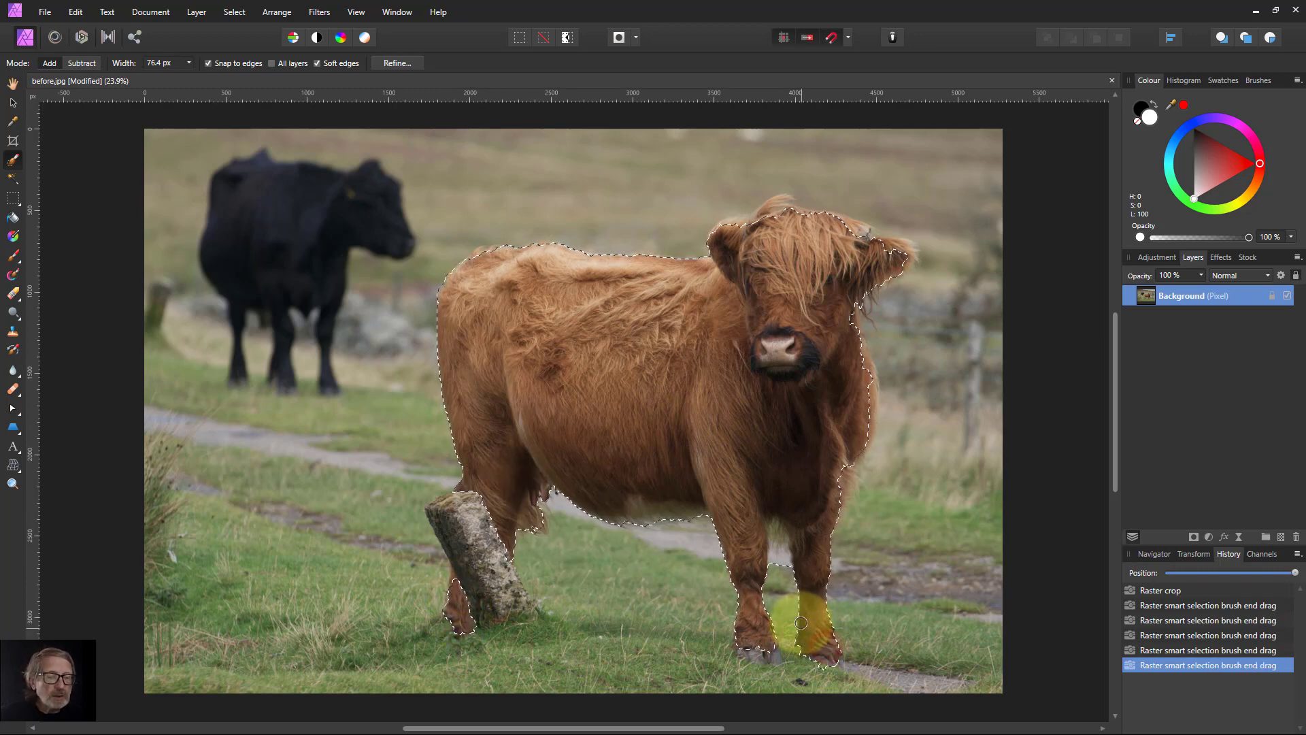
left_click_drag(804, 620, 908, 265)
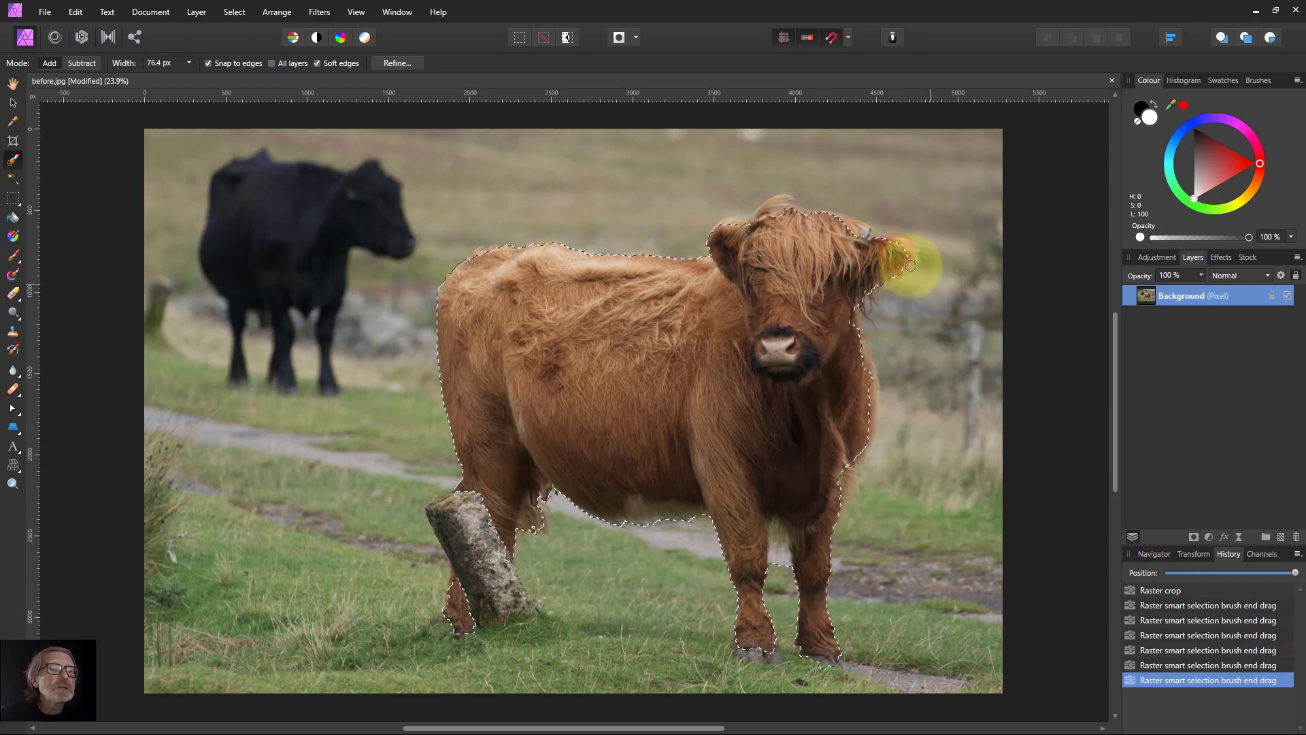
left_click_drag(908, 267, 837, 237)
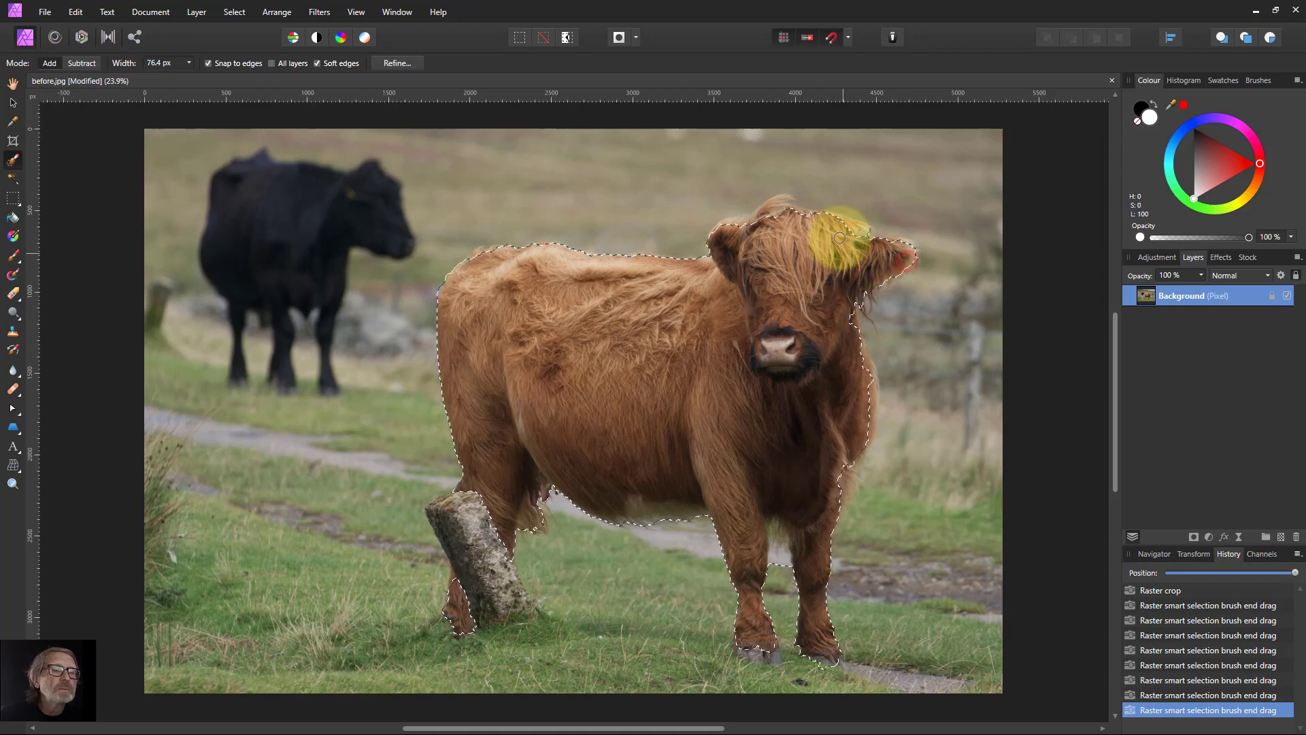
left_click_drag(839, 239, 807, 219)
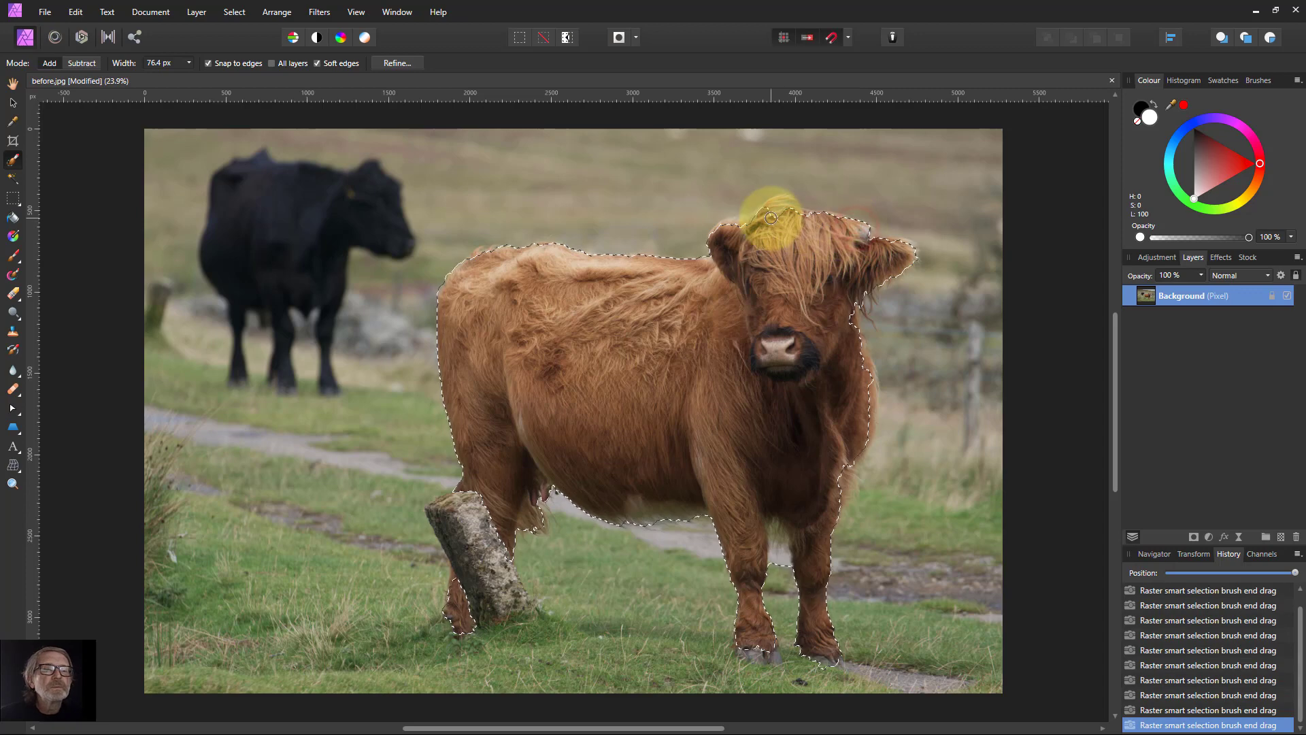
left_click_drag(770, 217, 624, 316)
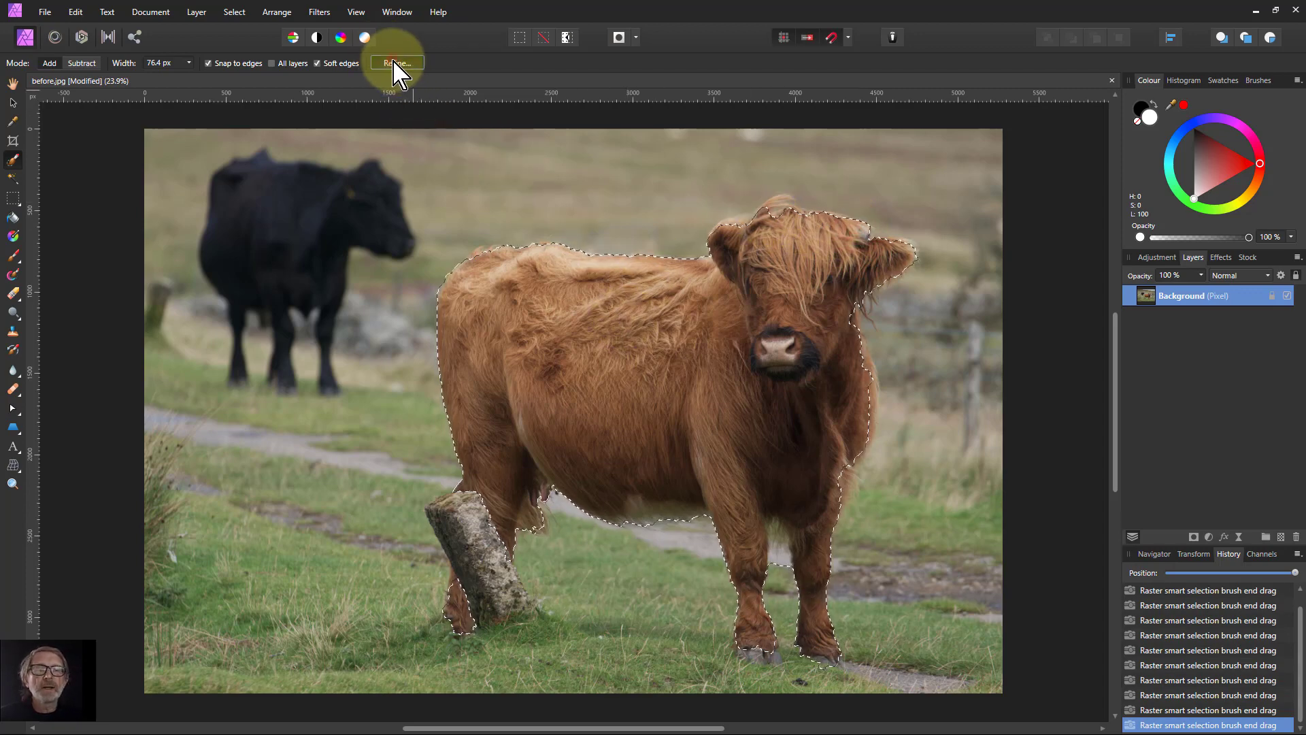
- In Refine Selection, brush the fur edges along the cow's back, rump and rear leg
left_click(399, 63)
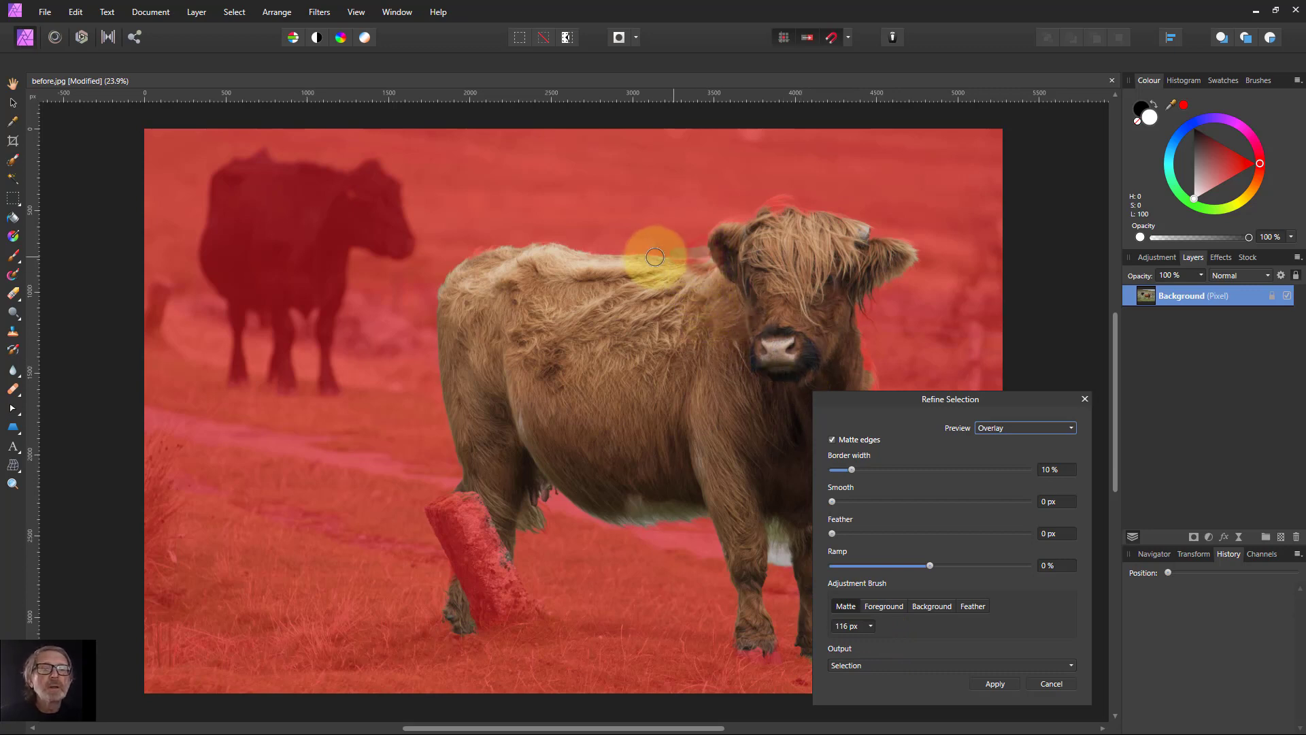
left_click_drag(654, 256, 532, 245)
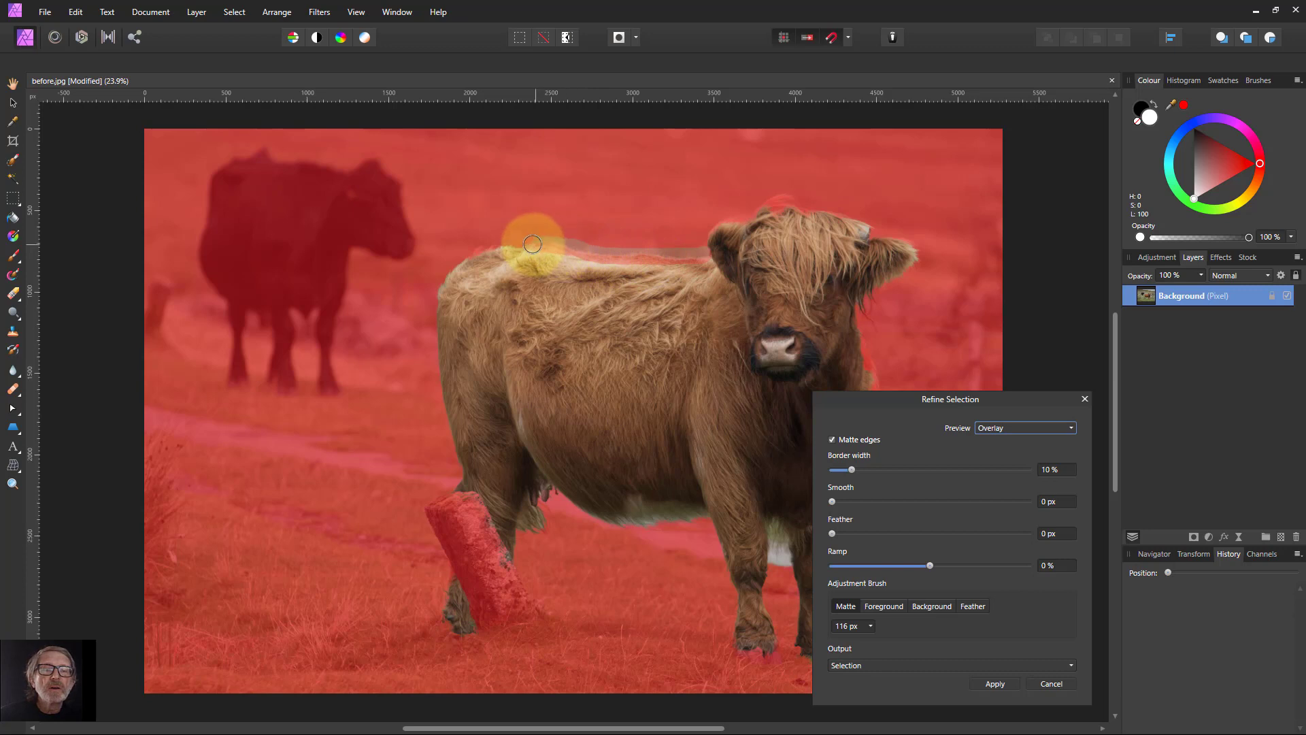
left_click_drag(533, 245, 409, 310)
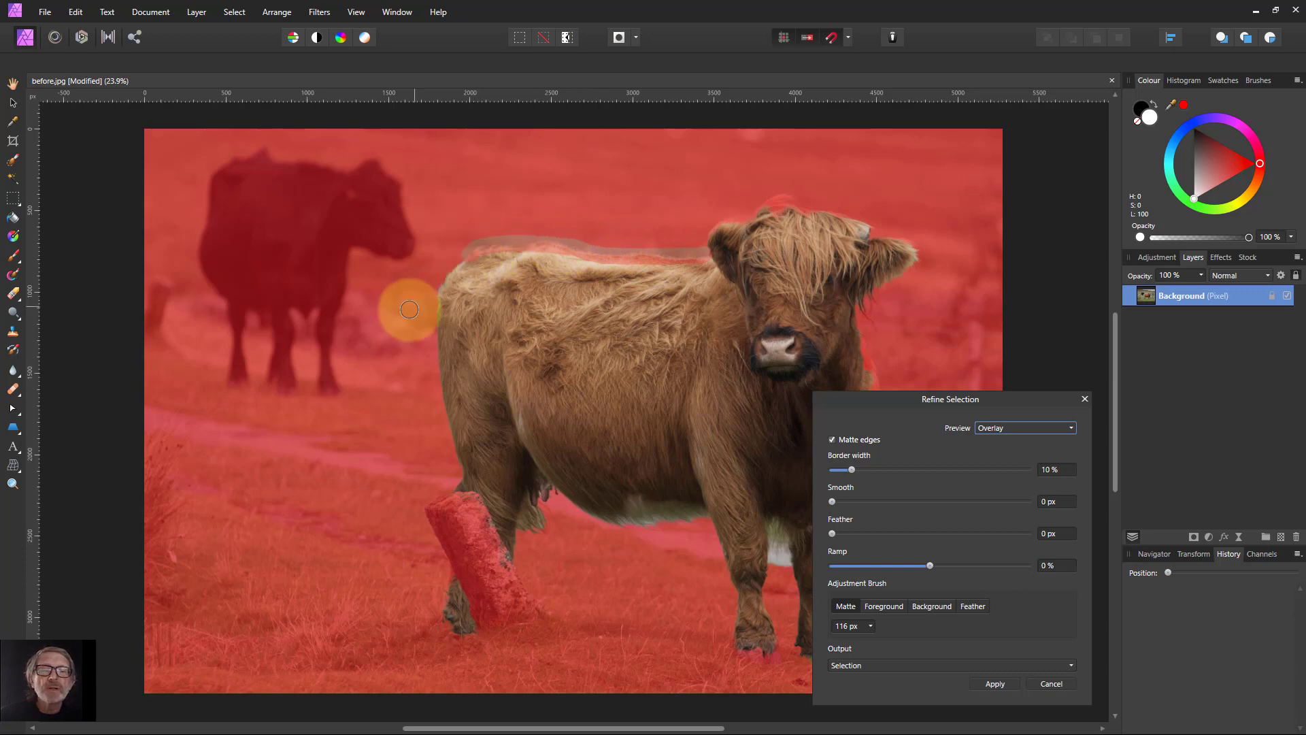
left_click_drag(409, 308, 459, 268)
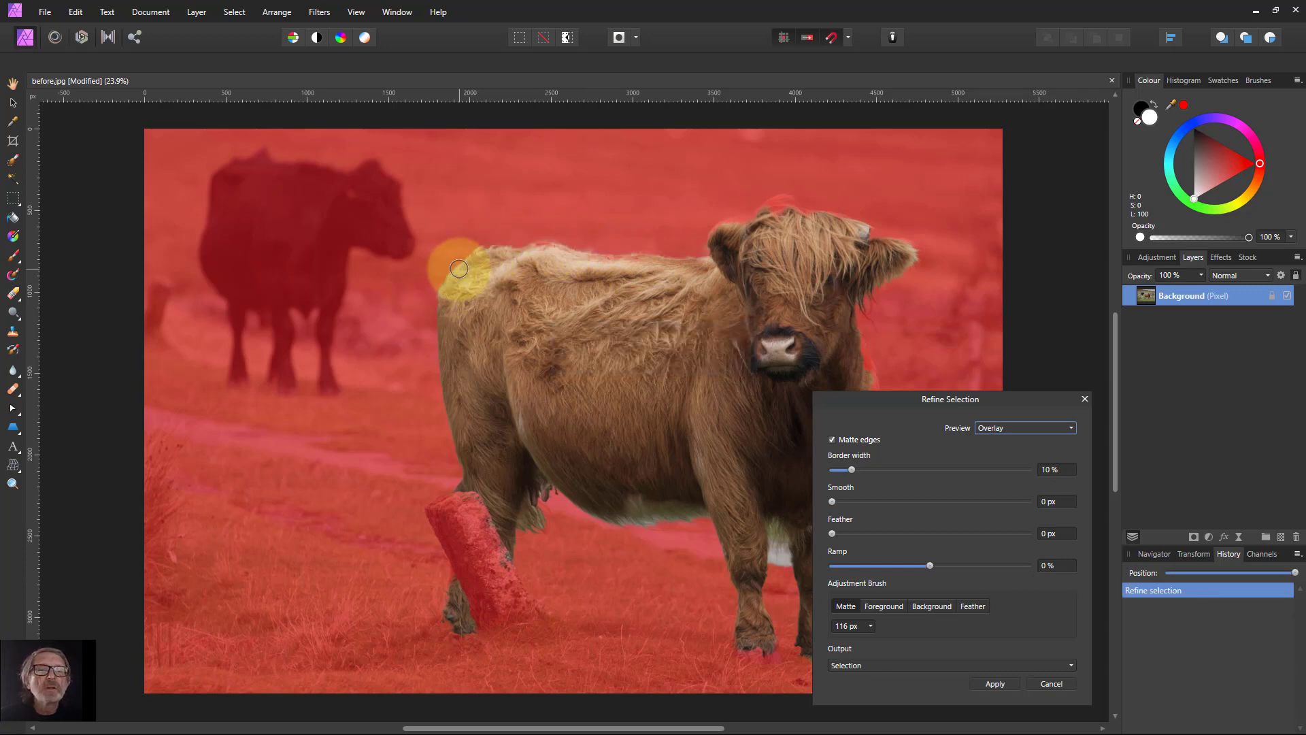
left_click_drag(459, 268, 542, 245)
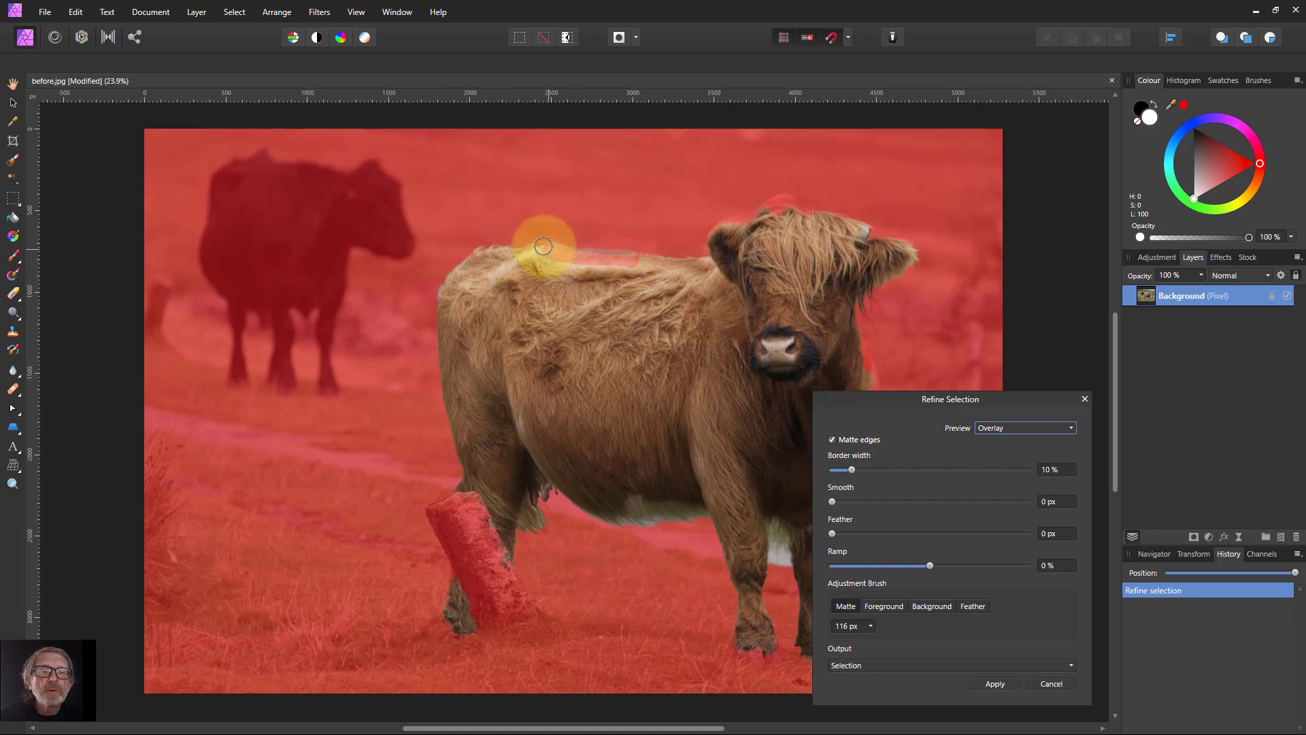
left_click_drag(542, 247, 446, 554)
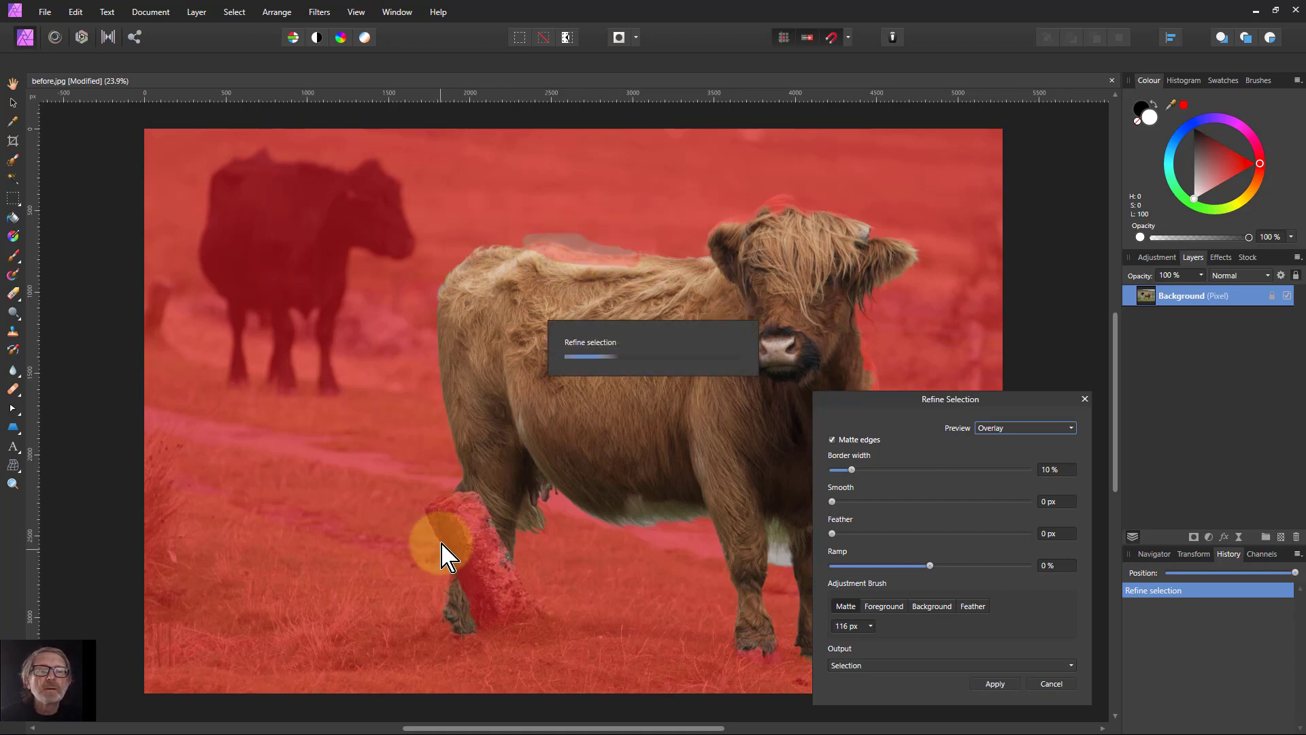
left_click_drag(445, 546, 445, 273)
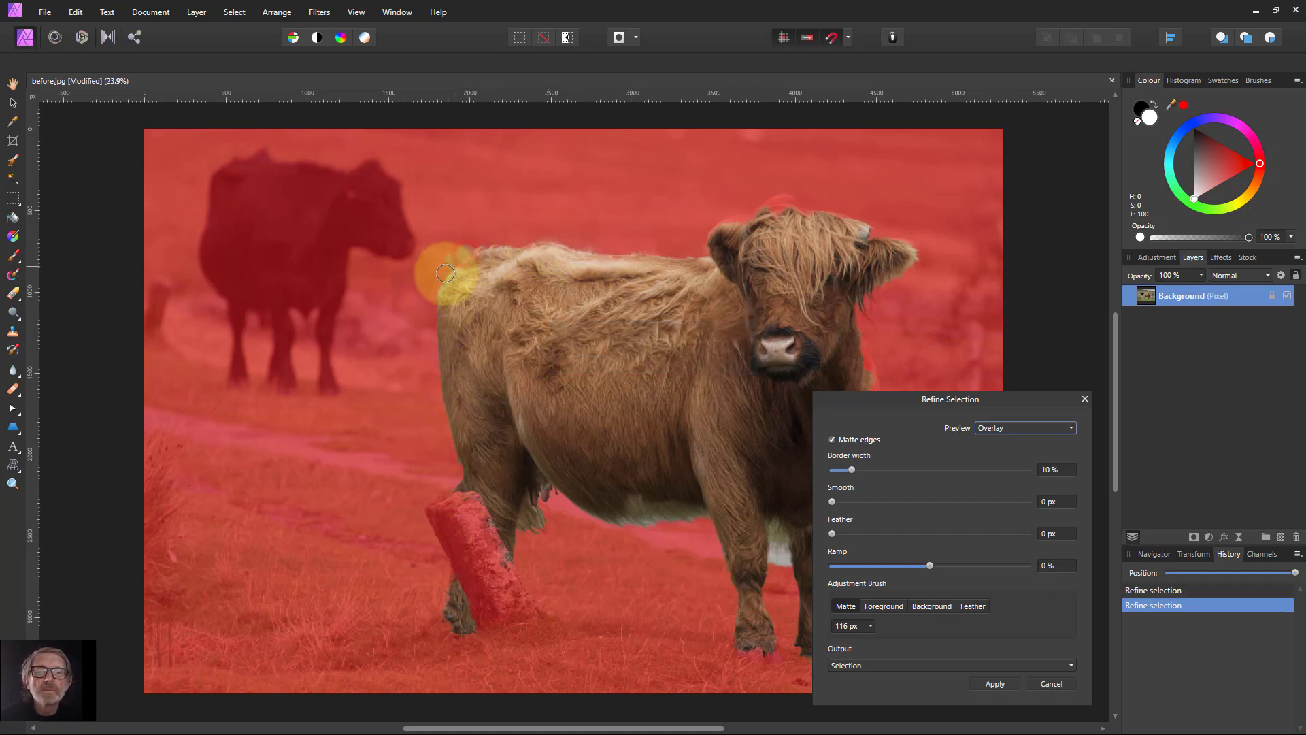
left_click_drag(445, 273, 441, 377)
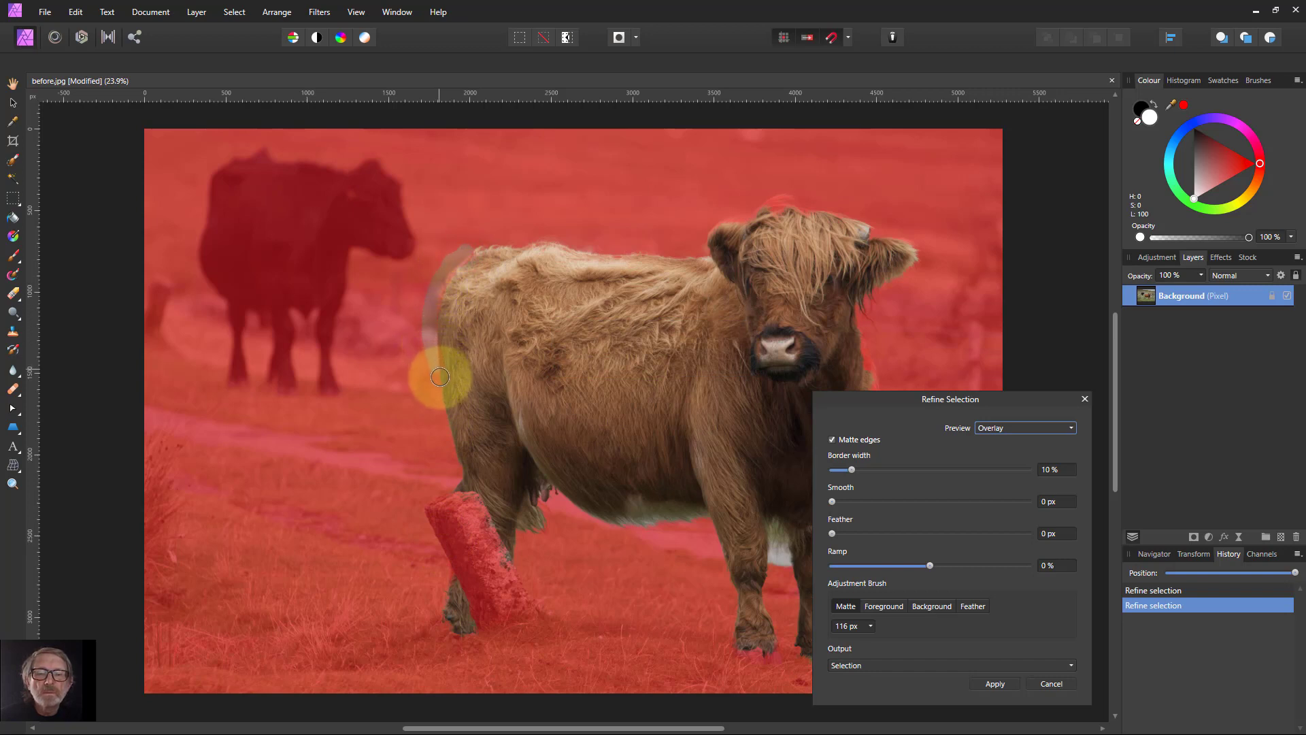
left_click_drag(440, 376, 456, 482)
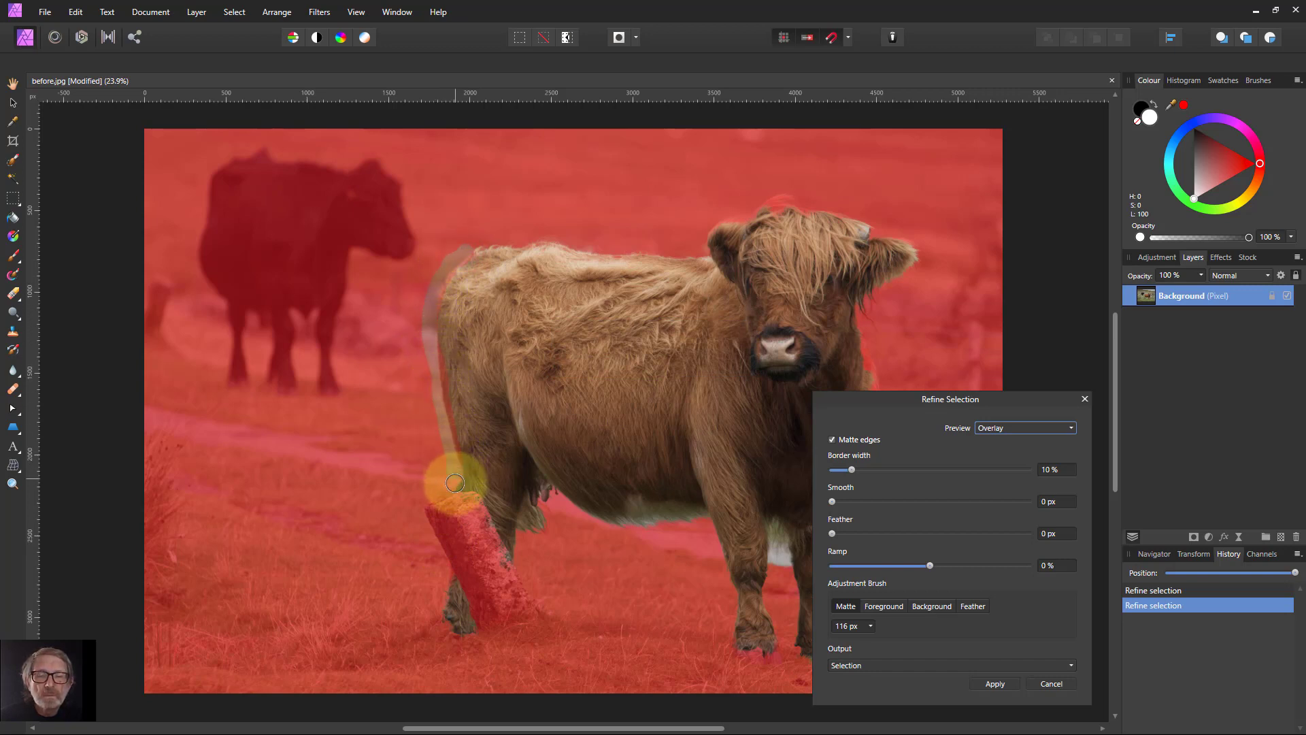
left_click_drag(455, 483, 544, 519)
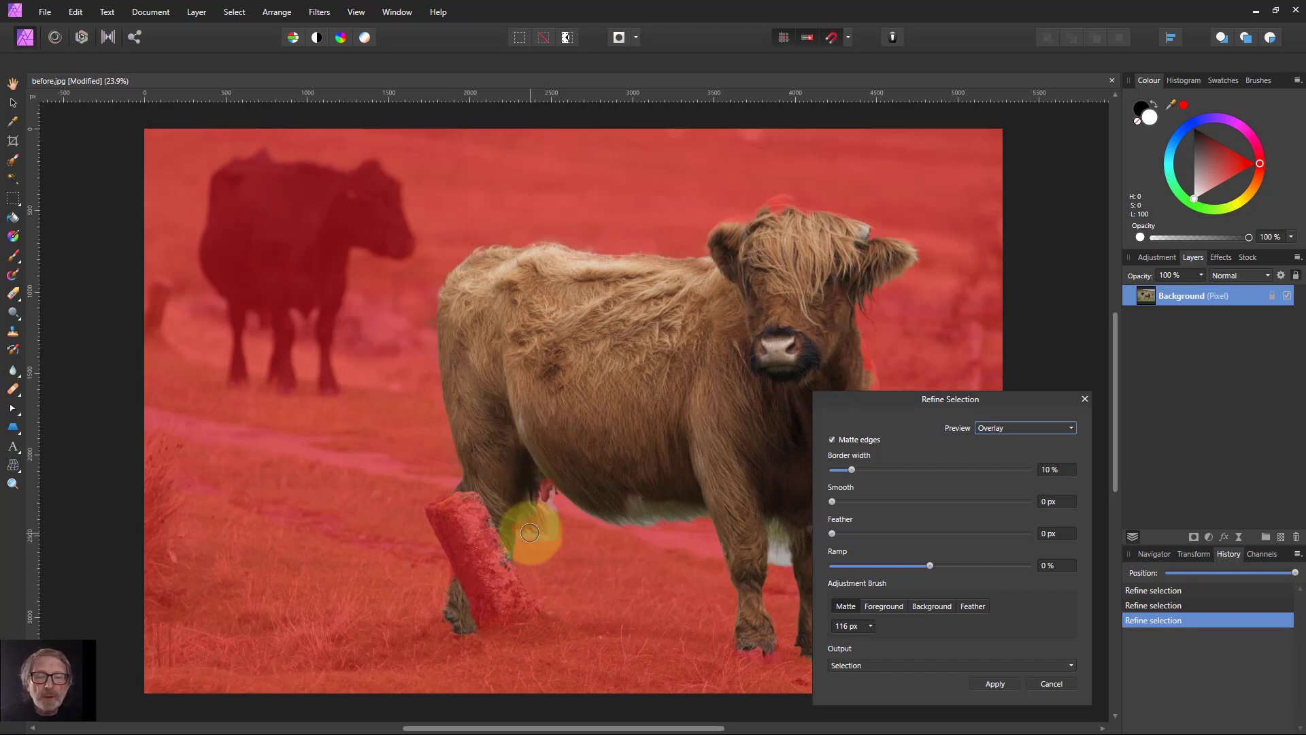
- Refine the belly, front legs, chest, neck and ear edges, then apply the refinement
left_click_drag(530, 532, 626, 538)
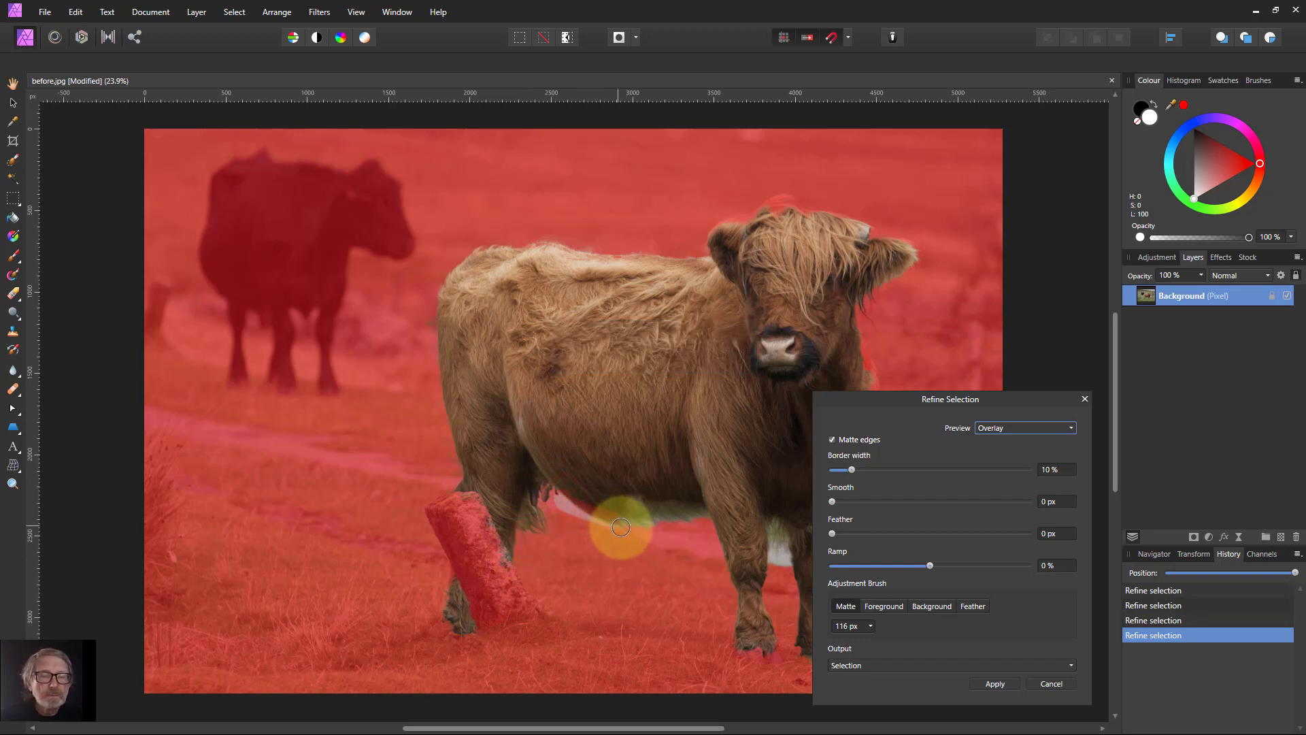
left_click_drag(620, 527, 706, 518)
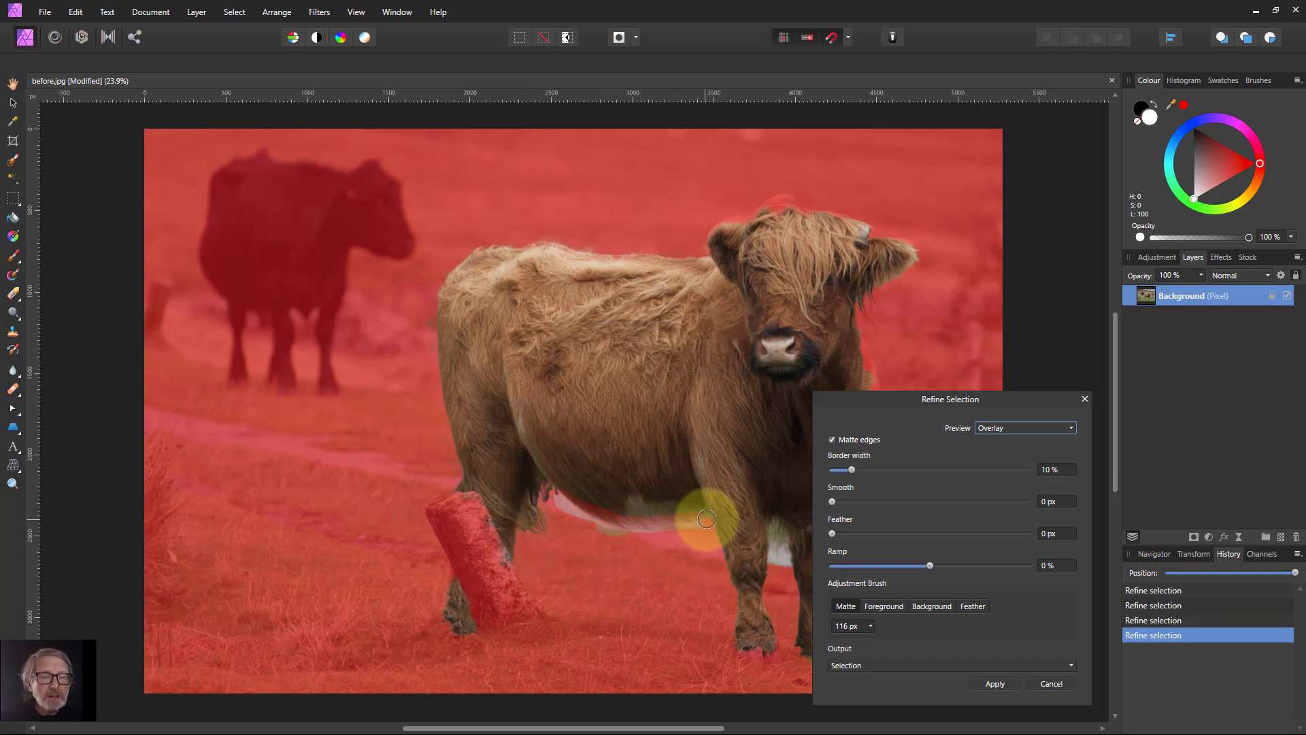
left_click_drag(706, 519, 789, 492)
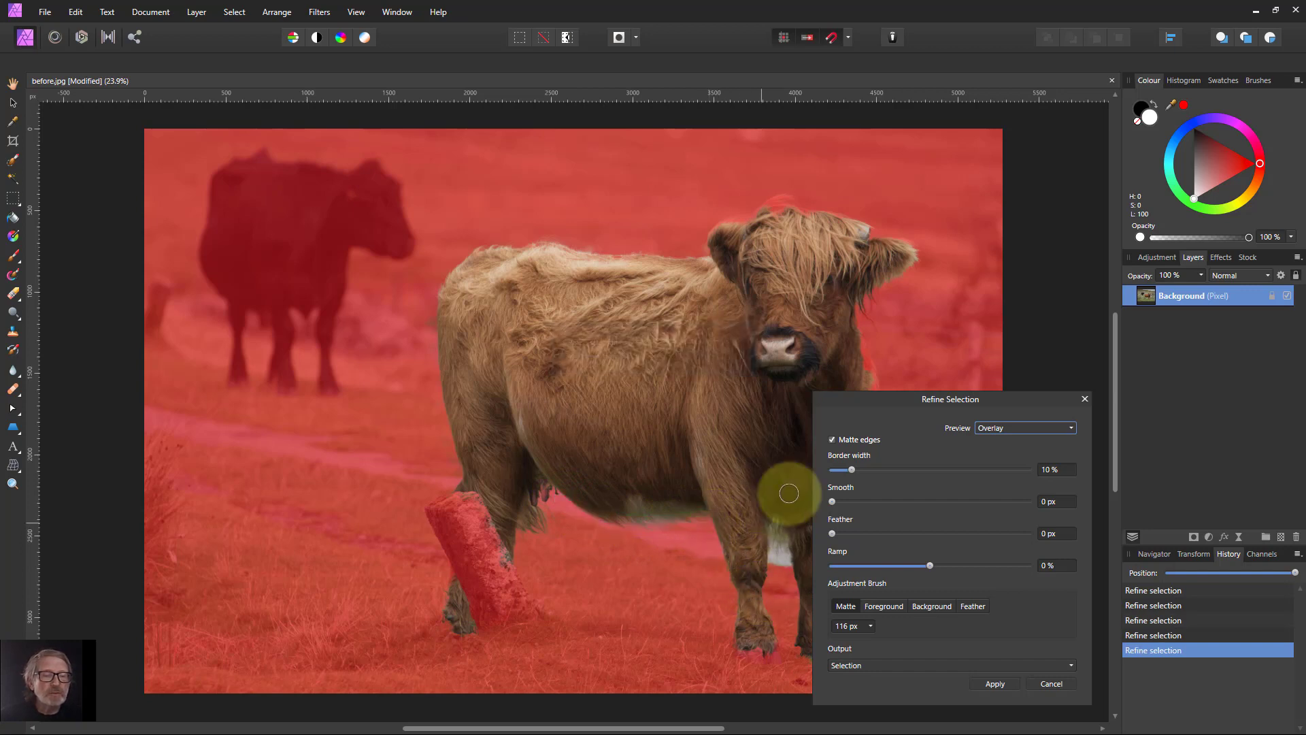
left_click_drag(950, 399, 1080, 374)
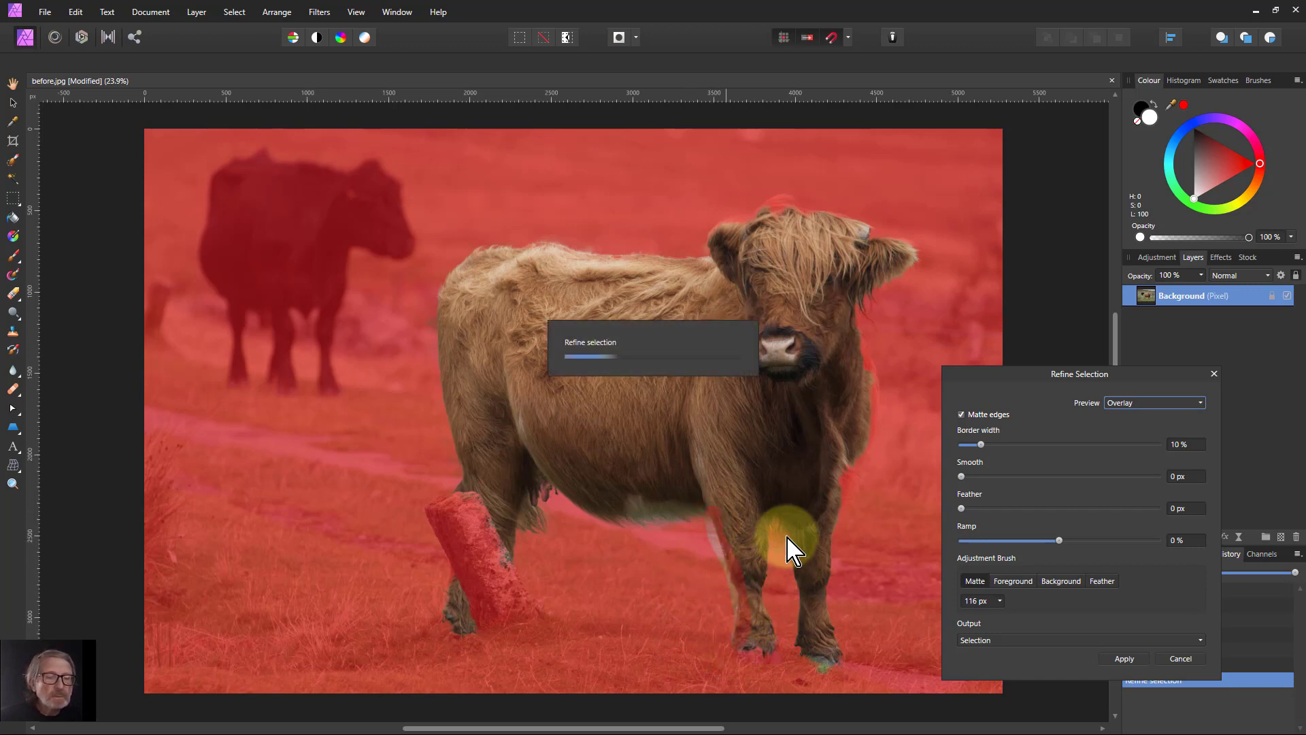
left_click_drag(791, 542, 830, 668)
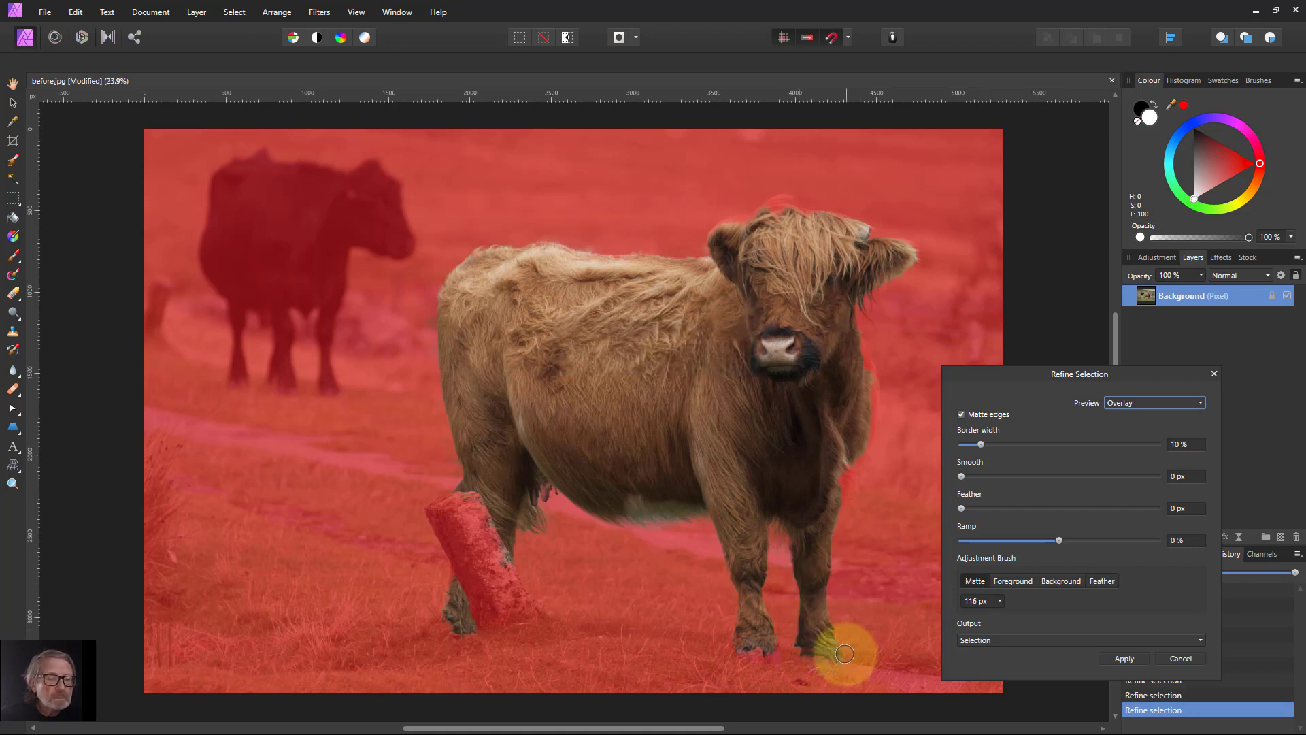
left_click_drag(844, 654, 839, 472)
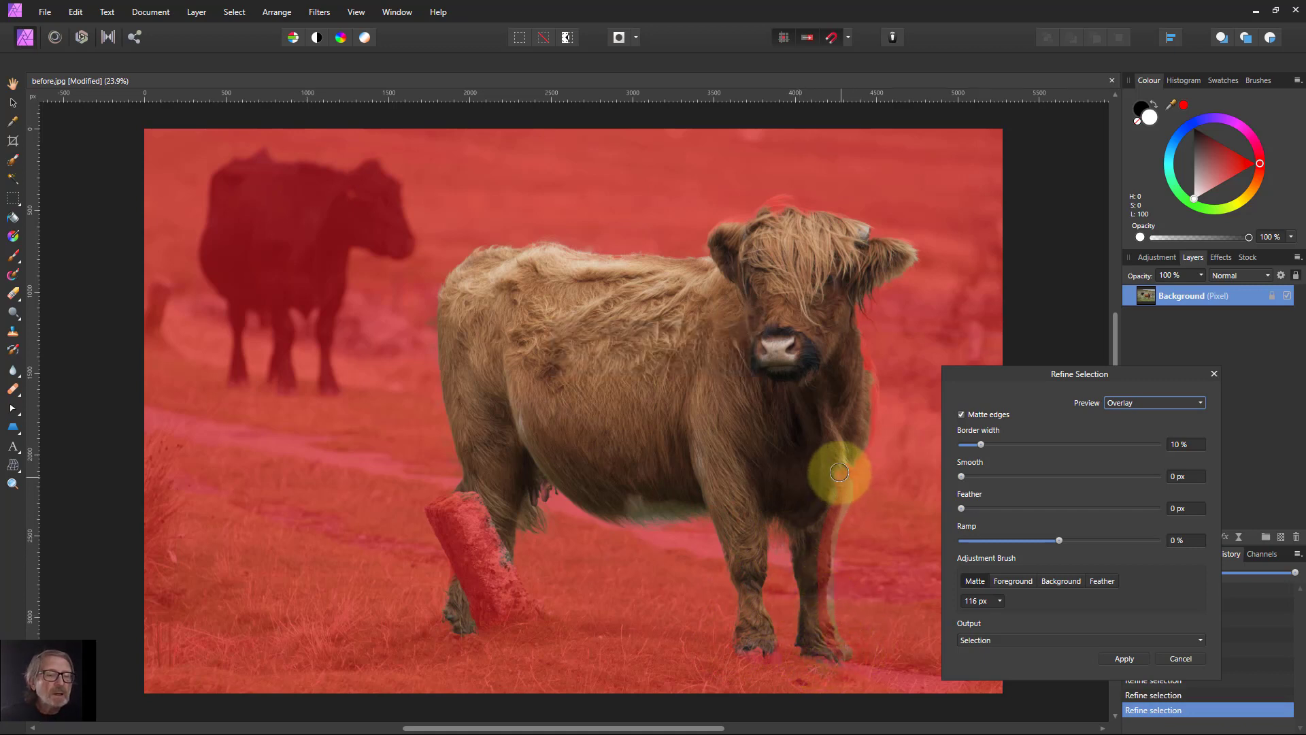
left_click_drag(839, 472, 867, 373)
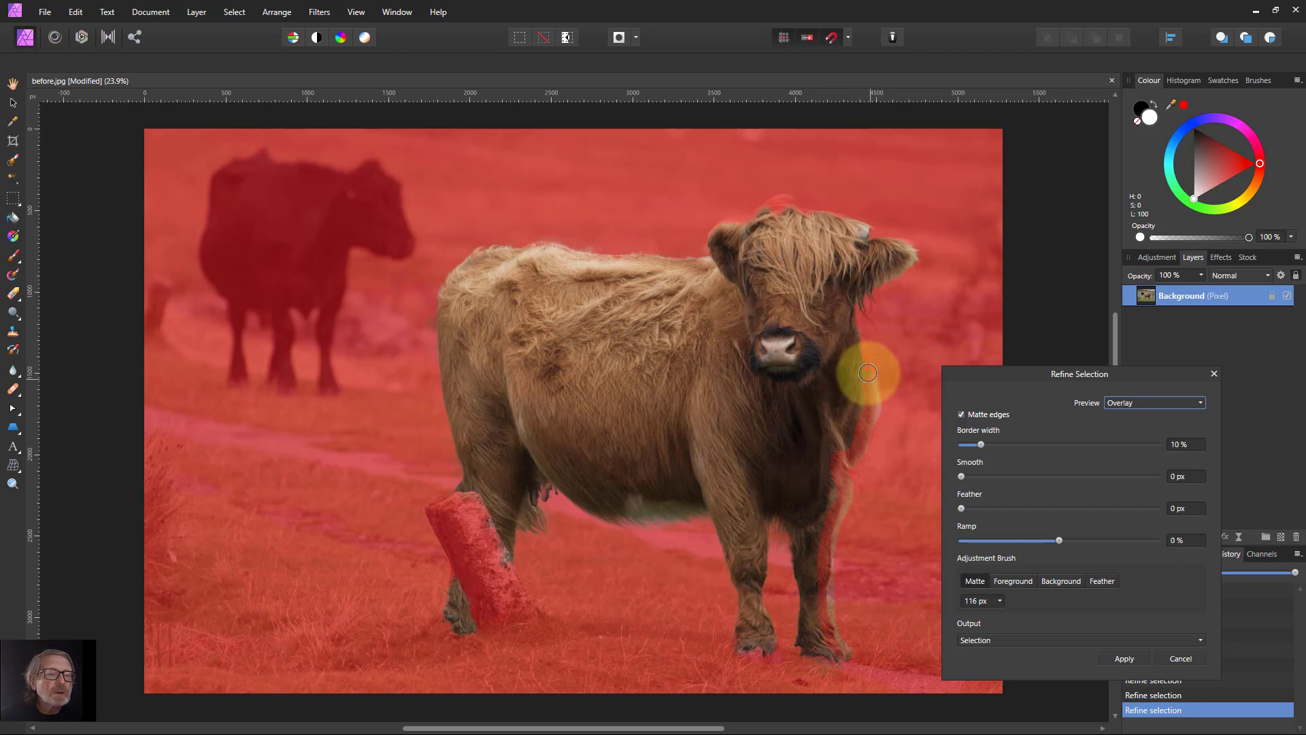
left_click_drag(867, 374, 872, 288)
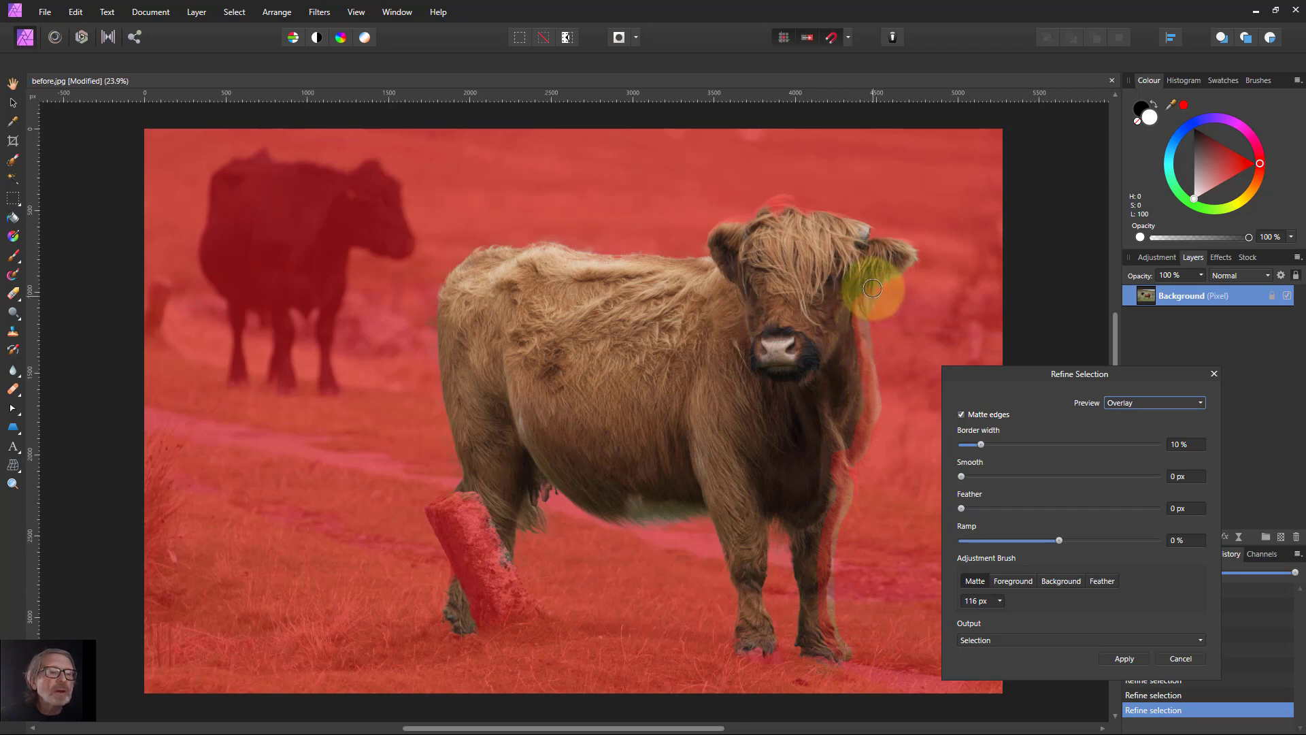
left_click_drag(872, 289, 976, 267)
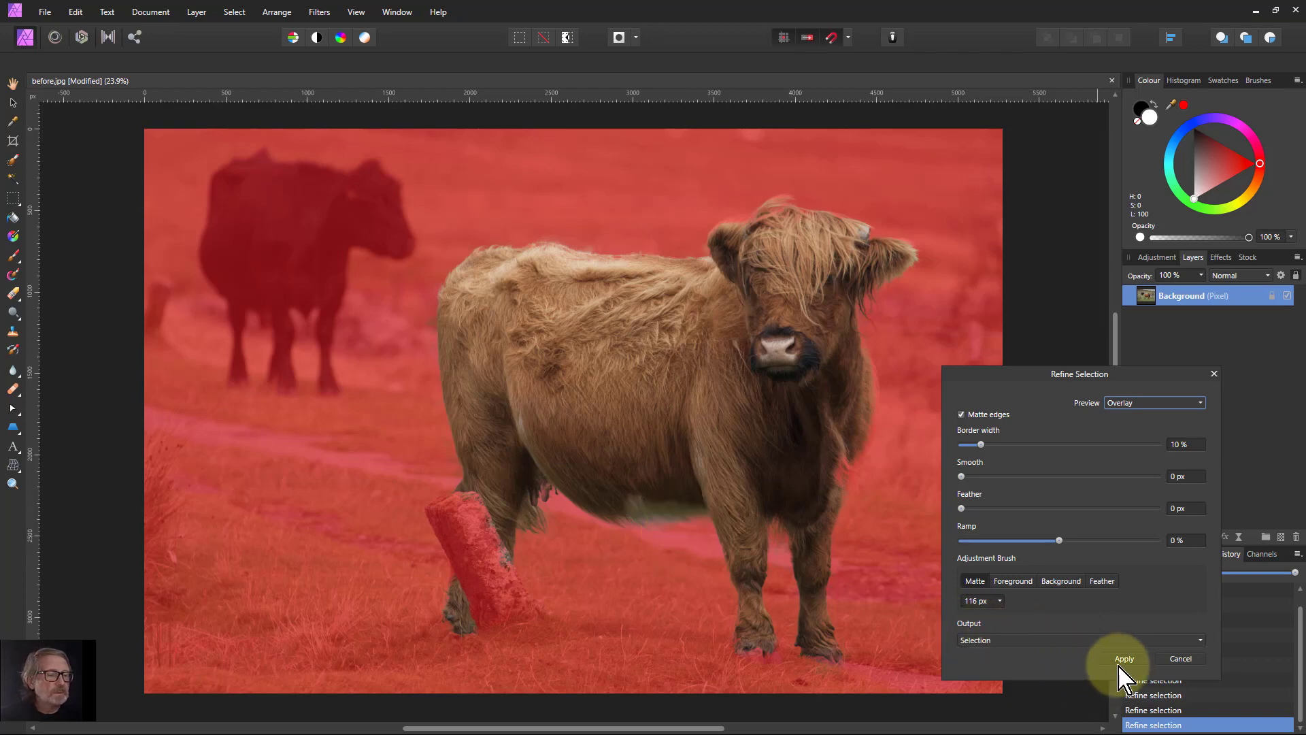
left_click(1124, 658)
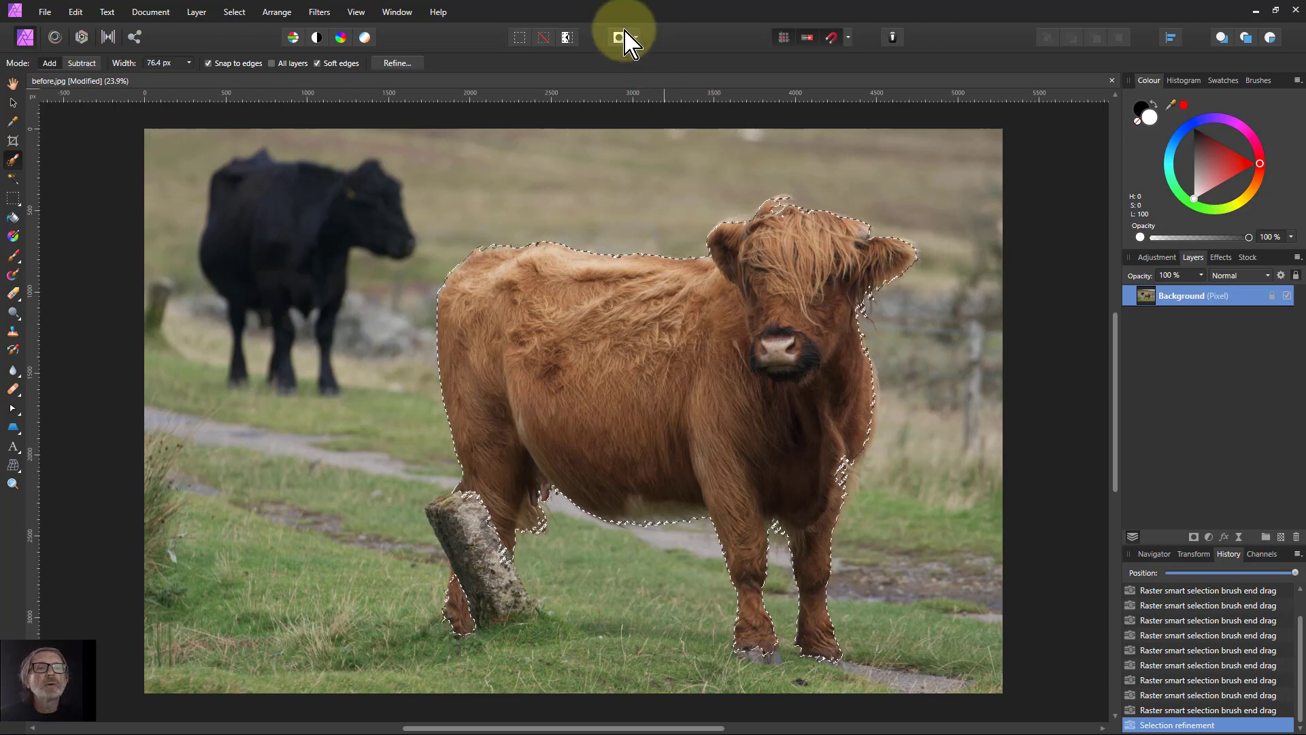
- On the Quick Mask, paint out the fence post and grass beside the hind leg and belly
left_click(618, 37)
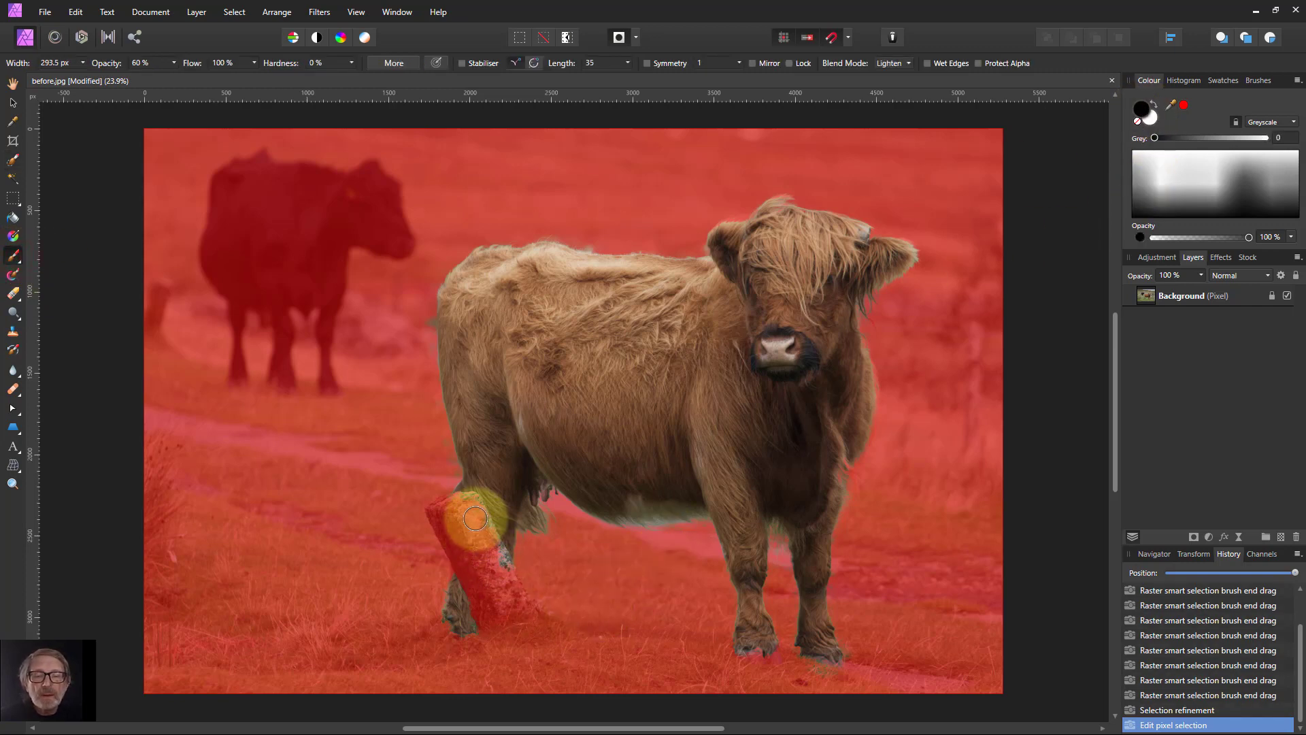
left_click_drag(475, 518, 489, 548)
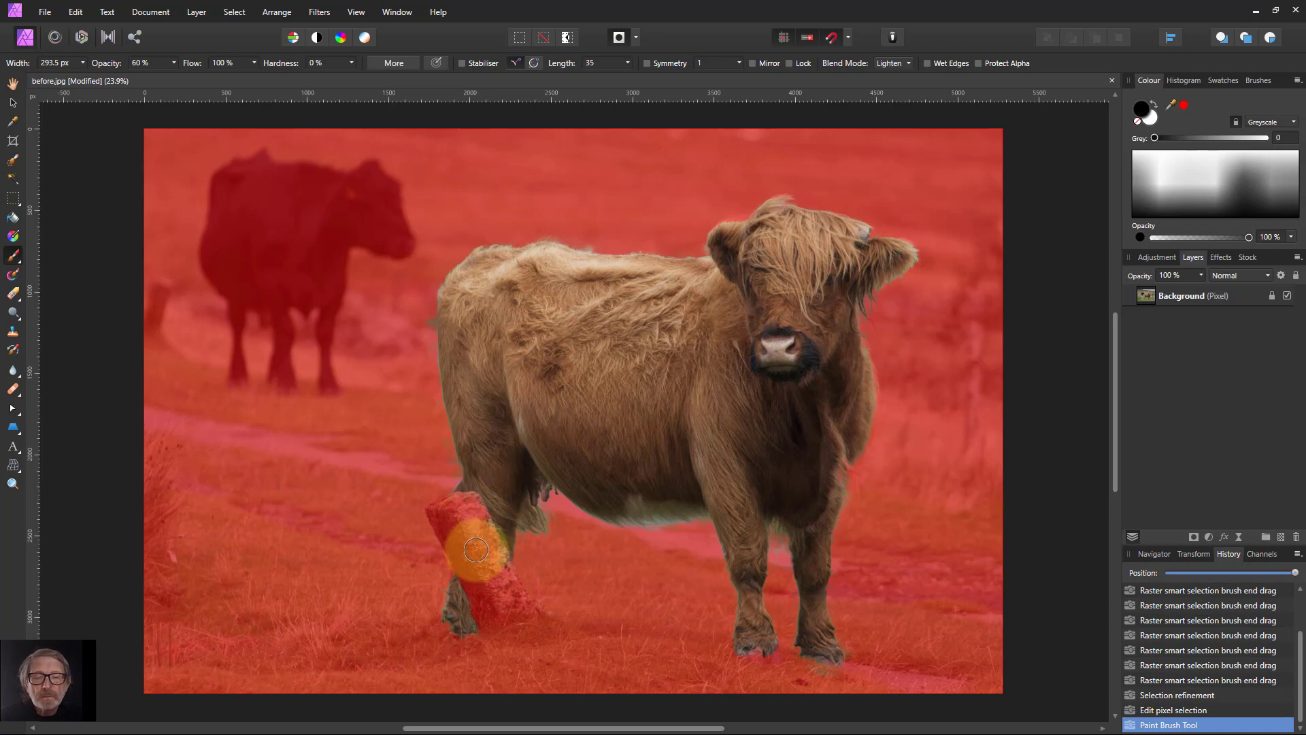
left_click_drag(476, 548, 460, 628)
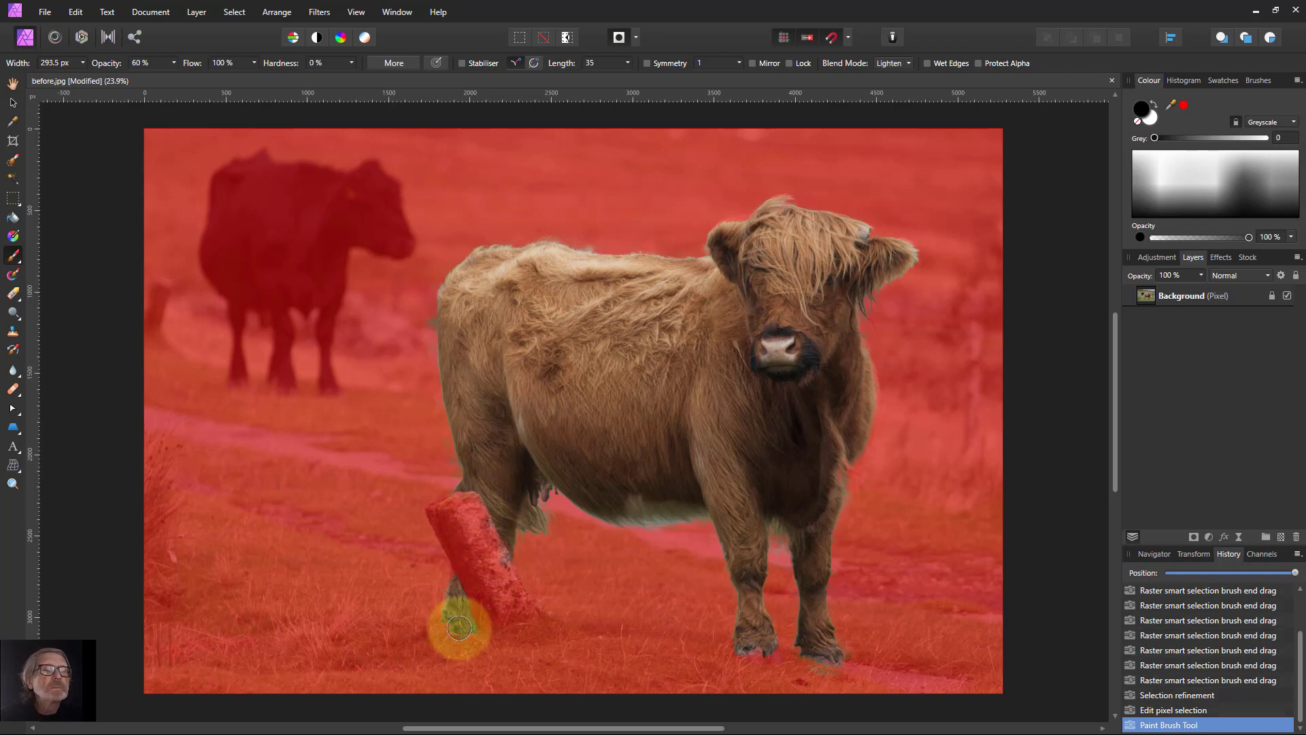
left_click_drag(458, 627, 615, 593)
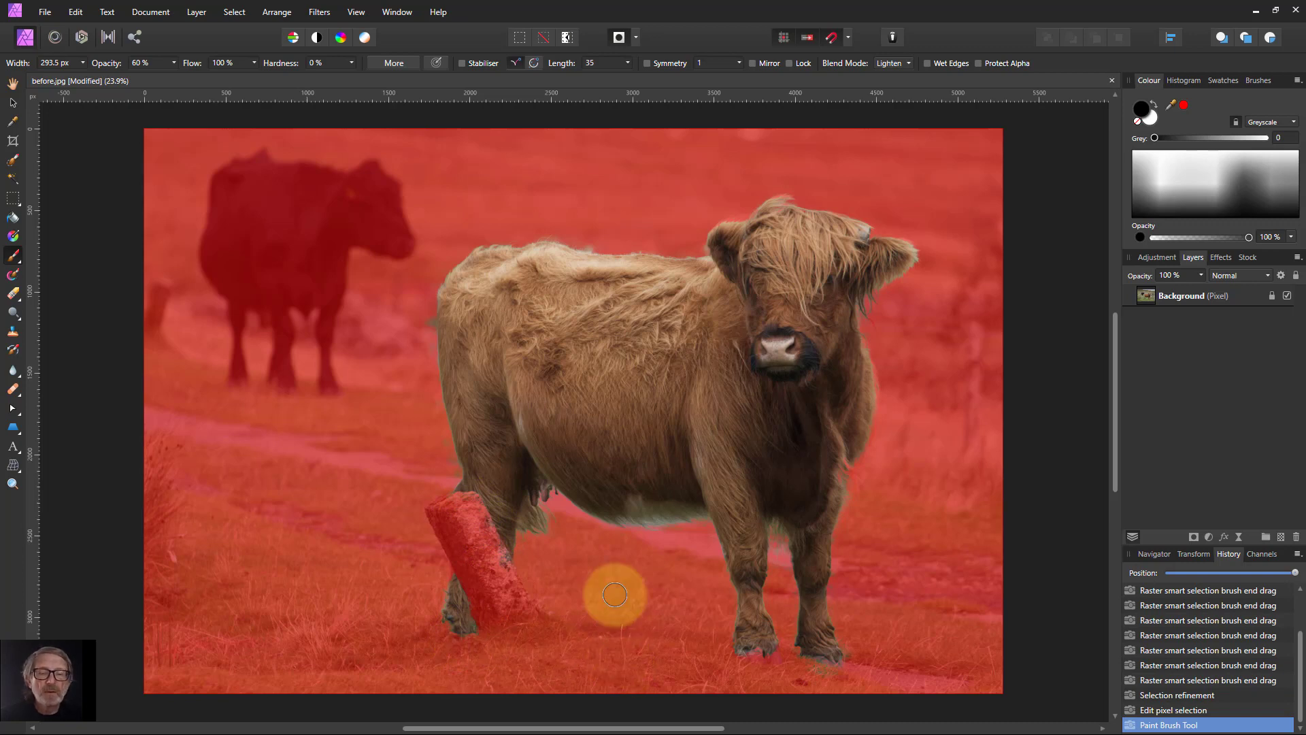
mouse_move(614, 585)
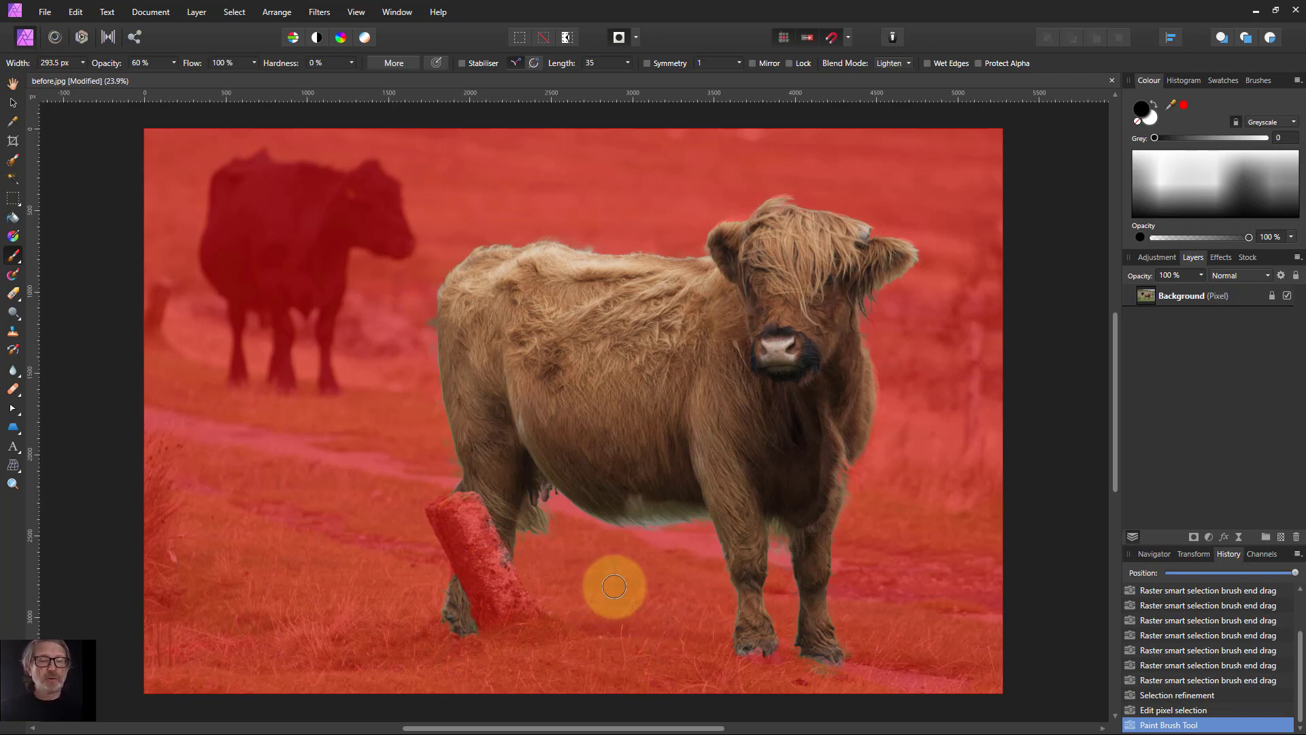
left_click_drag(614, 585, 497, 511)
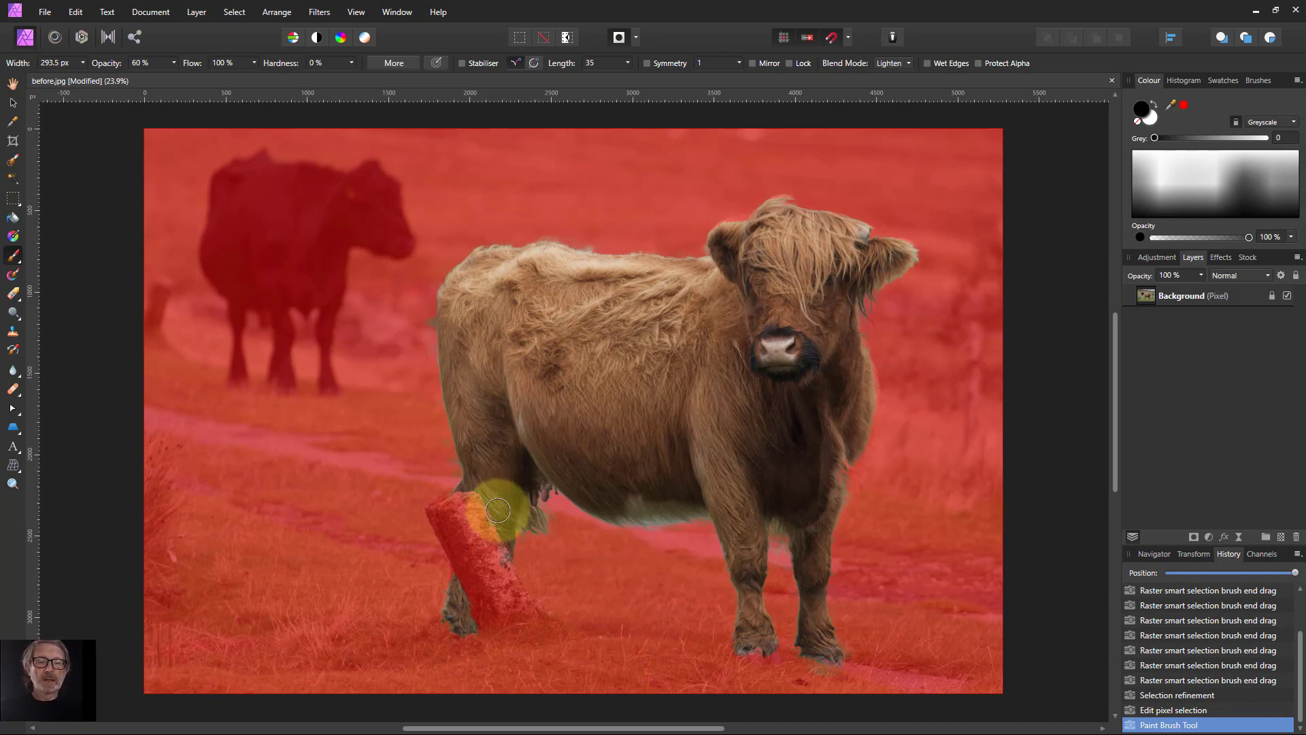
left_click_drag(497, 511, 687, 534)
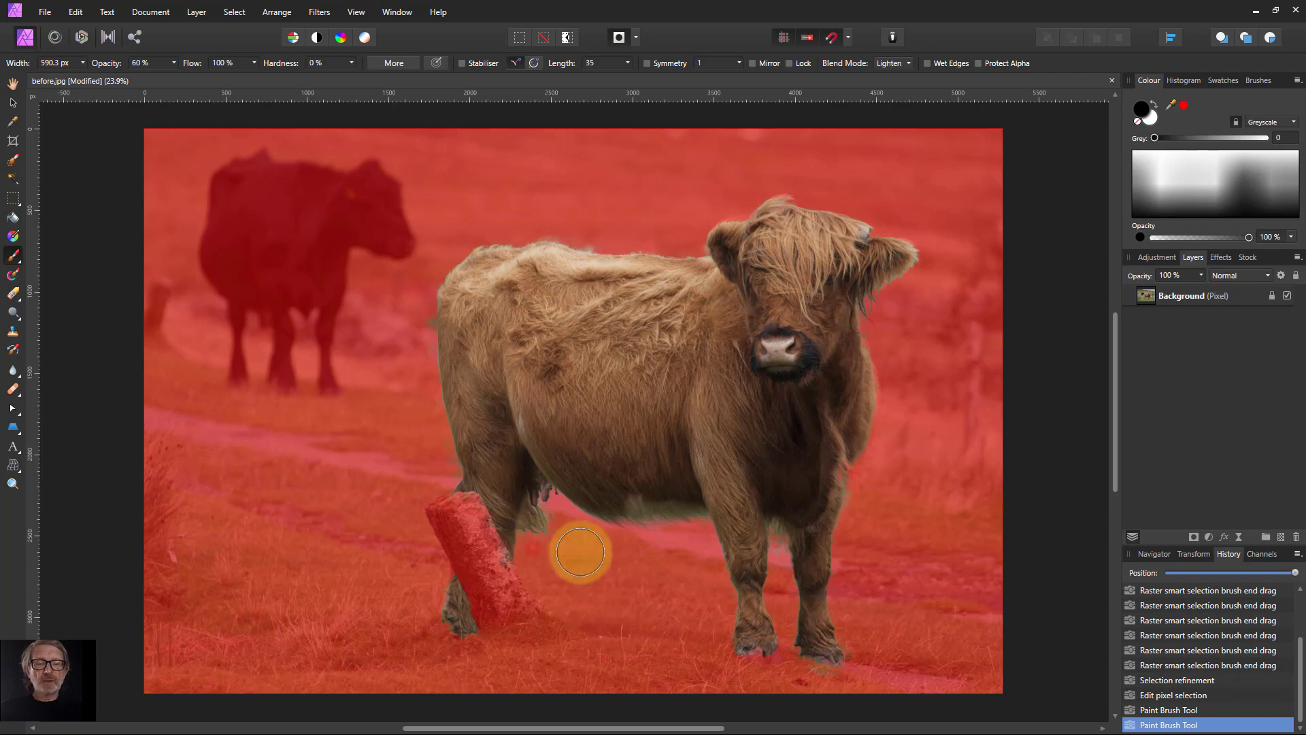
left_click_drag(580, 552, 643, 580)
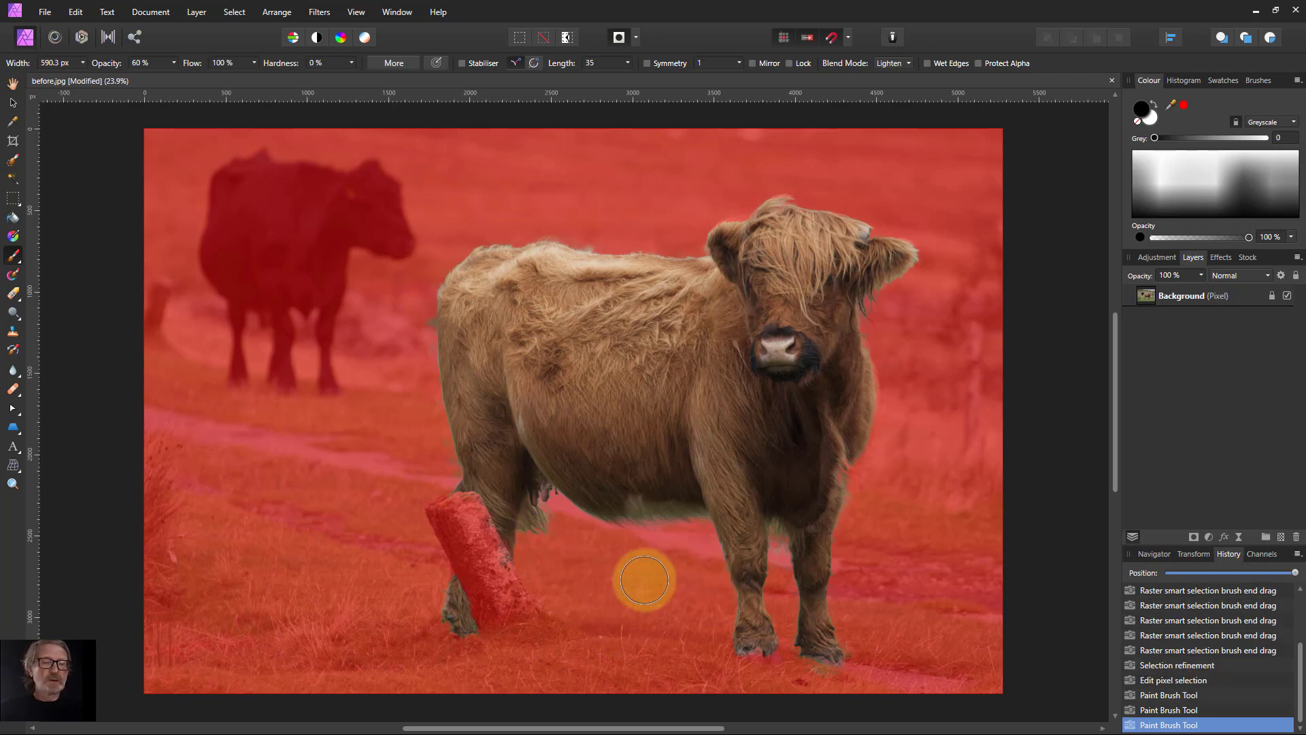
mouse_move(326, 242)
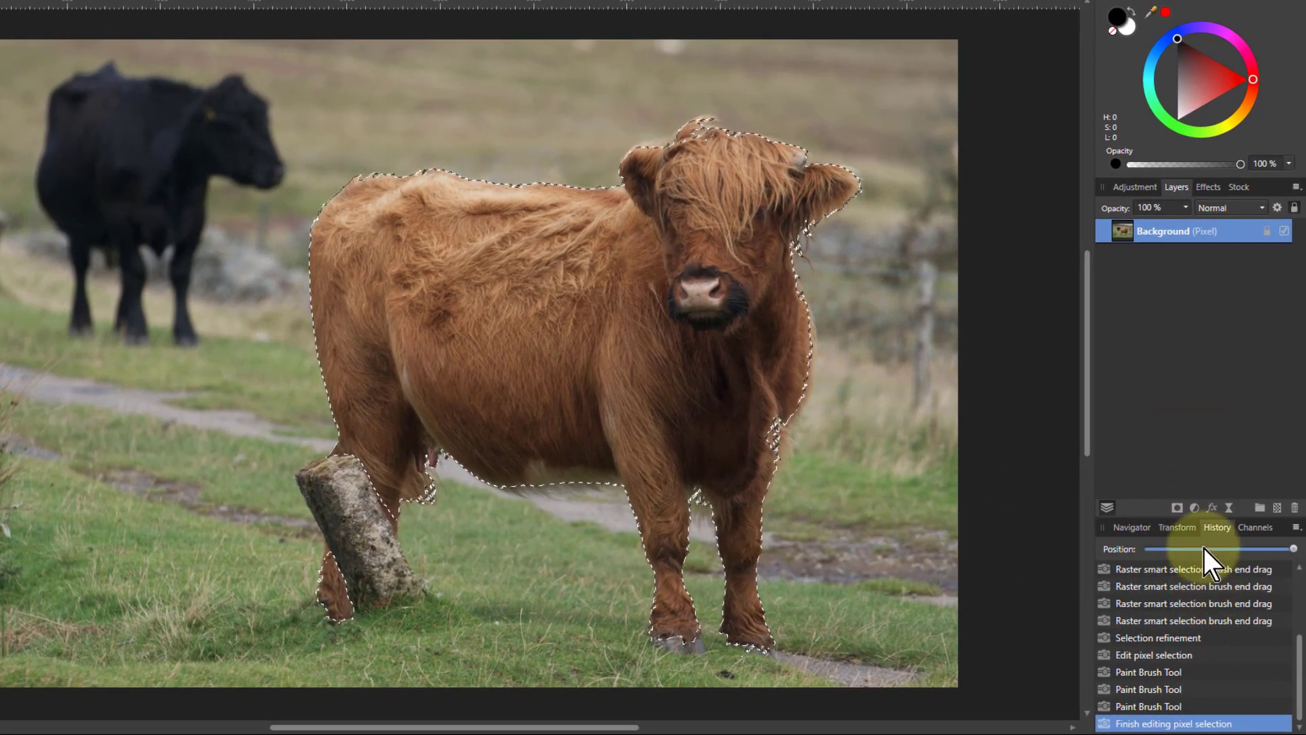
- In the Channels panel, save the Pixel Selection as a spare channel
left_click(1253, 526)
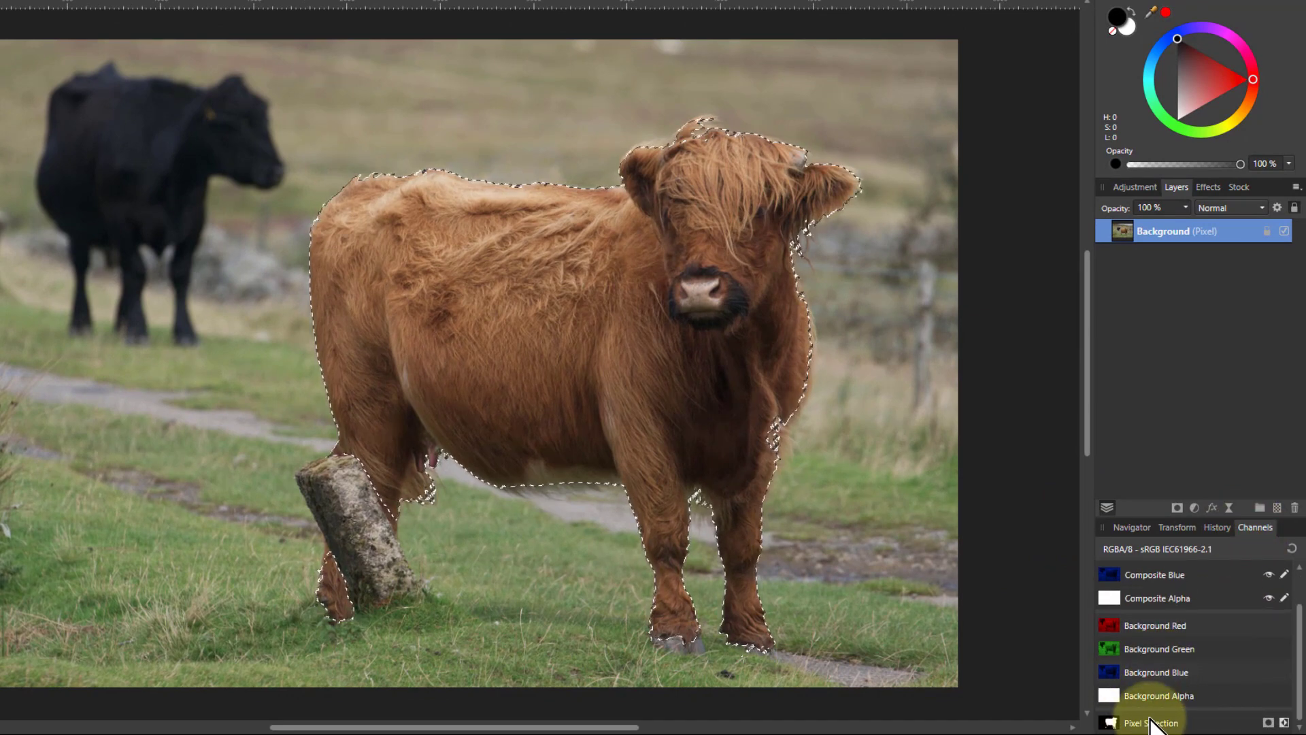
right_click(1151, 722)
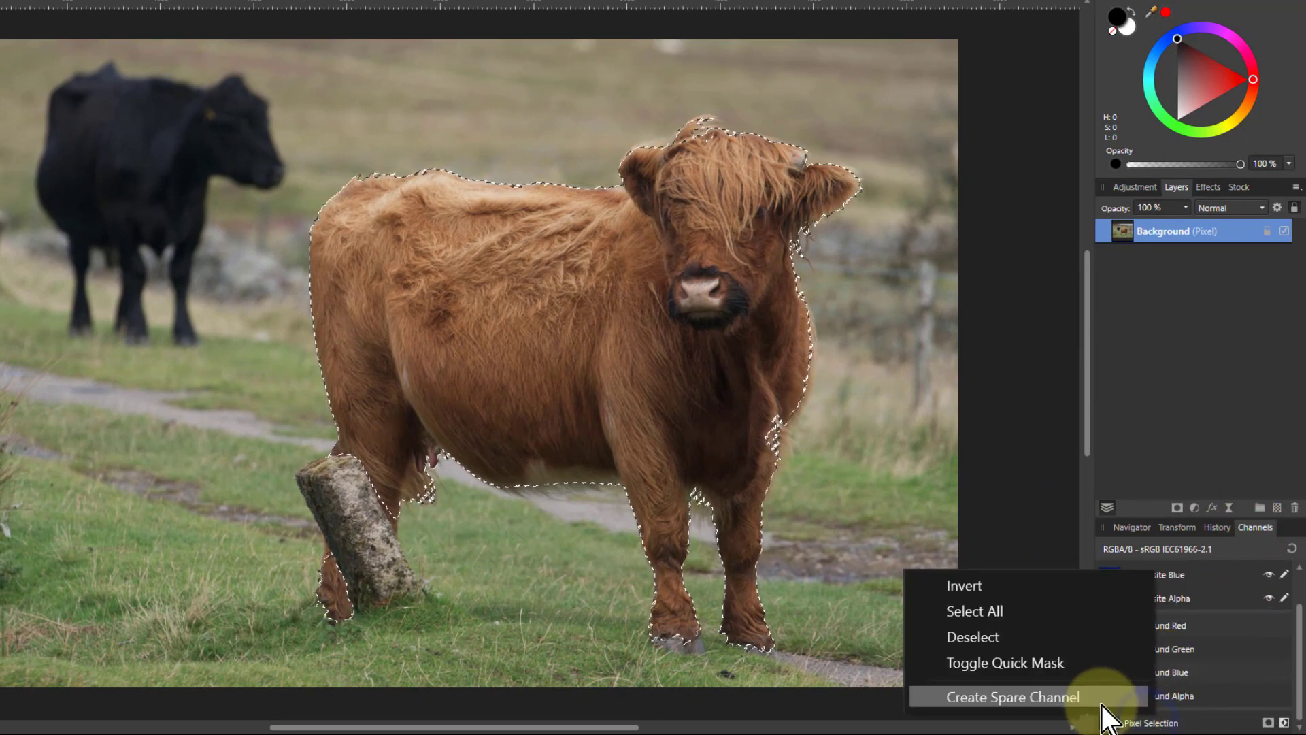
left_click(1012, 696)
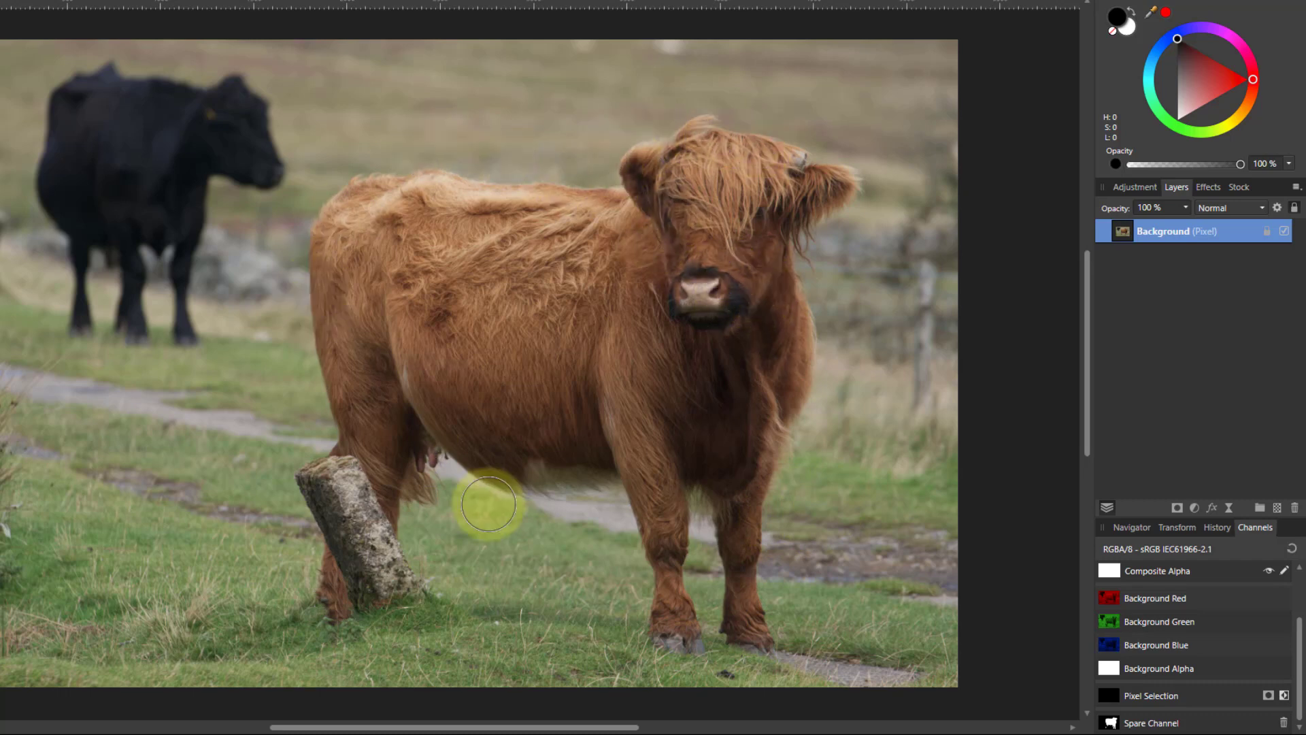
mouse_move(506, 500)
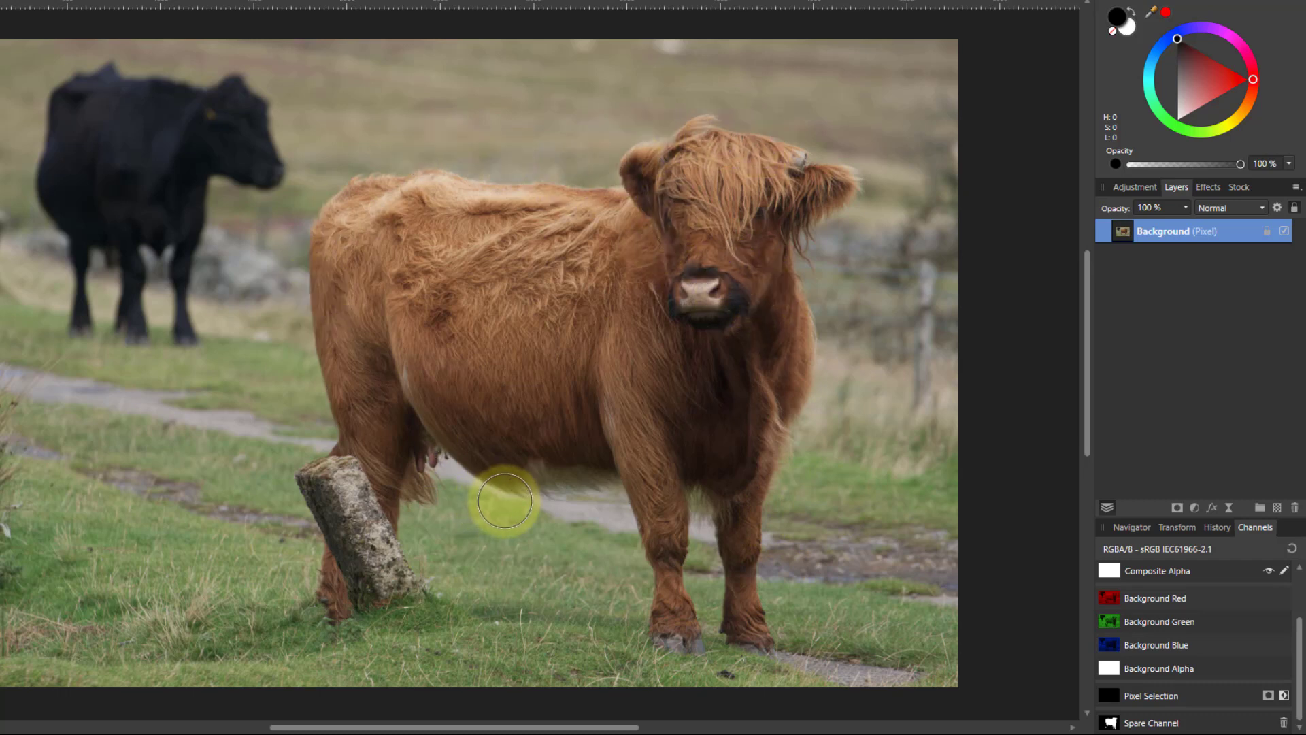
mouse_move(958, 442)
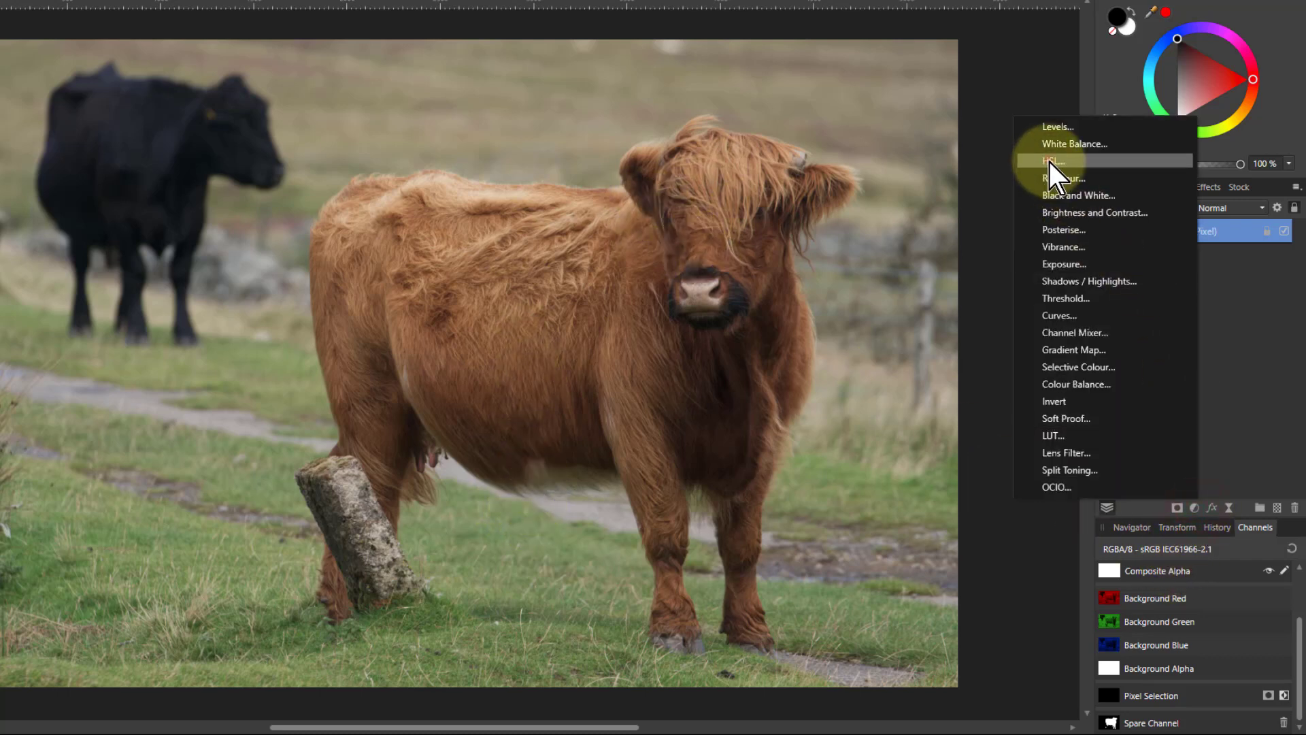
- Add an HSL adjustment with Saturation 30% and Luminosity -14%, masked by the cow spare channel
left_click(1054, 161)
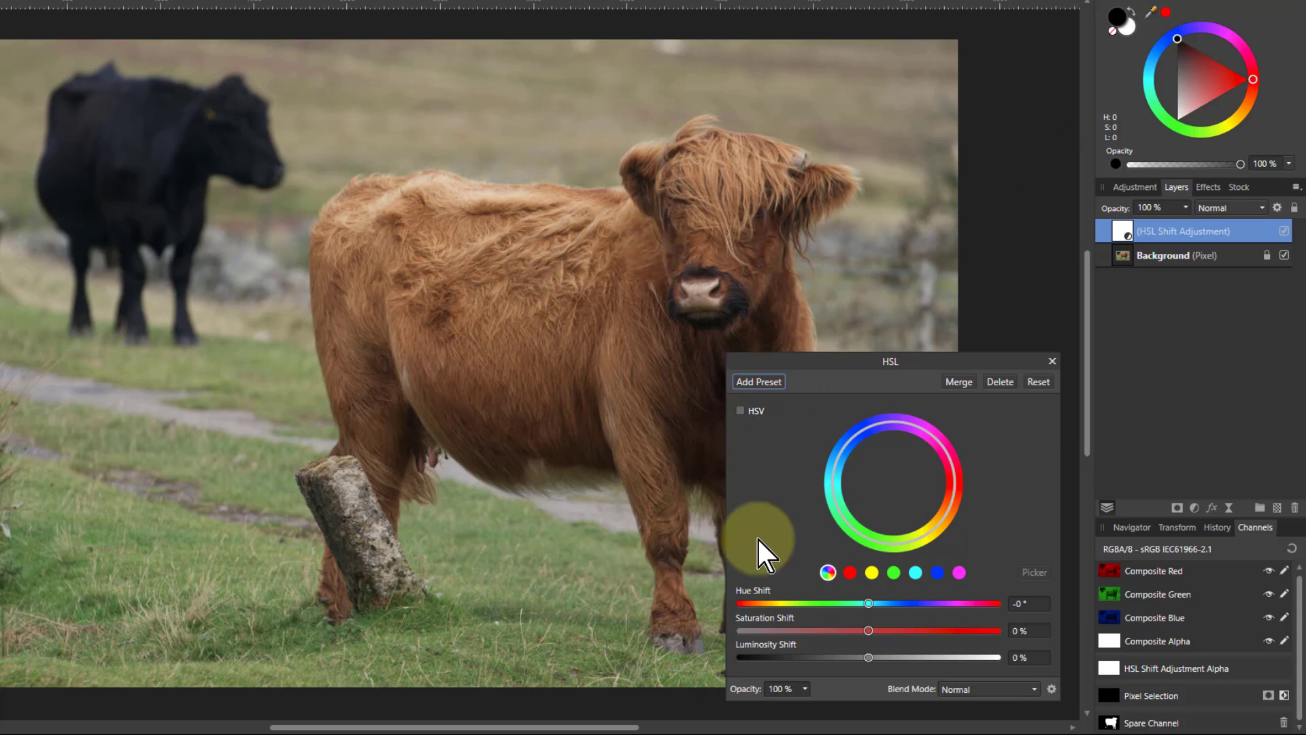
left_click_drag(868, 631, 892, 630)
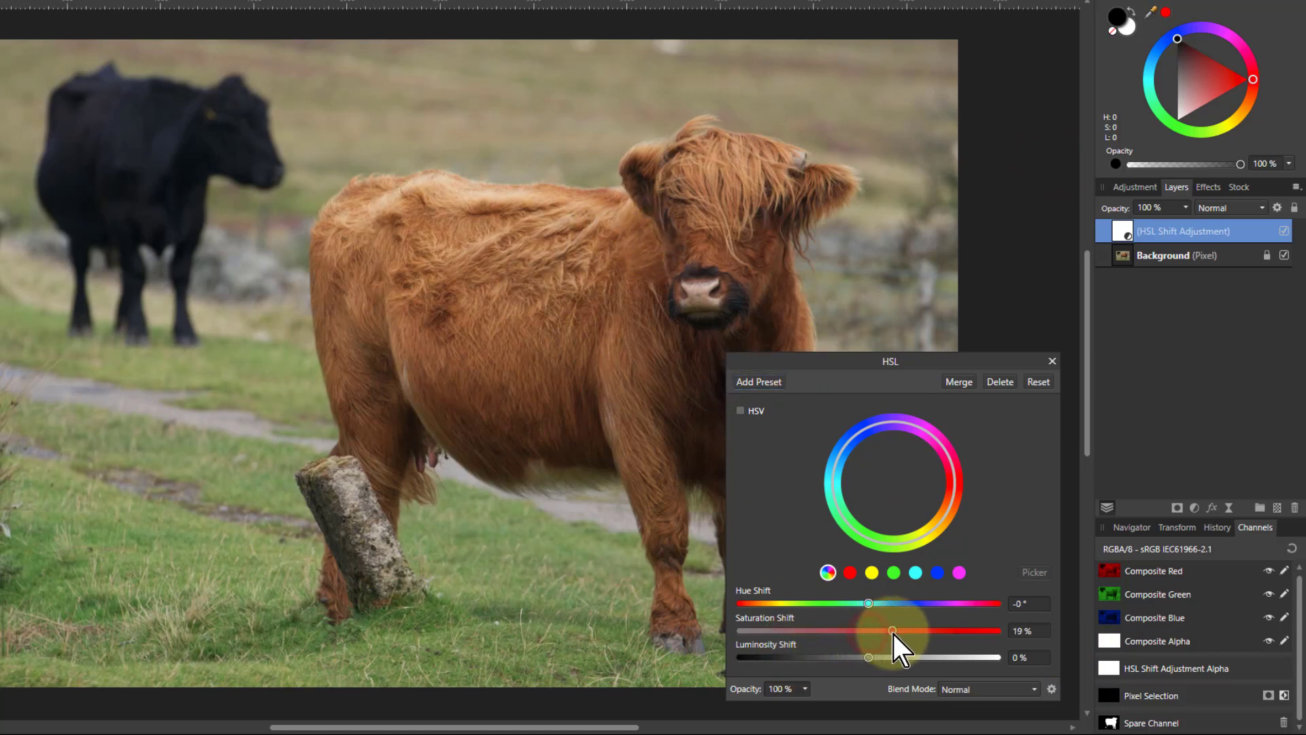
left_click_drag(891, 630, 906, 630)
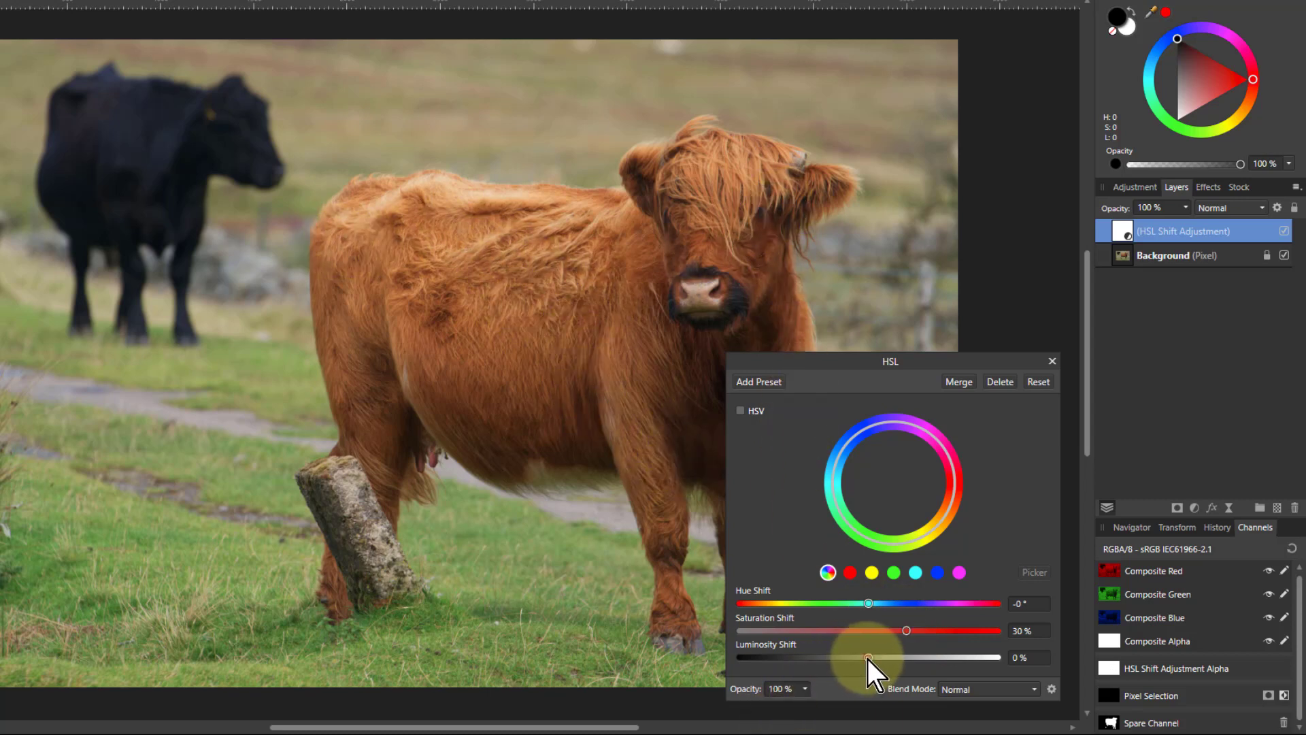
left_click_drag(869, 657, 850, 657)
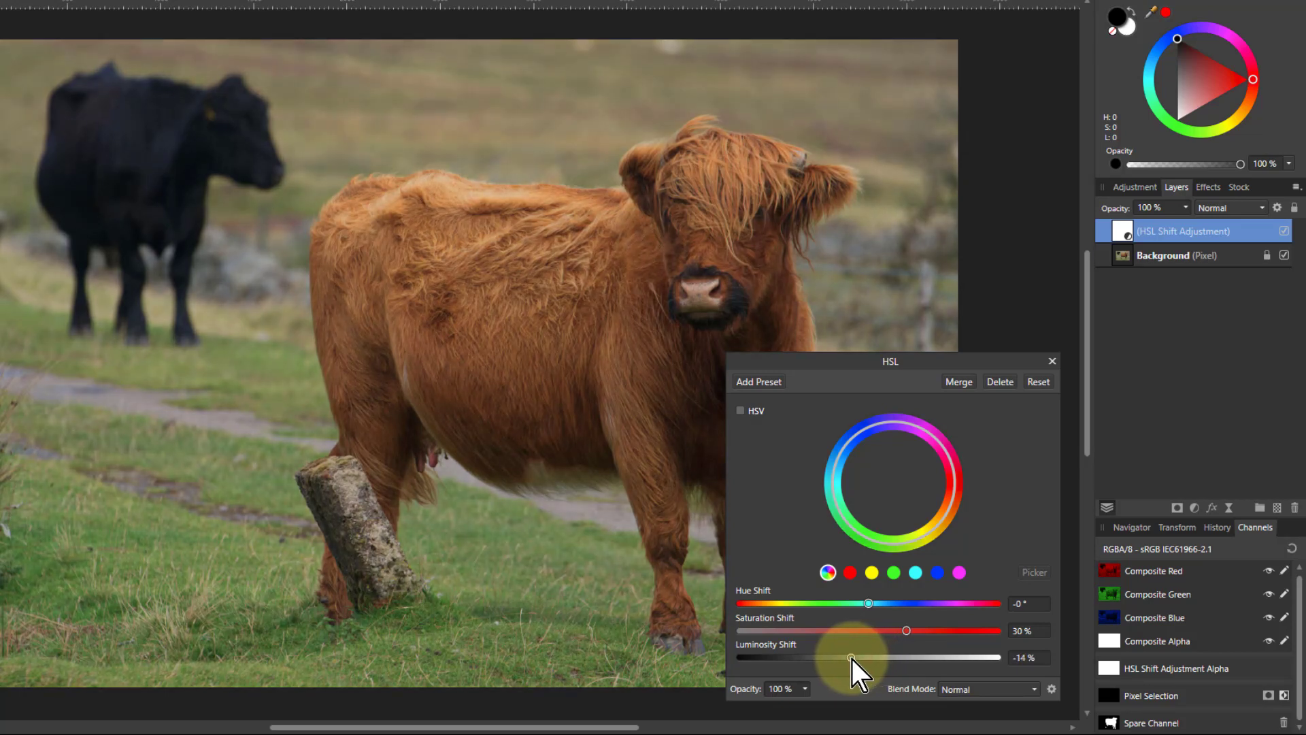
left_click_drag(851, 657, 848, 657)
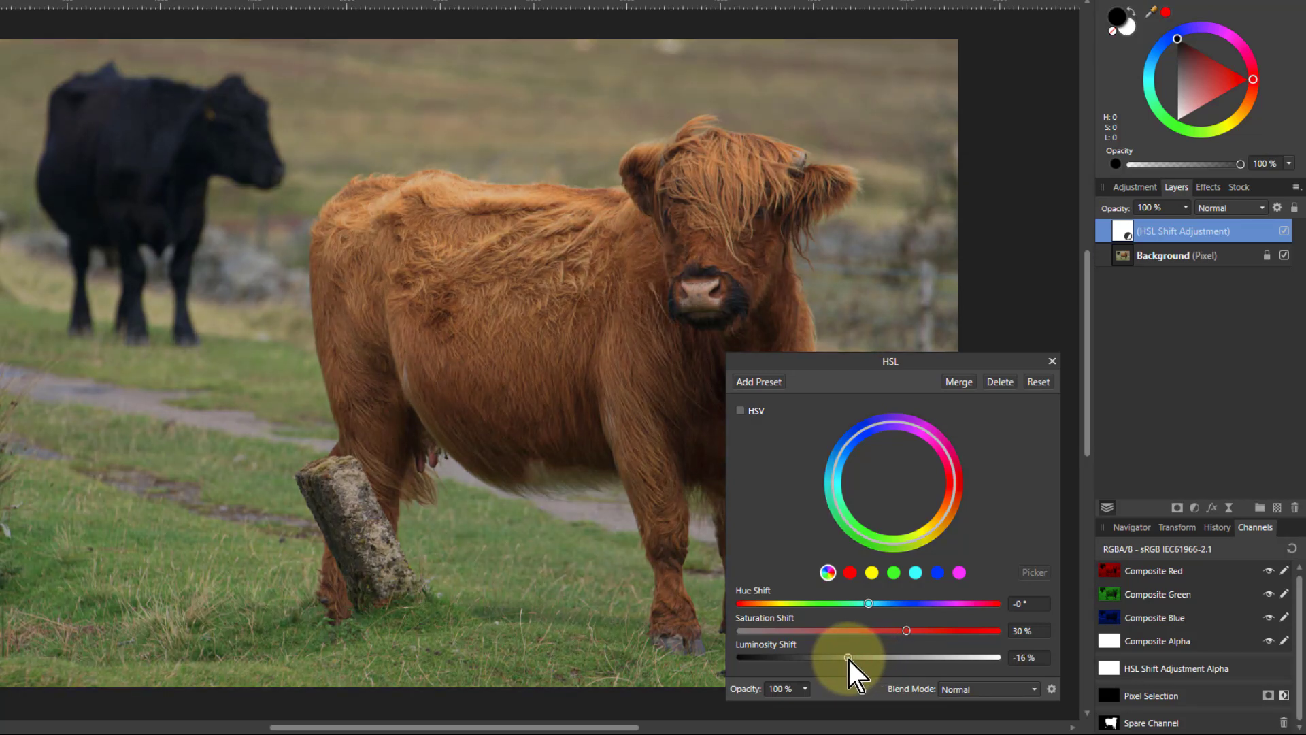
left_click_drag(845, 657, 871, 657)
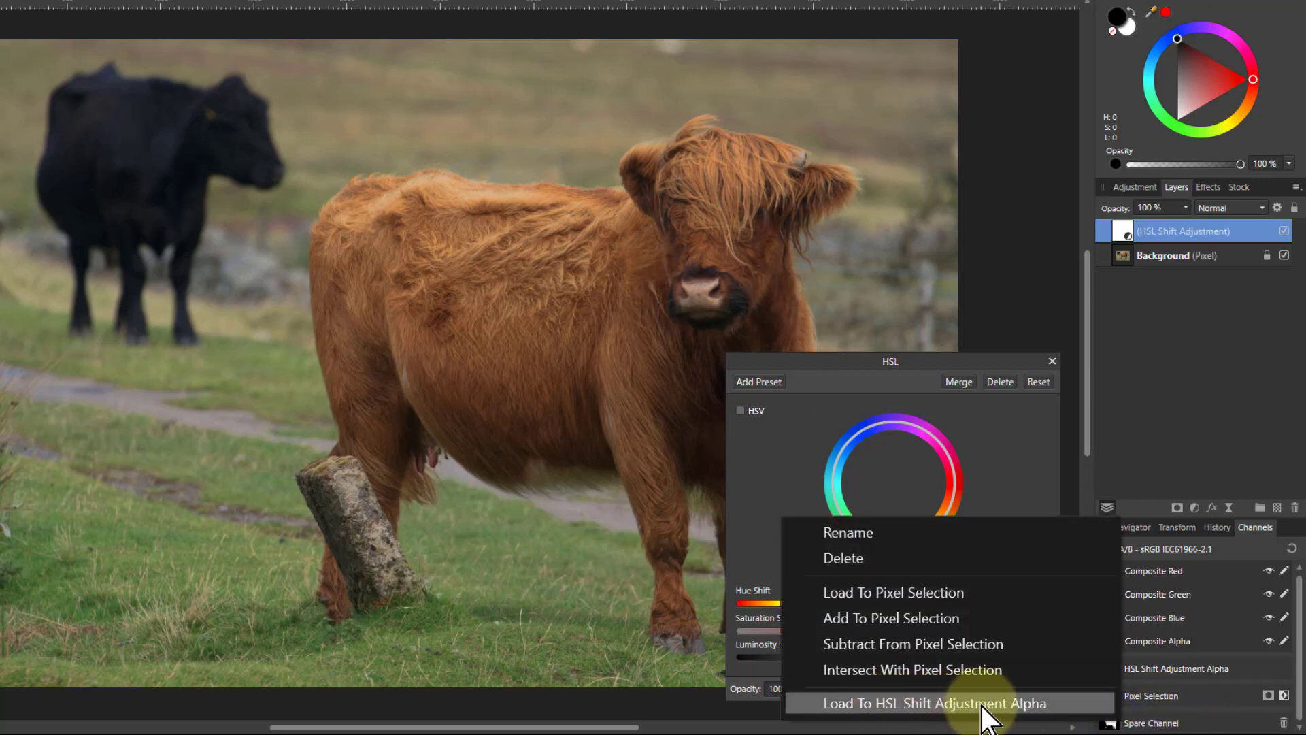
left_click(934, 703)
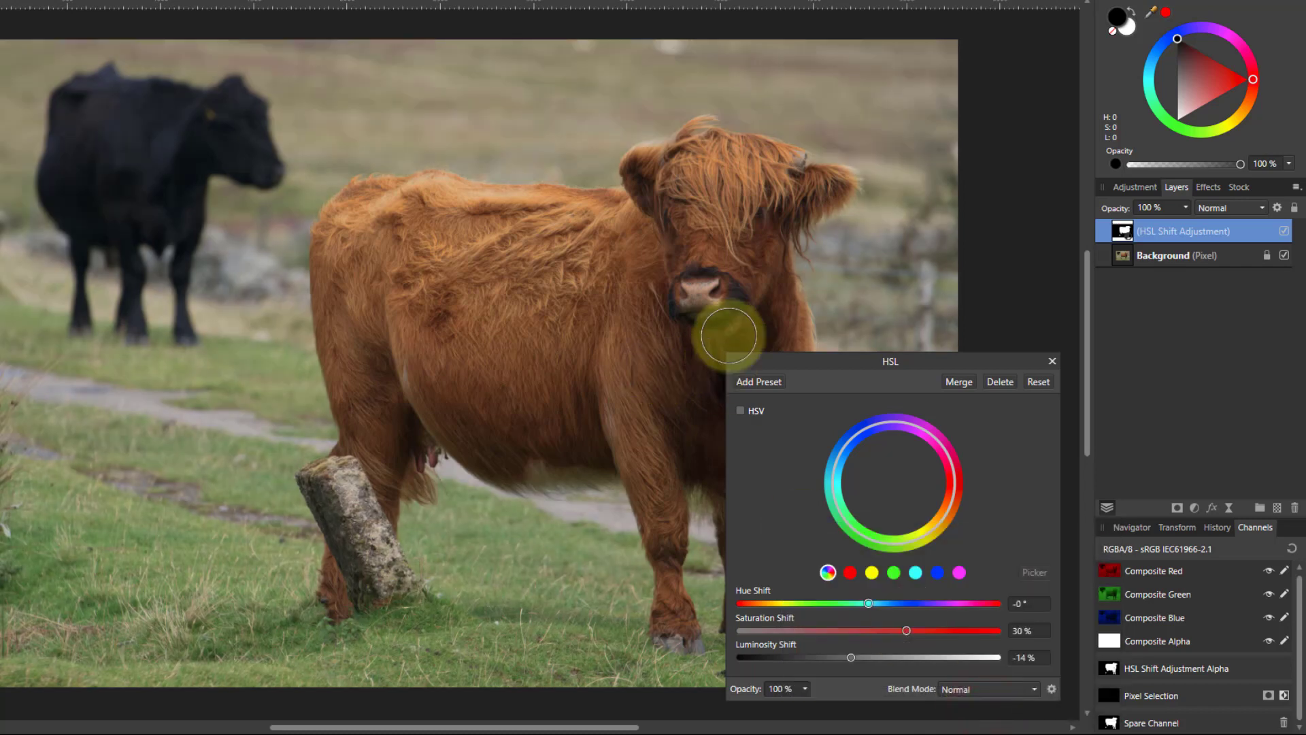
left_click_drag(728, 335, 355, 356)
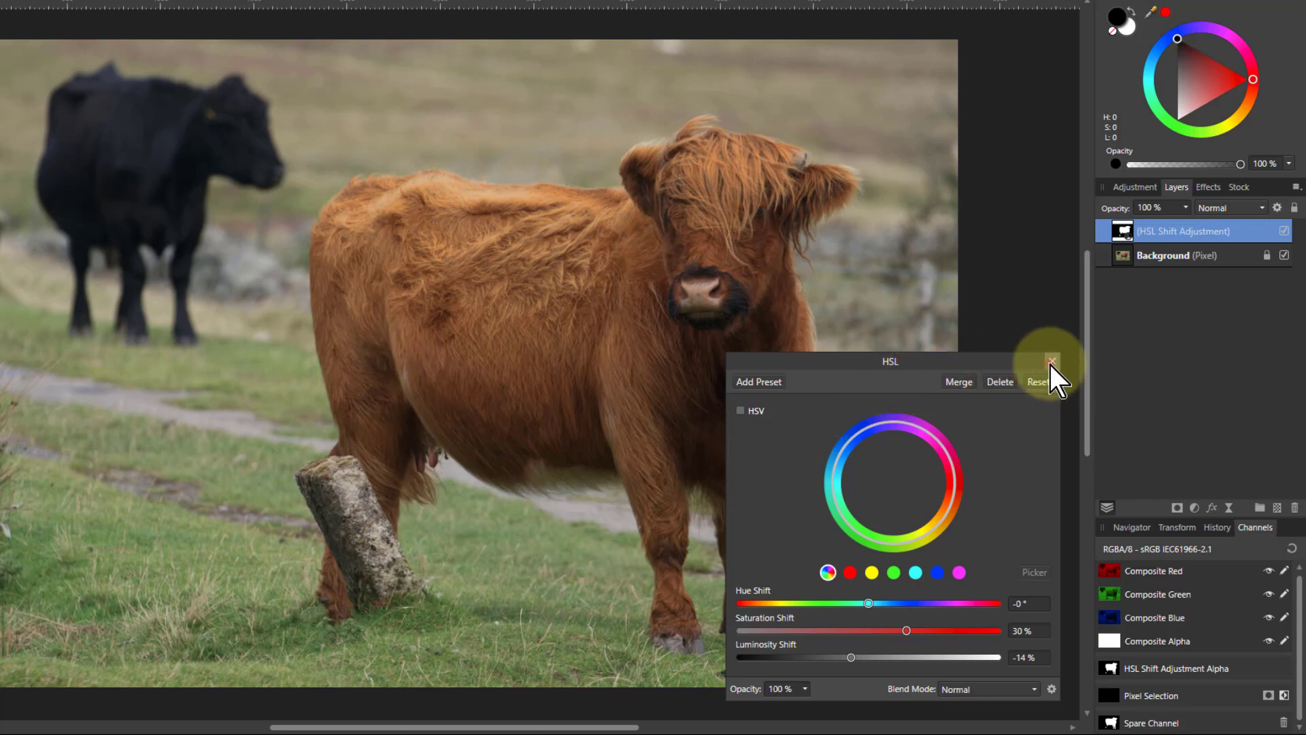
- Close the HSL dialog, add a Live High Pass filter layer, and dismiss the assistant settings
left_click(1052, 361)
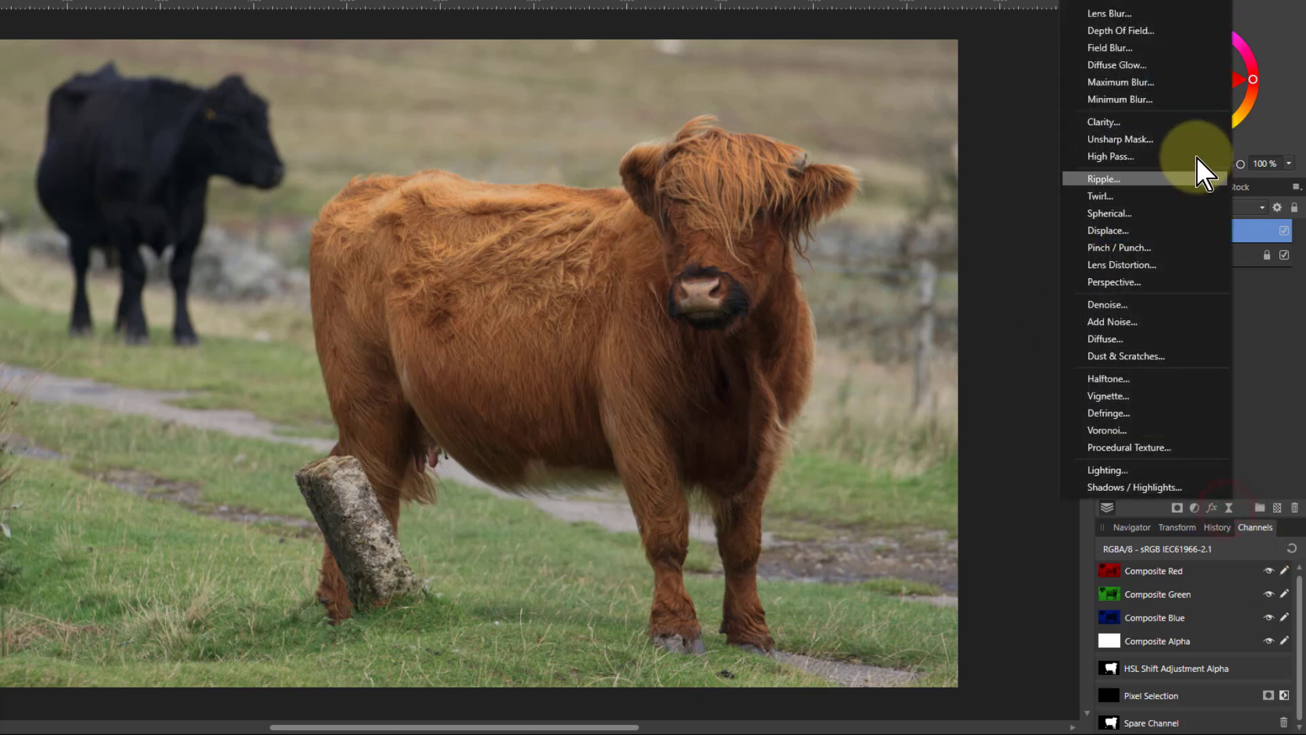
left_click(1110, 157)
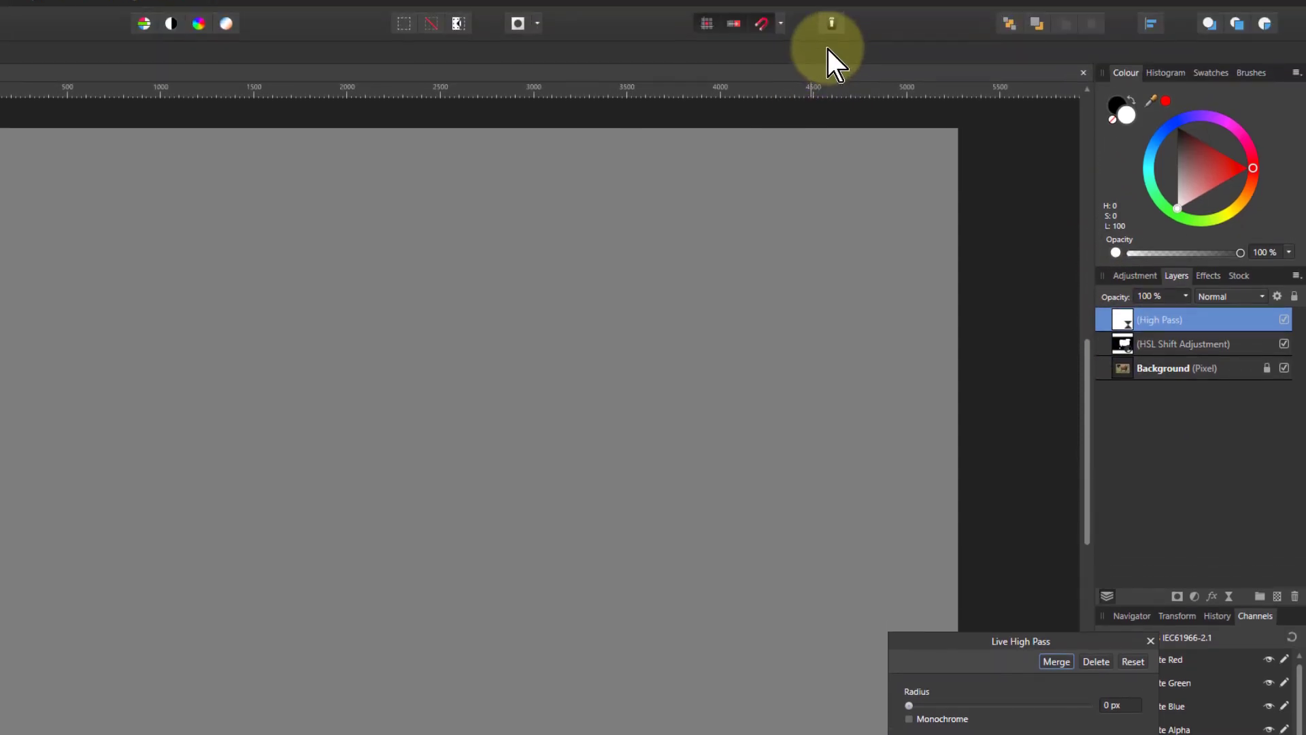
left_click(830, 42)
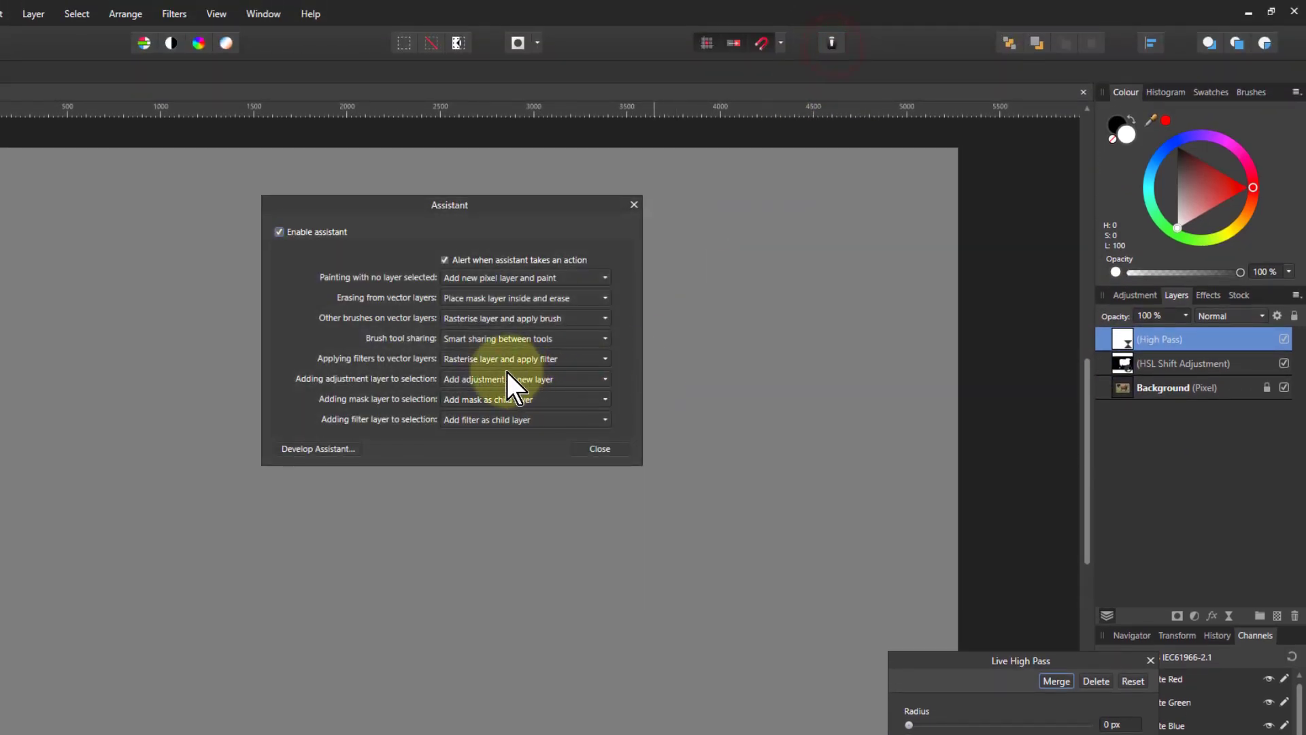
mouse_move(333, 395)
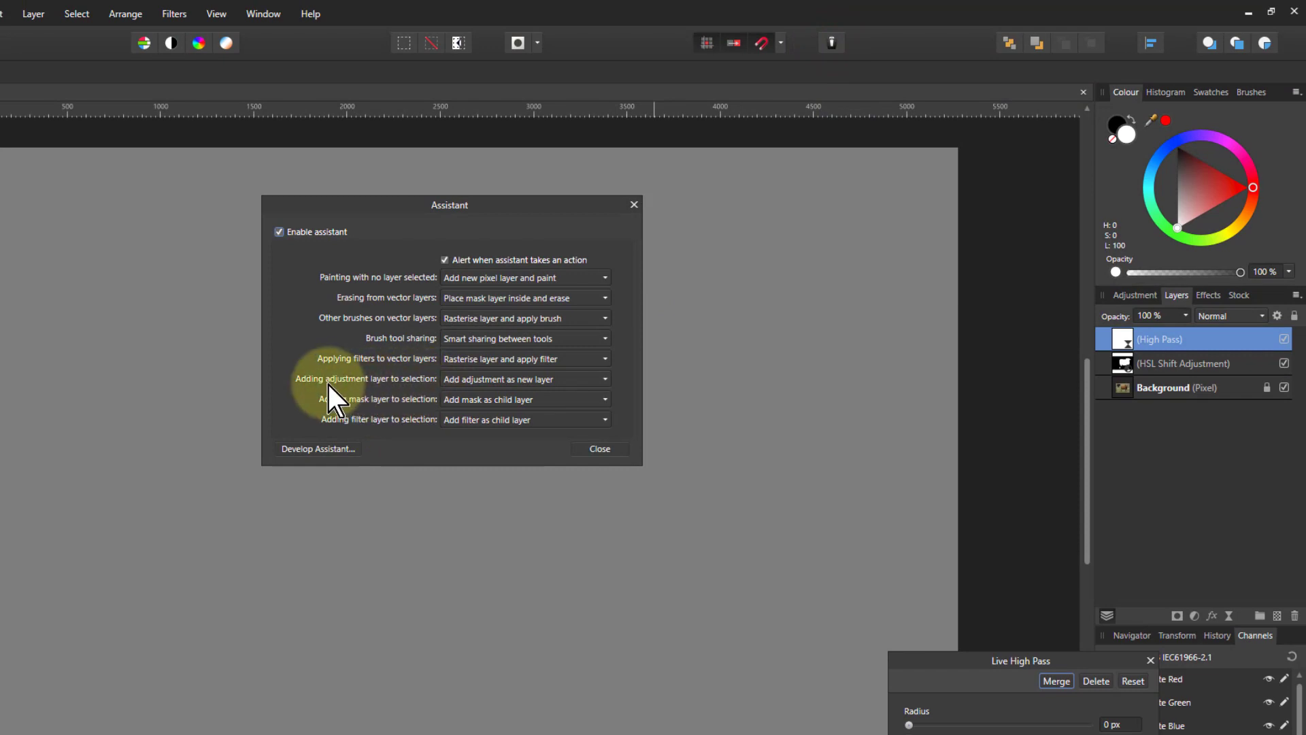
mouse_move(516, 404)
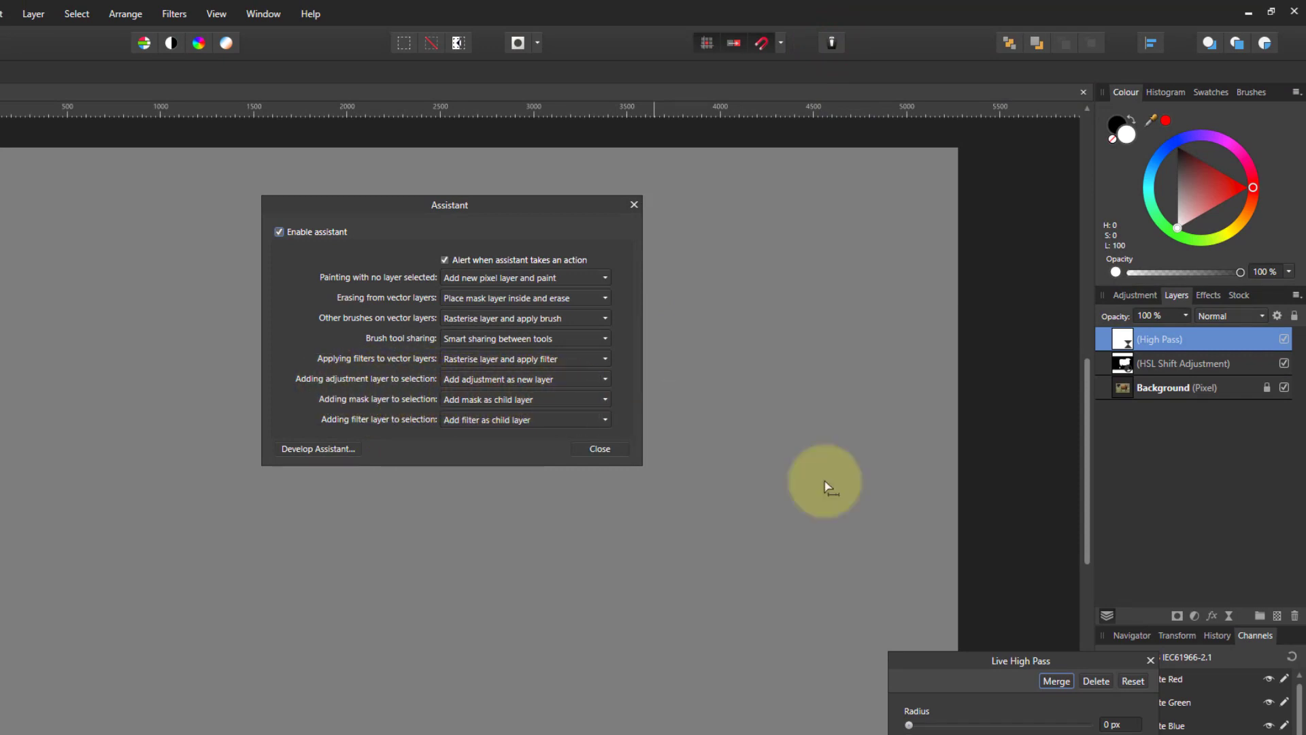
mouse_move(633, 205)
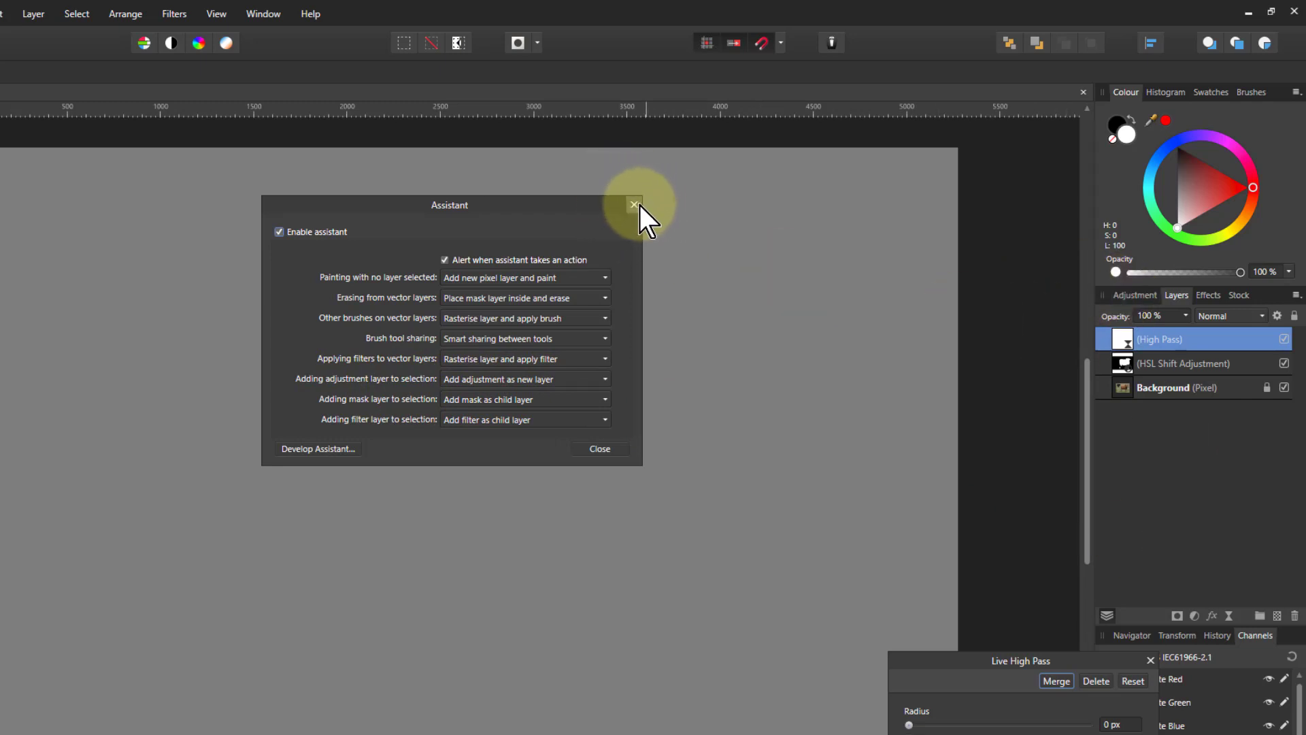
left_click(635, 205)
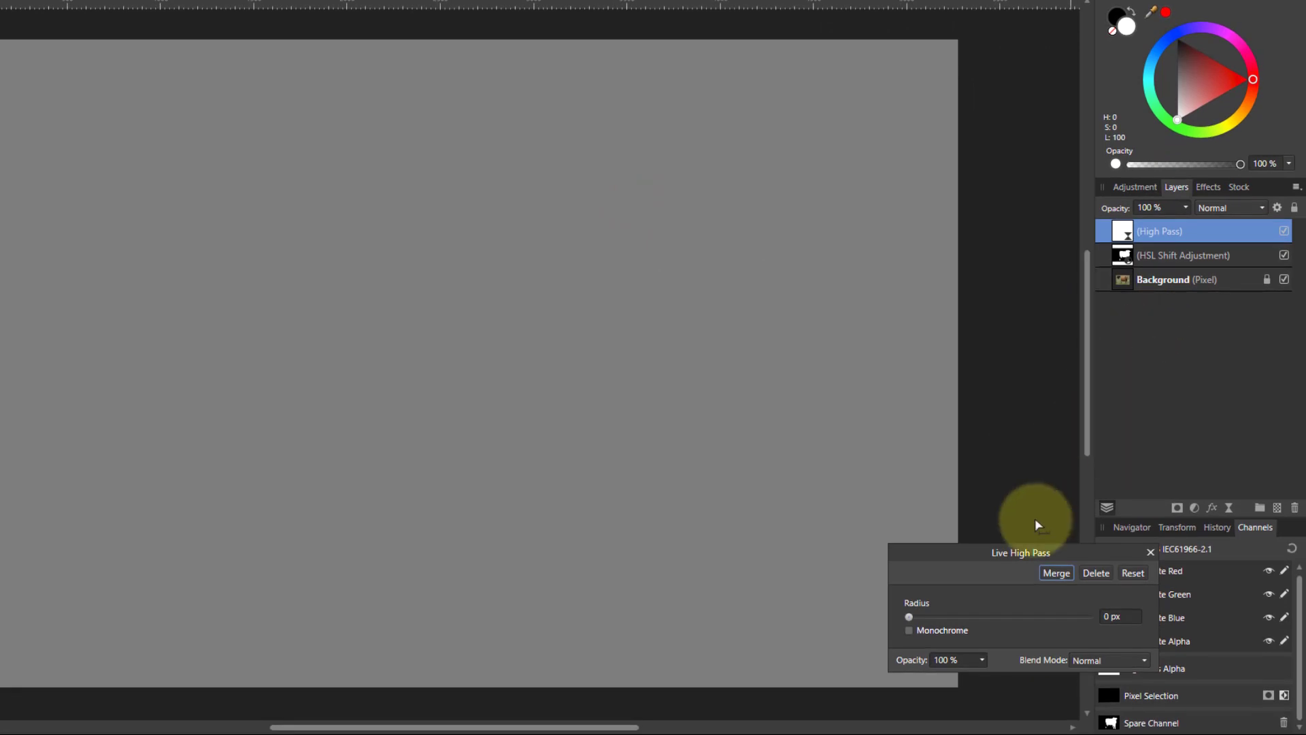
mouse_move(907, 646)
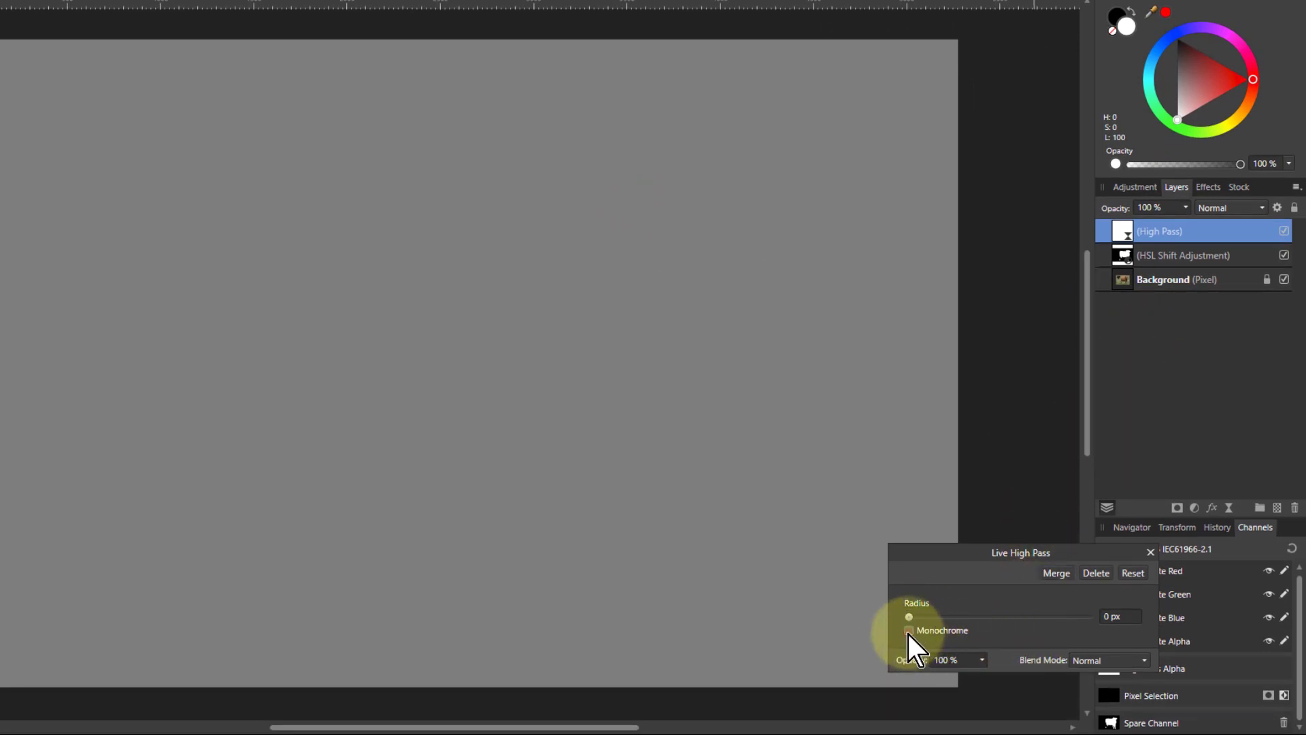
- Make the High Pass monochrome and adjust its radius from 9 px down to about 0.9 px
left_click(1107, 660)
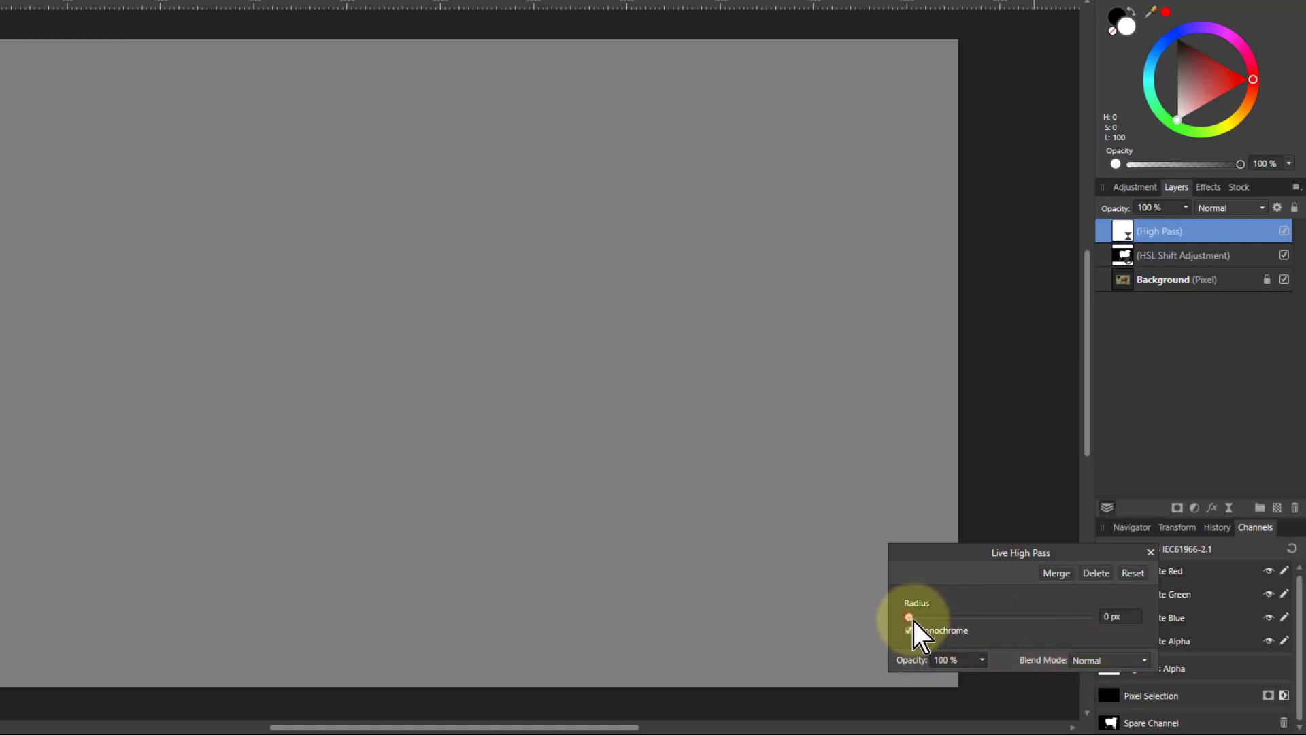
left_click_drag(909, 616, 981, 616)
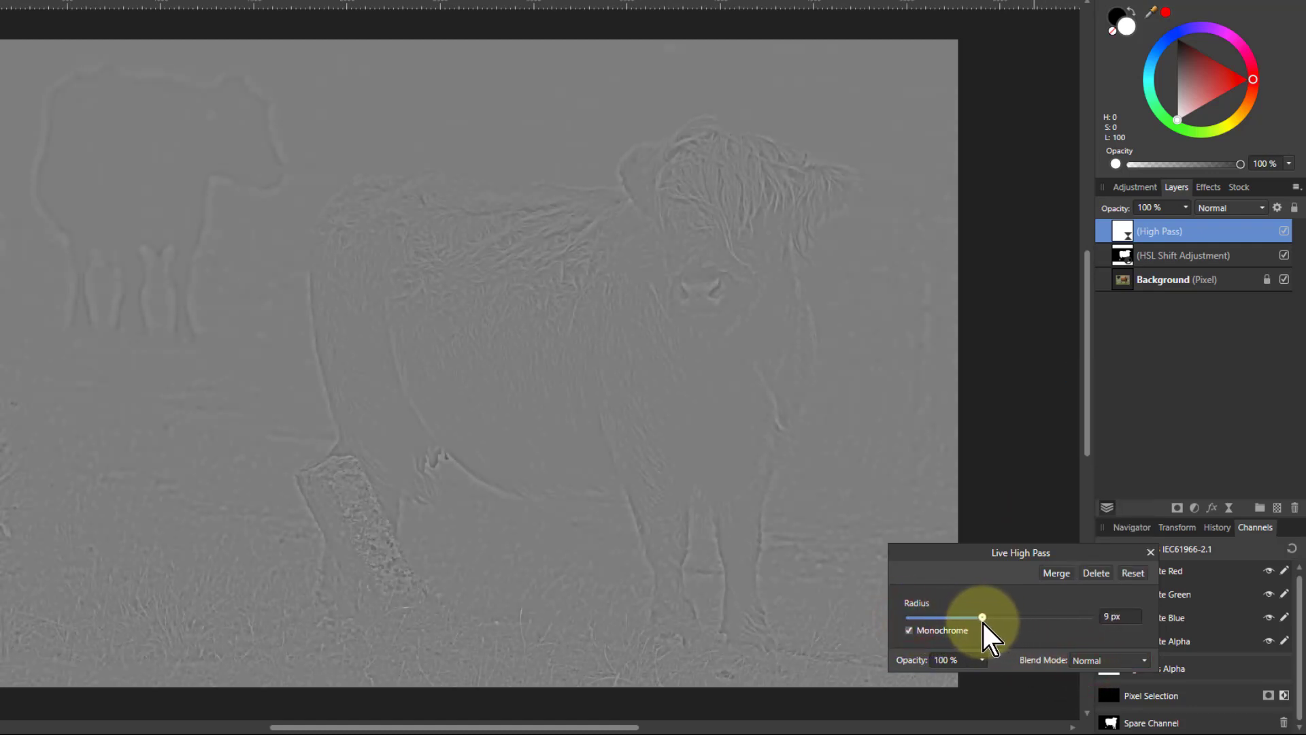
left_click_drag(981, 616, 984, 616)
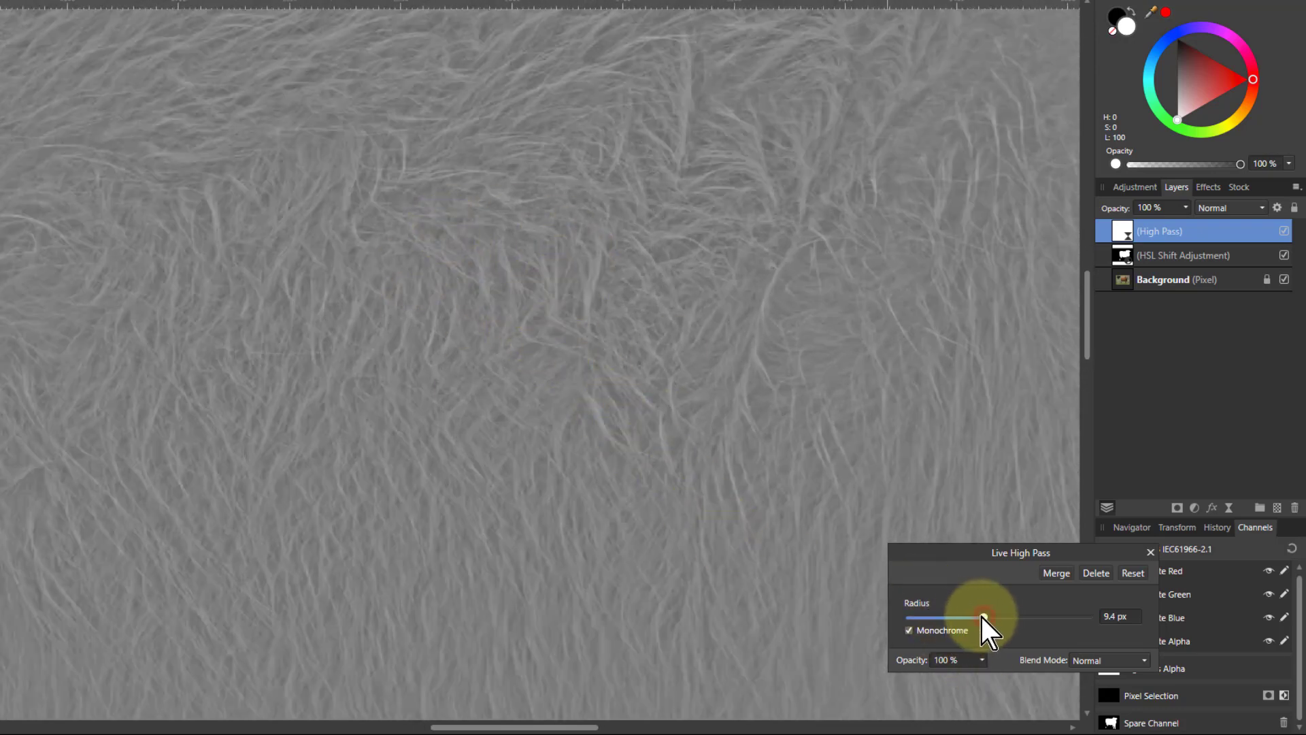
left_click_drag(987, 617, 956, 616)
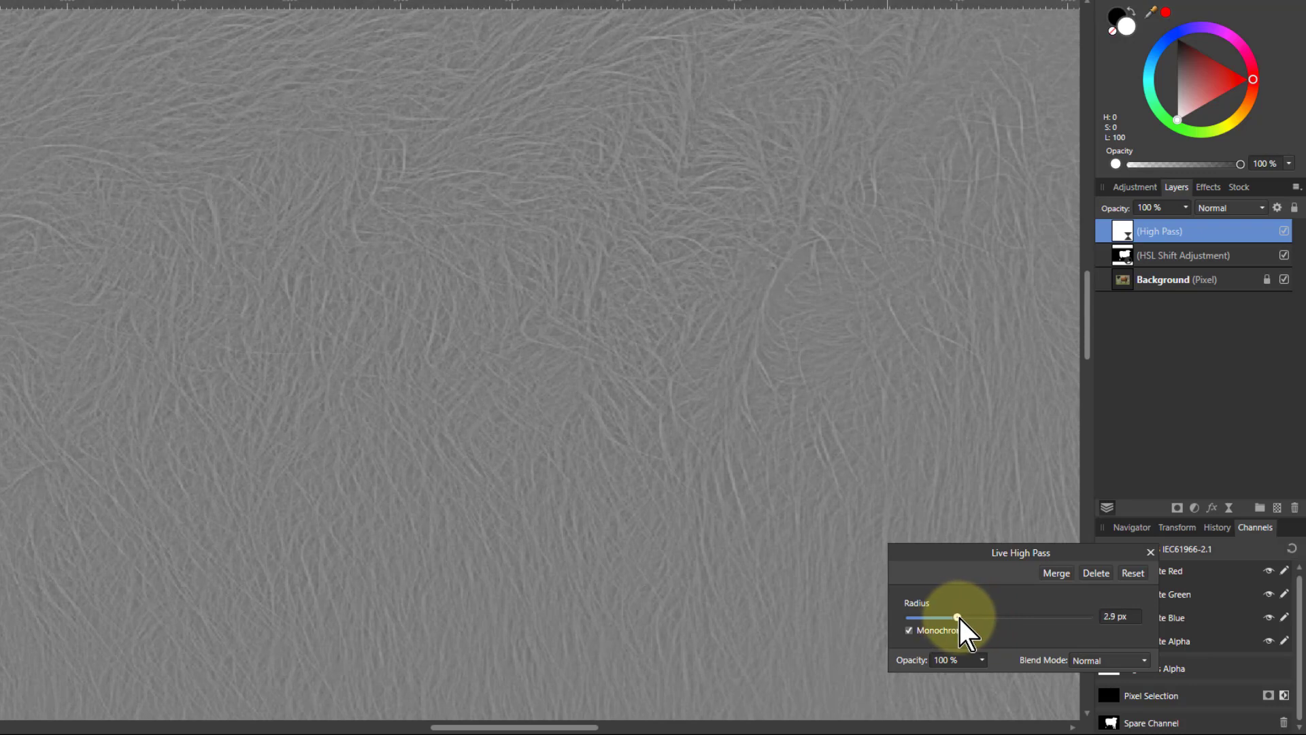
left_click_drag(956, 617, 945, 617)
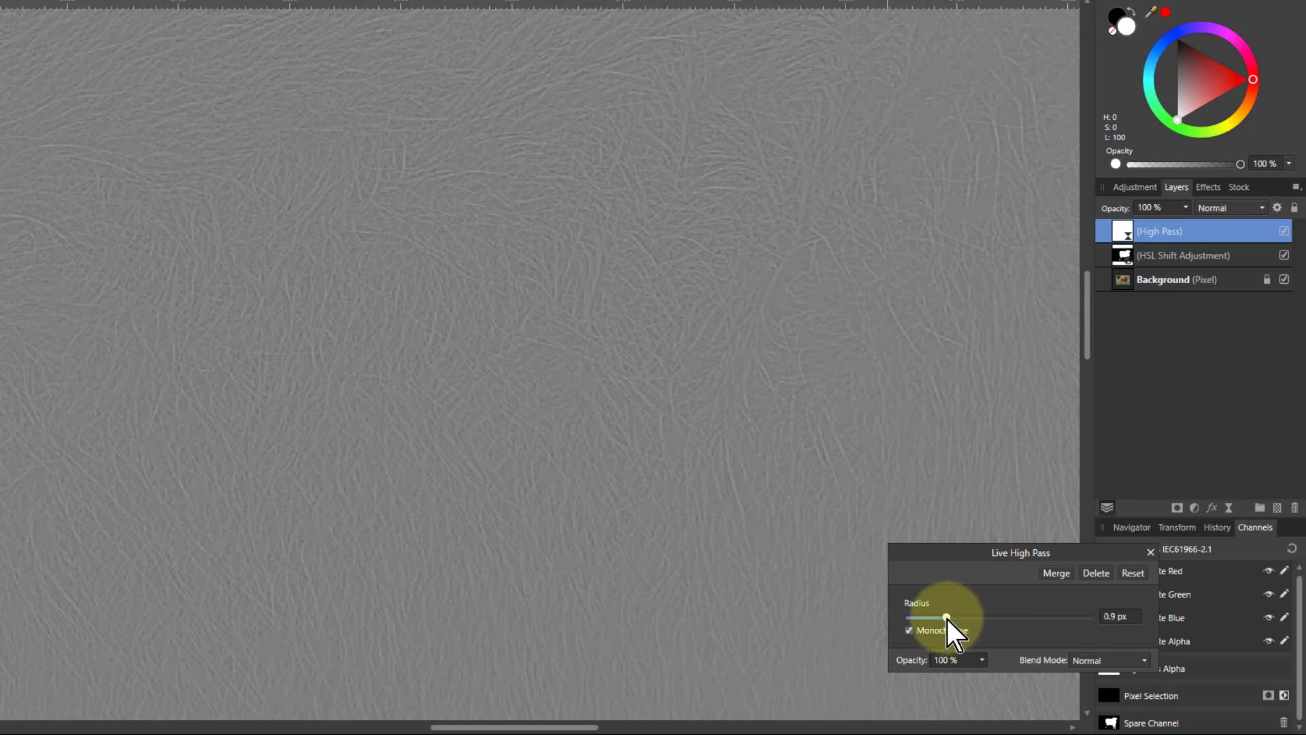
mouse_move(1083, 620)
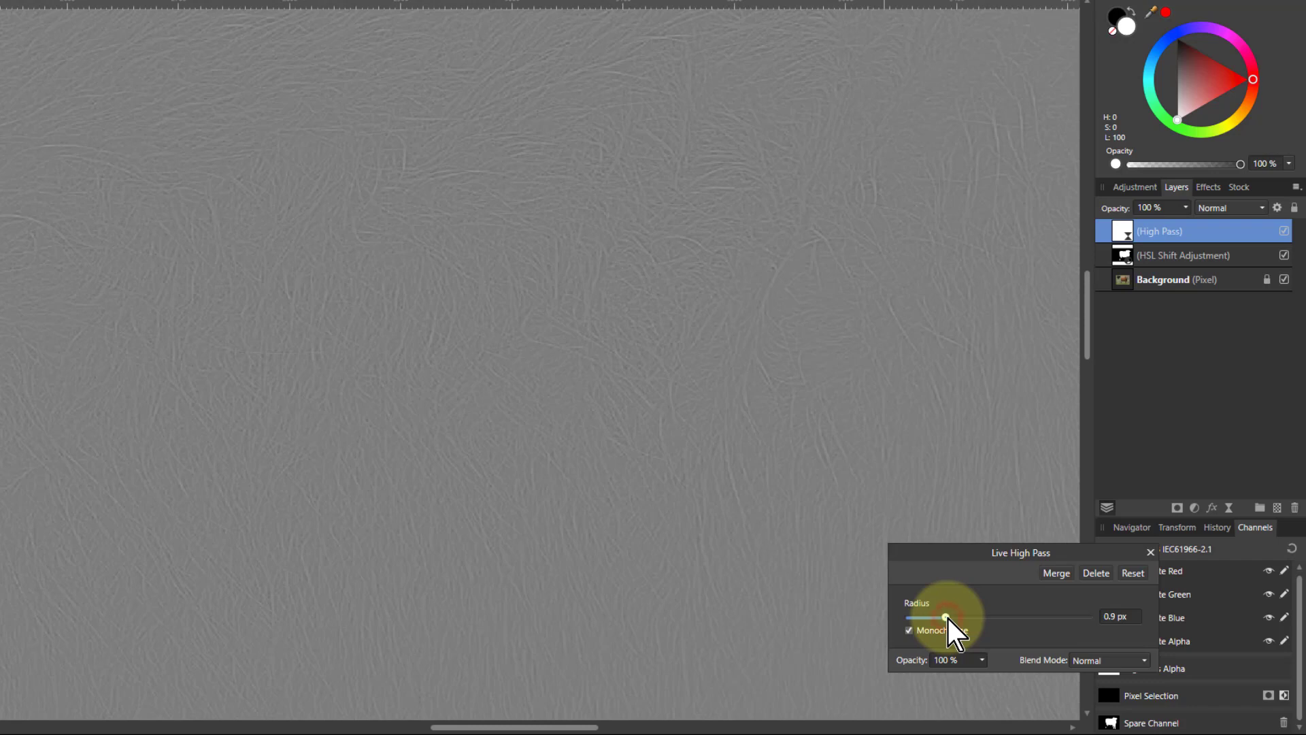
left_click_drag(945, 616, 942, 616)
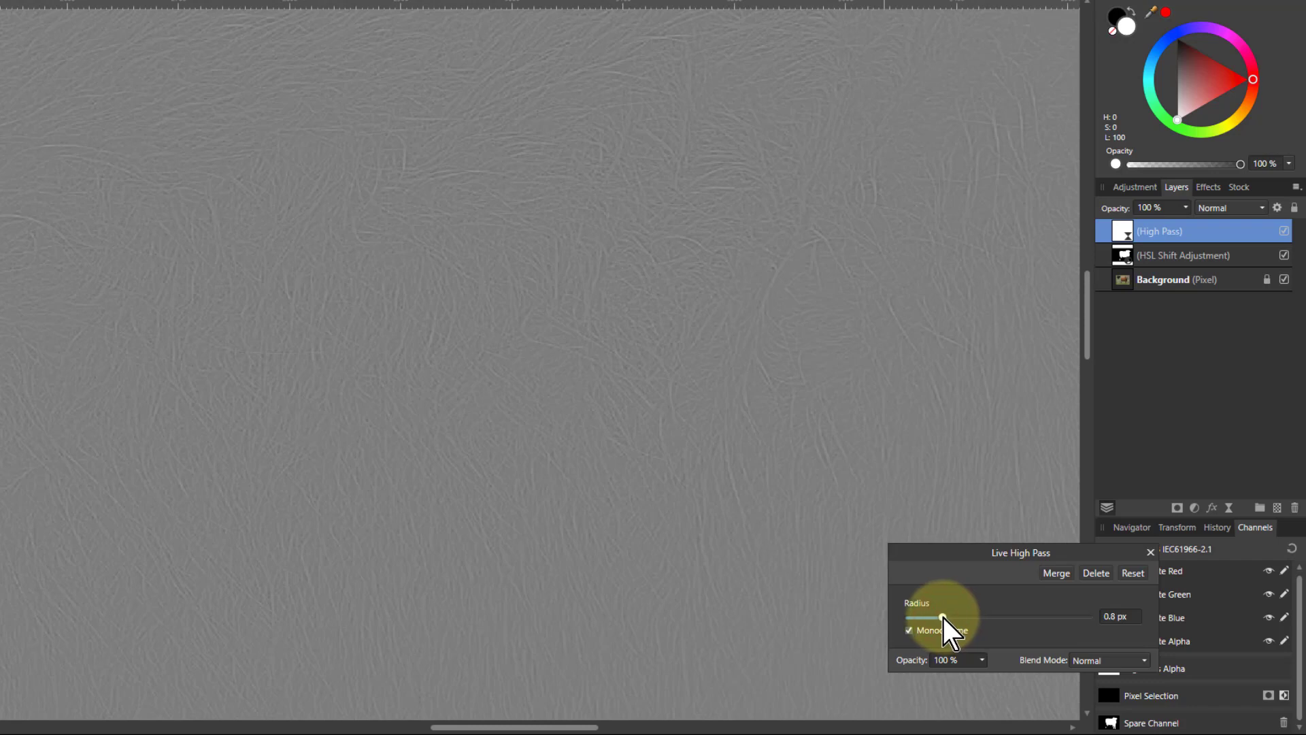
- Blend the High Pass layer in Linear Light with a radius of about 0.5 px
left_click(1107, 660)
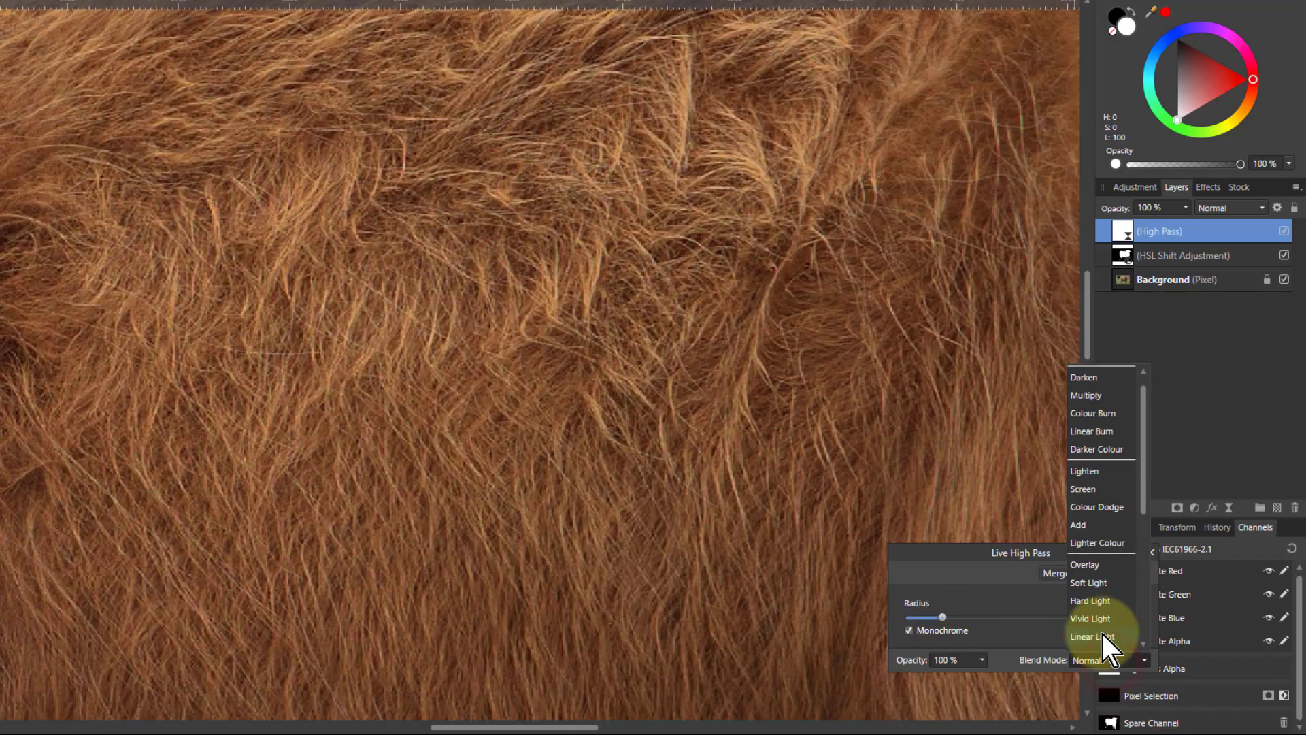
left_click(1089, 637)
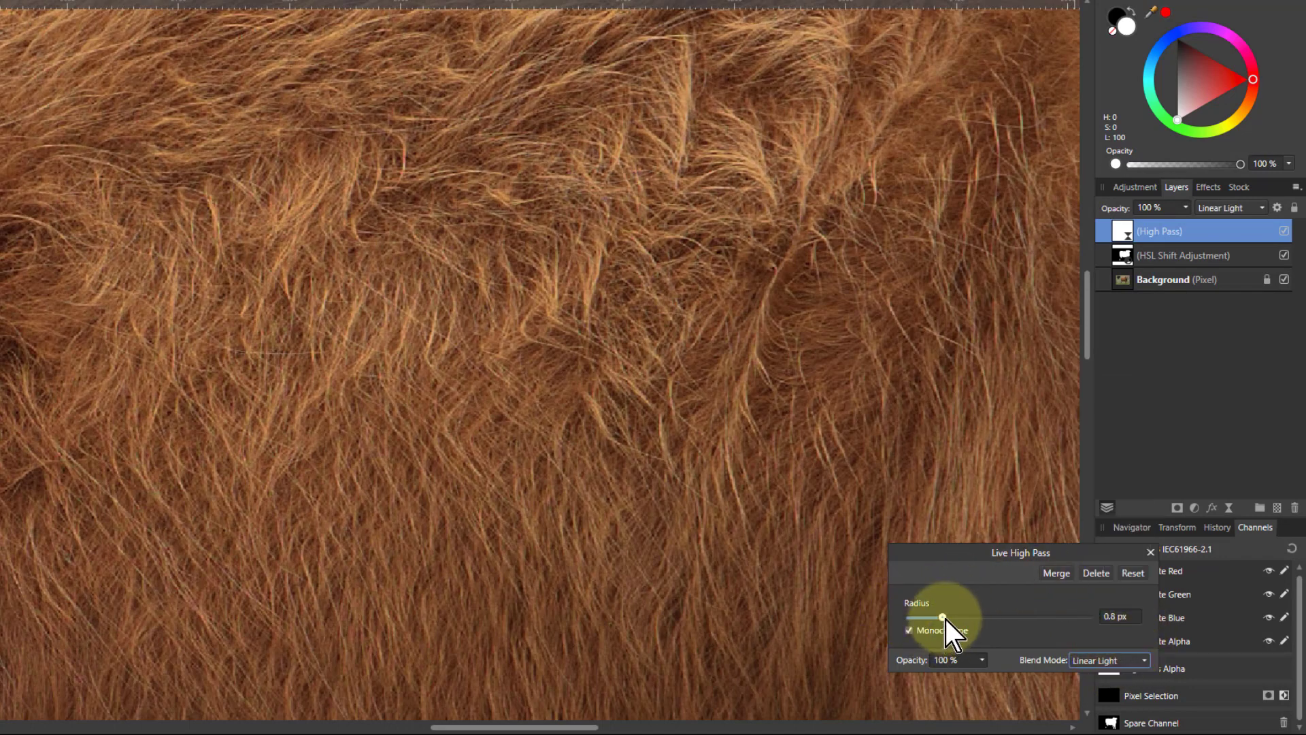
left_click_drag(942, 616, 932, 617)
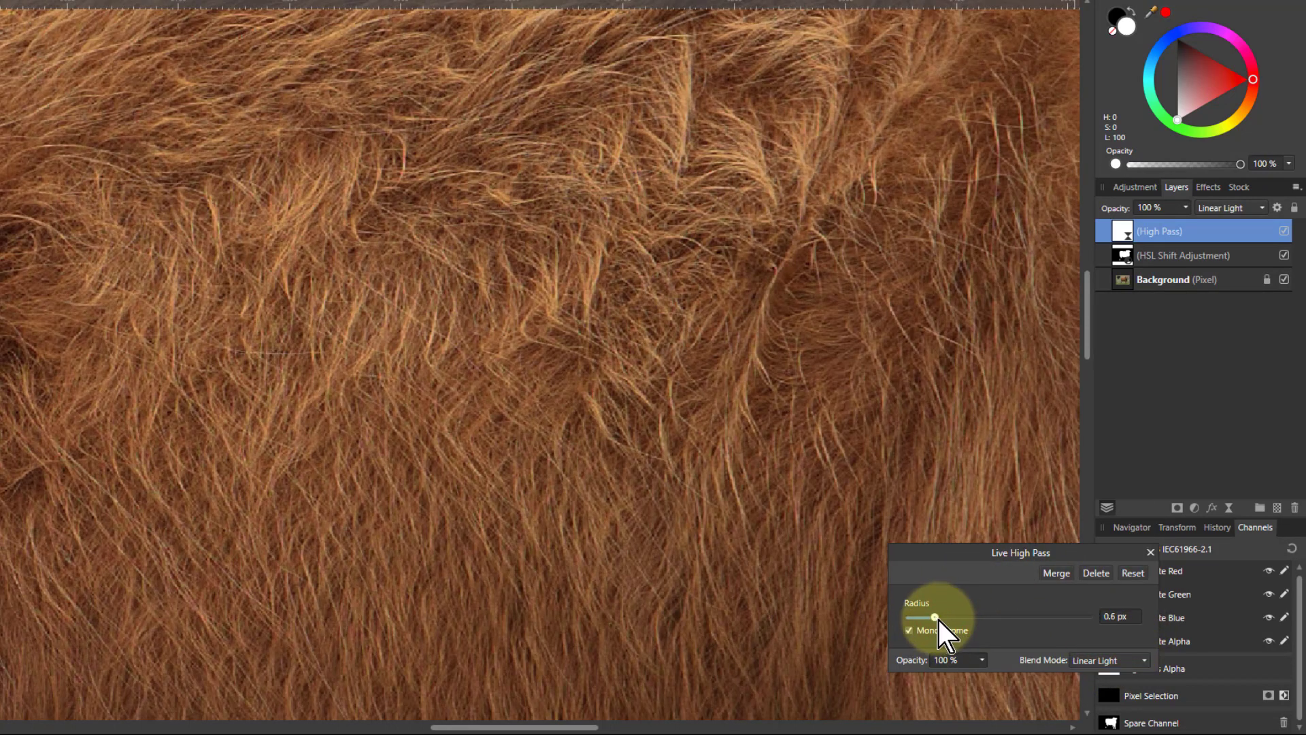
left_click_drag(934, 617, 928, 617)
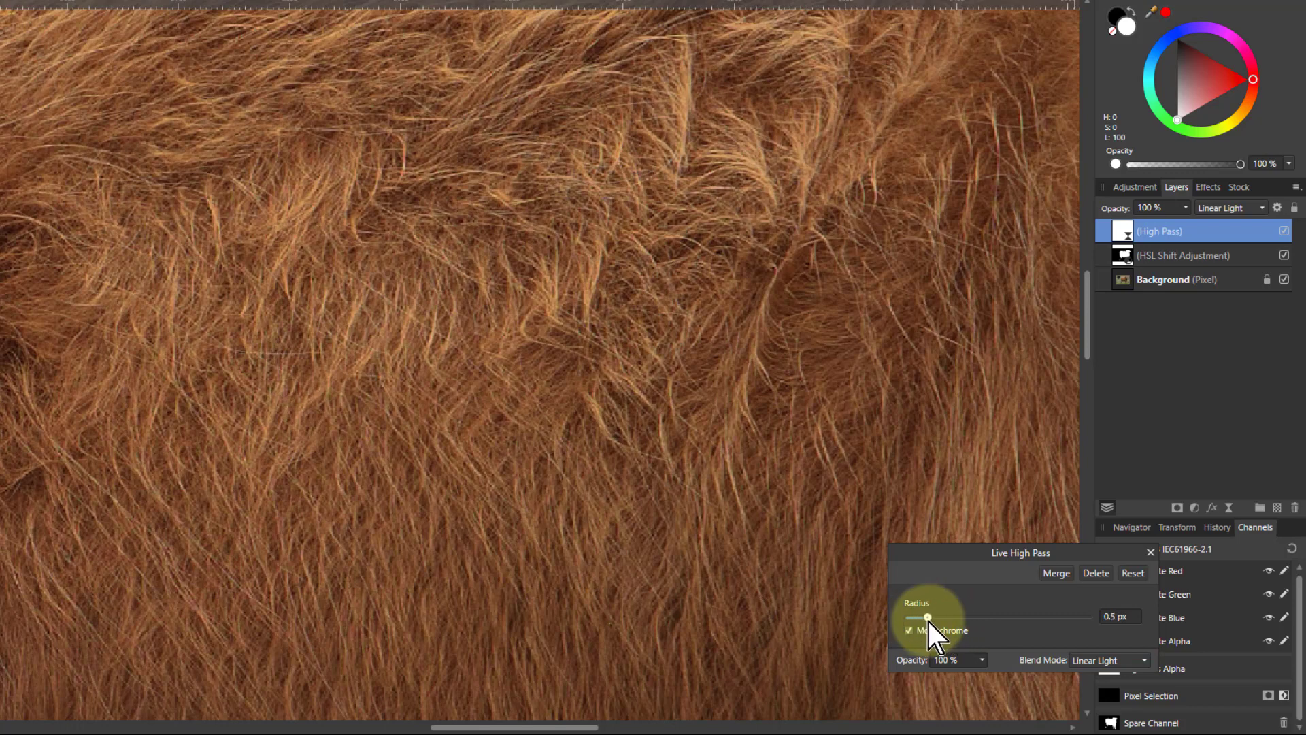
left_click_drag(927, 617, 942, 617)
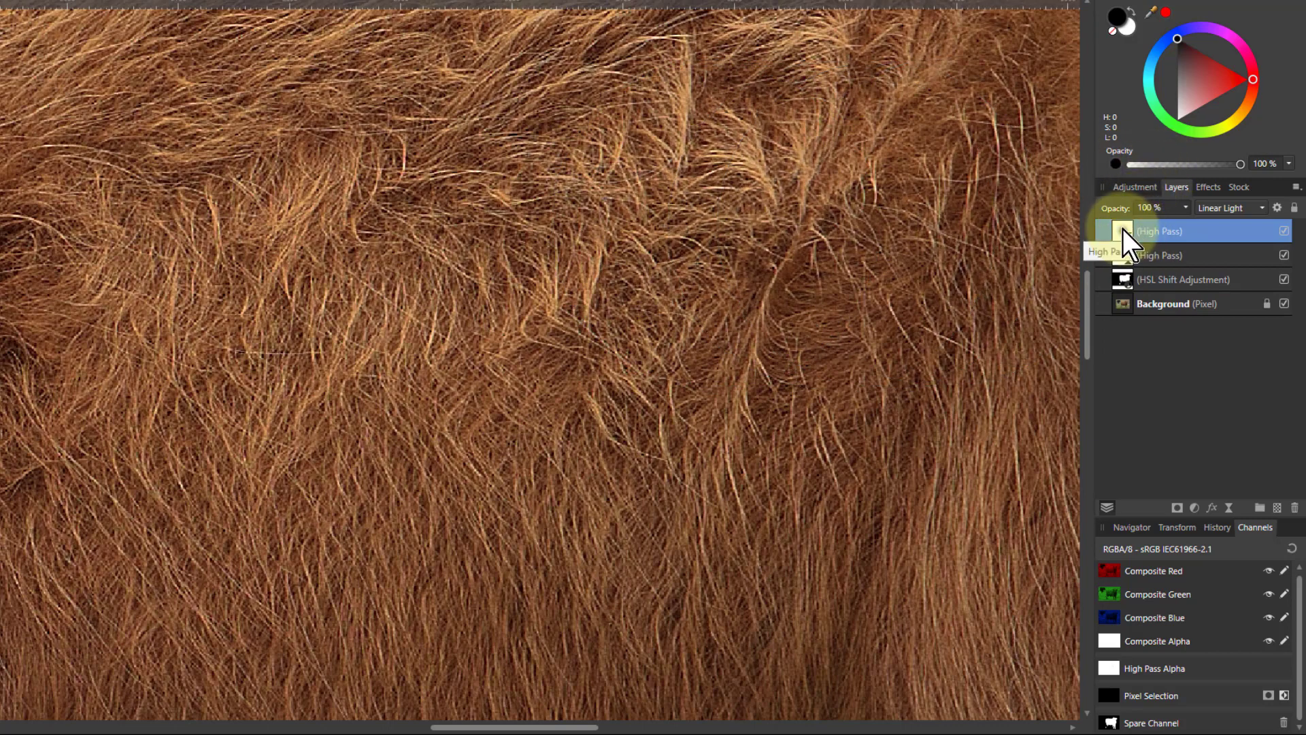
- Lower the duplicate High Pass layer's radius to 0.1 px and close its settings
double_click(1158, 230)
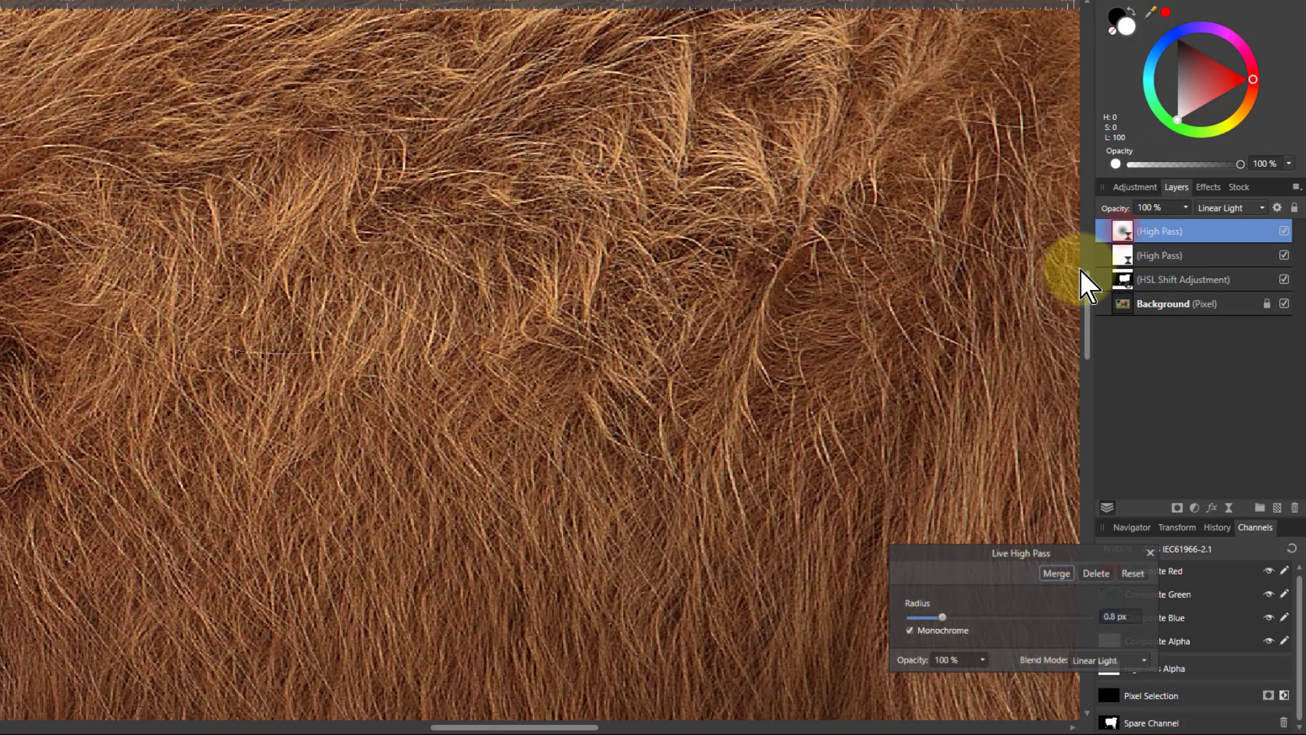
left_click_drag(944, 616, 908, 617)
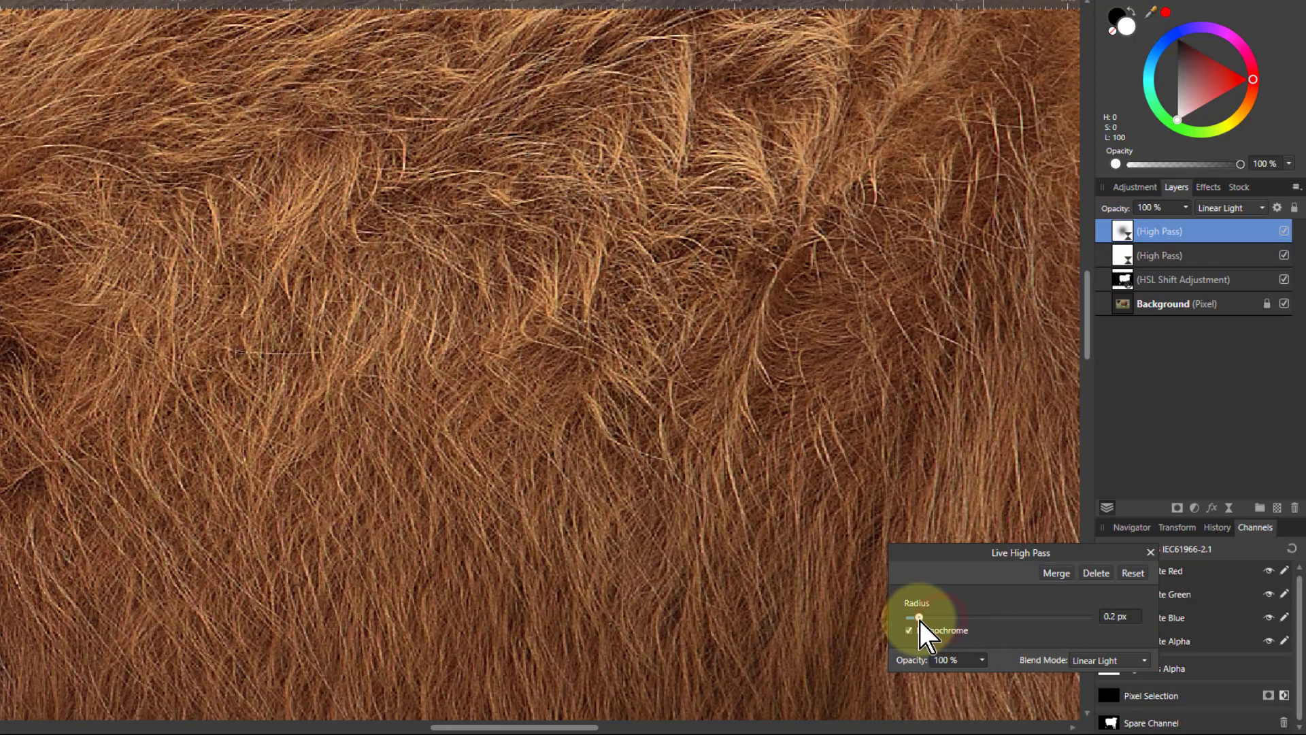
left_click_drag(927, 616, 913, 616)
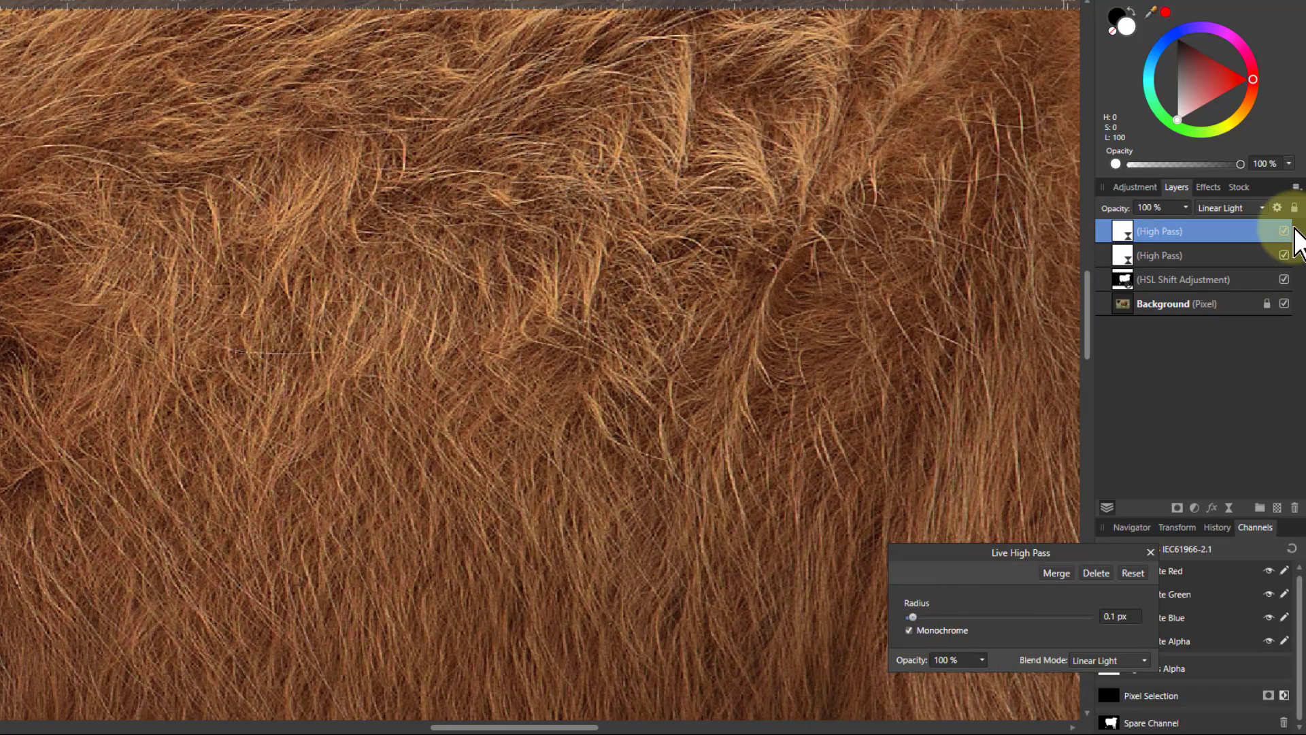
left_click(1284, 231)
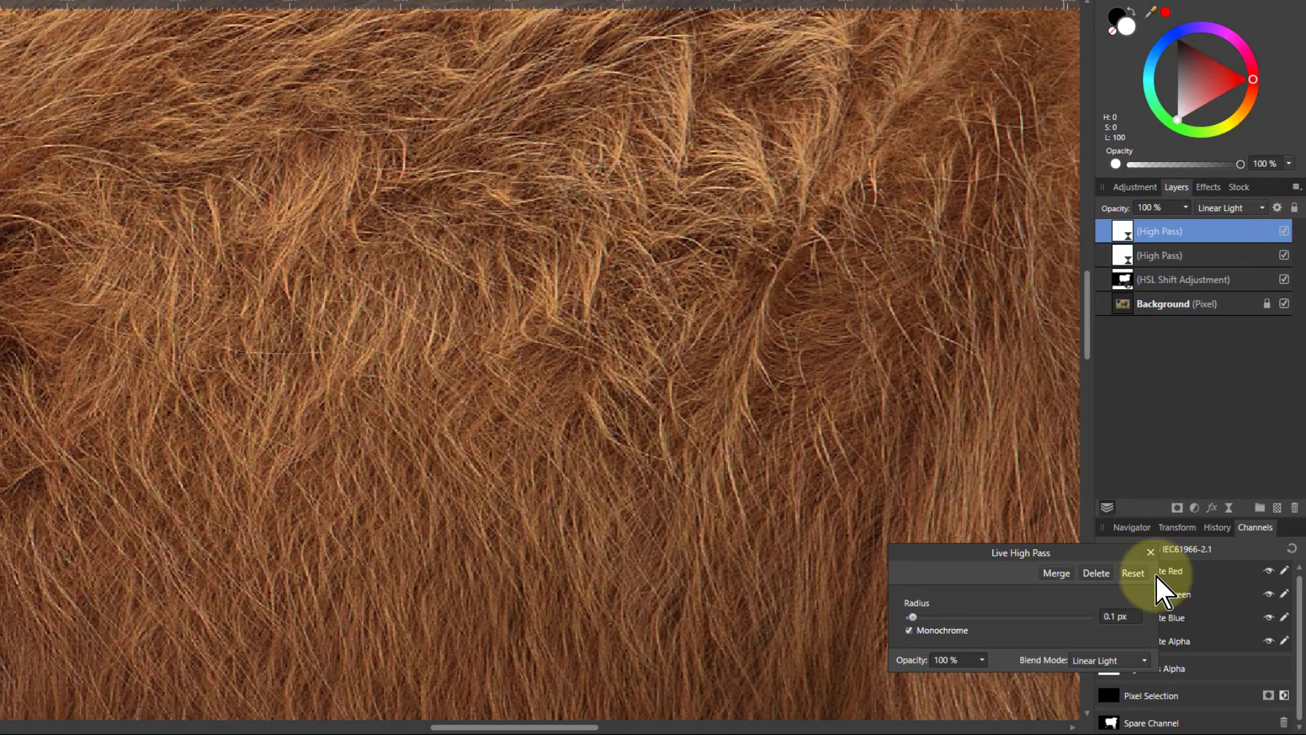
left_click(1133, 572)
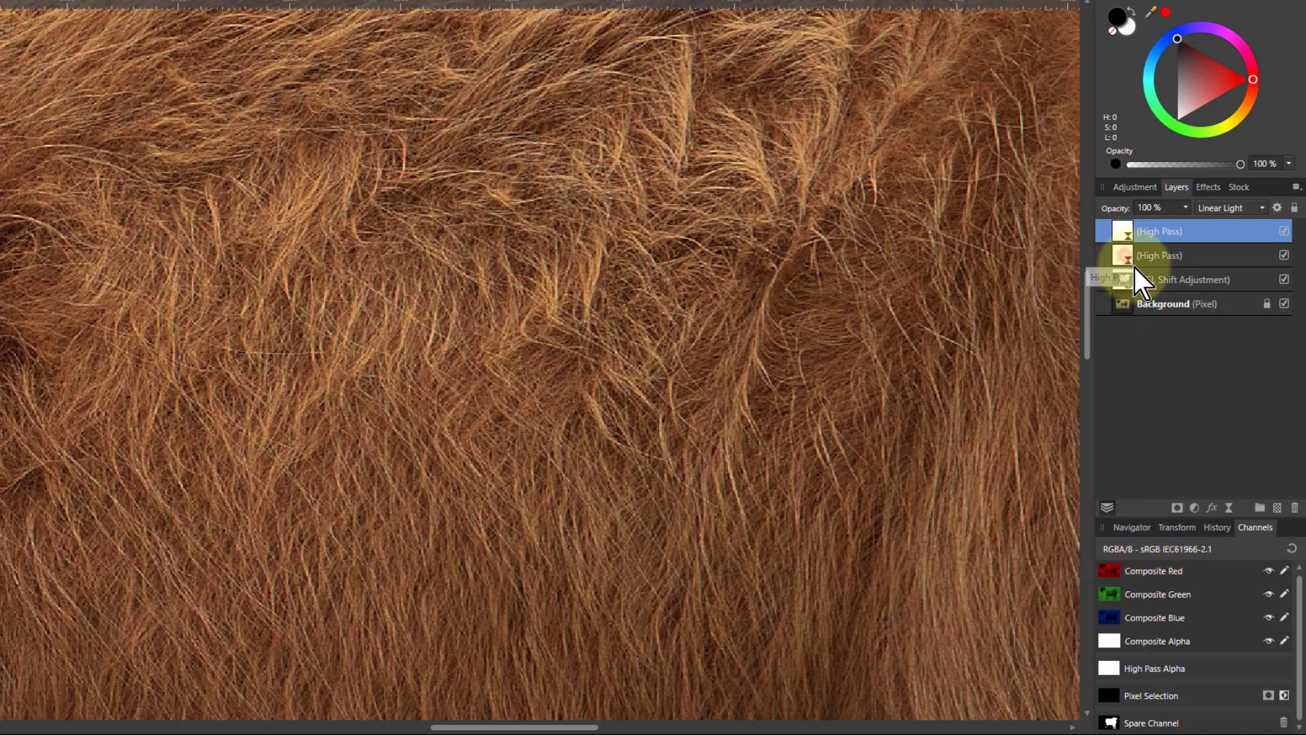
- Load the saved cow mask channel into the High Pass layers' alpha
left_click(1191, 255)
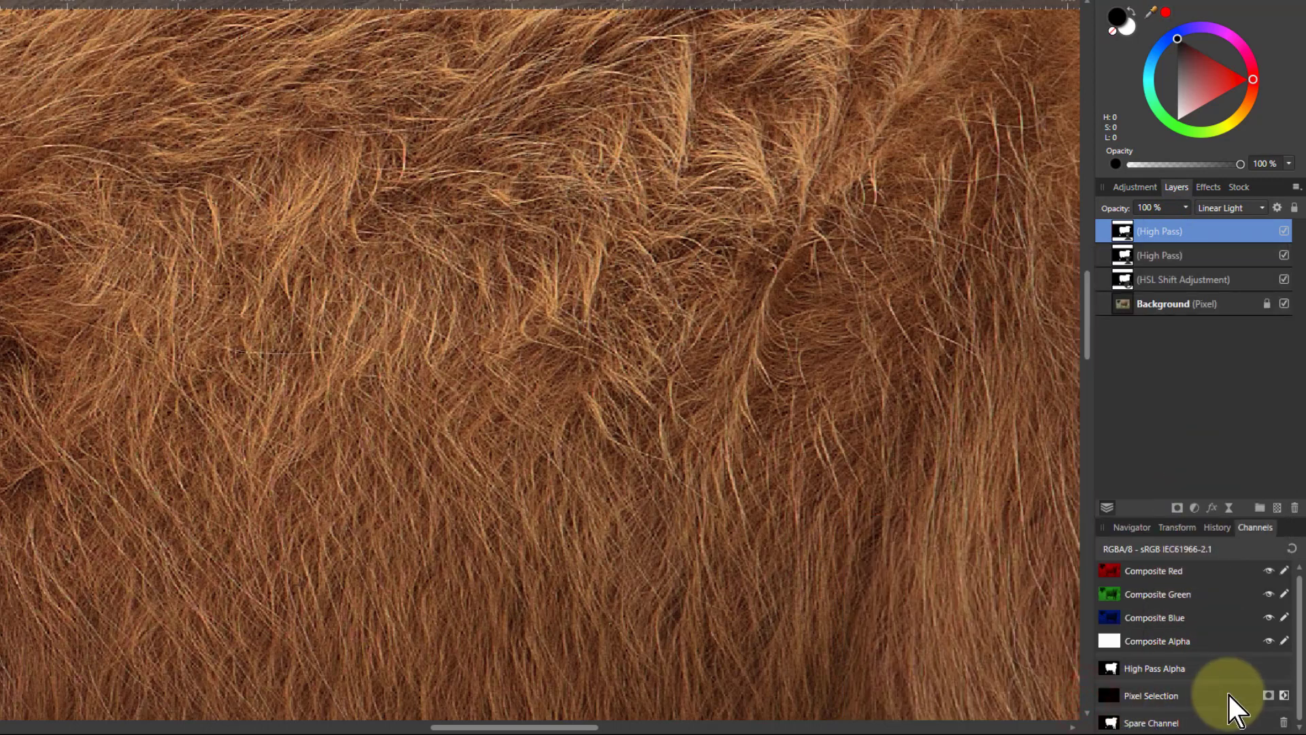
mouse_move(1237, 483)
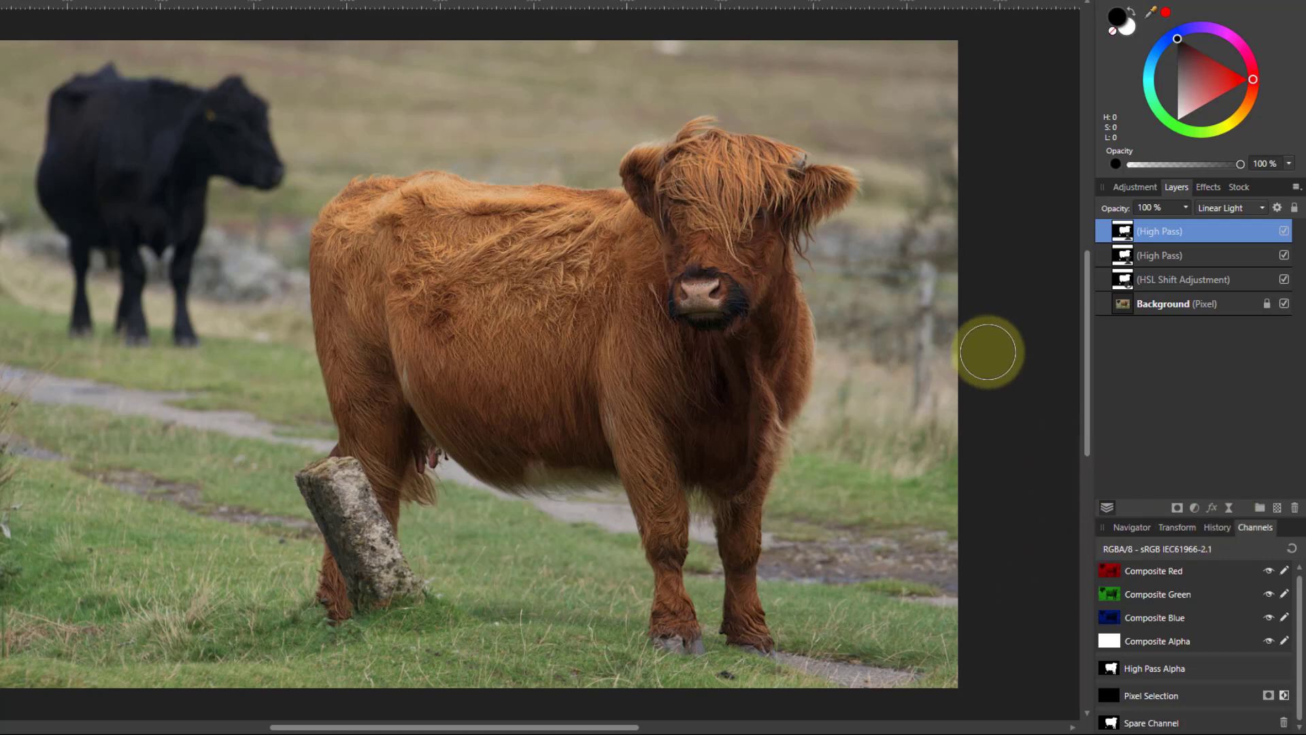
mouse_move(984, 335)
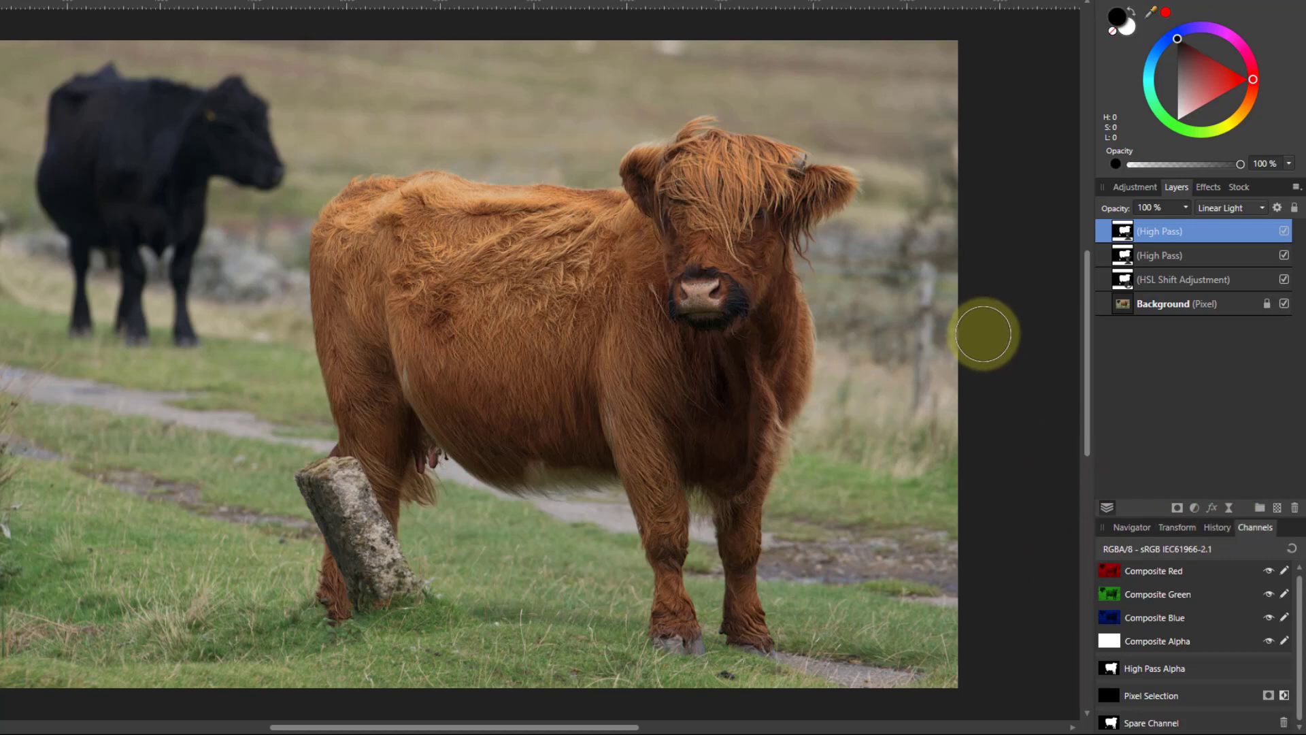
mouse_move(1112, 359)
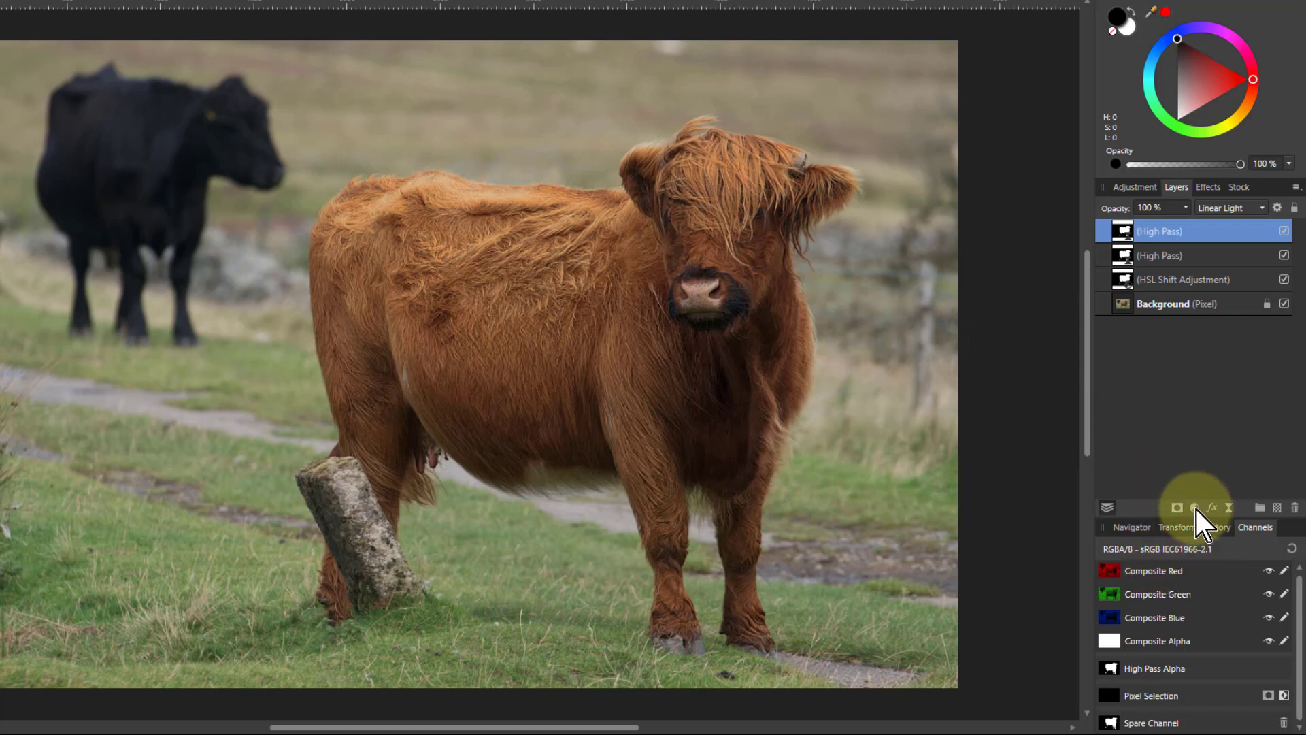
- Add a Curves adjustment masked by the saved cow channel, pulling the midtones down
left_click(1192, 507)
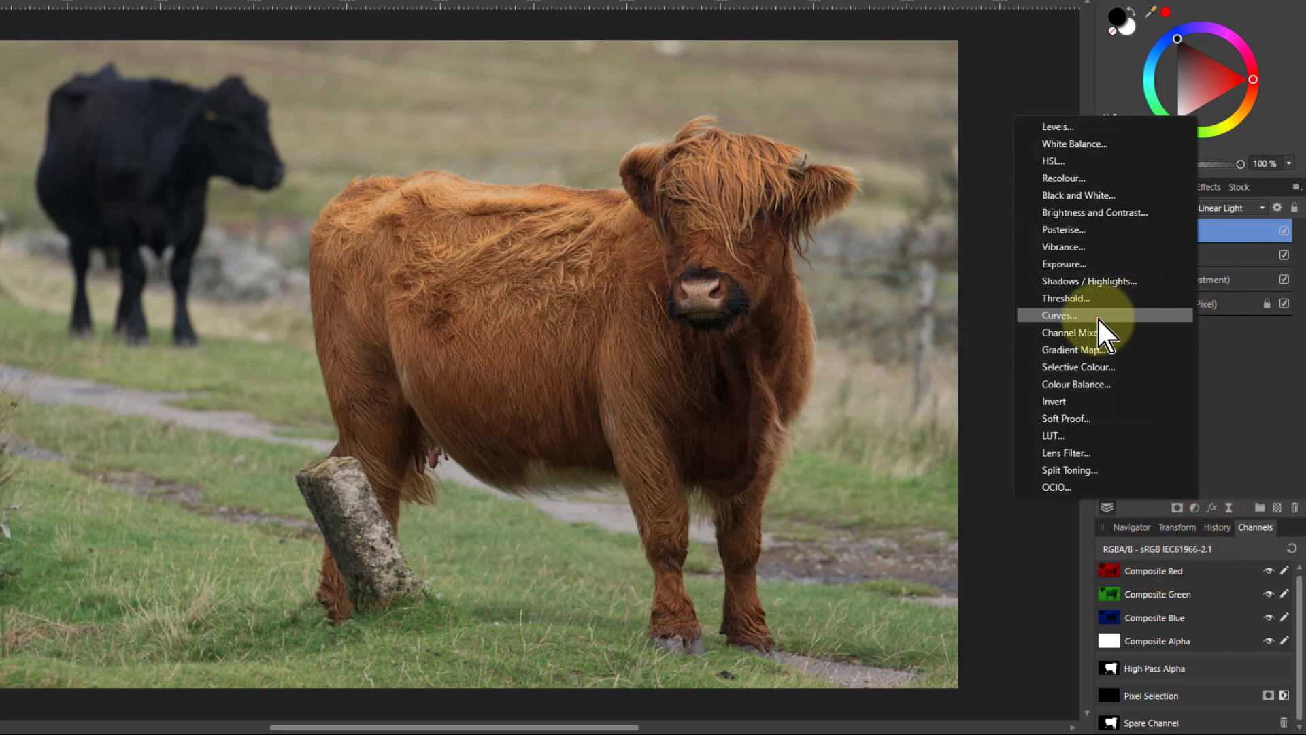
left_click(1058, 315)
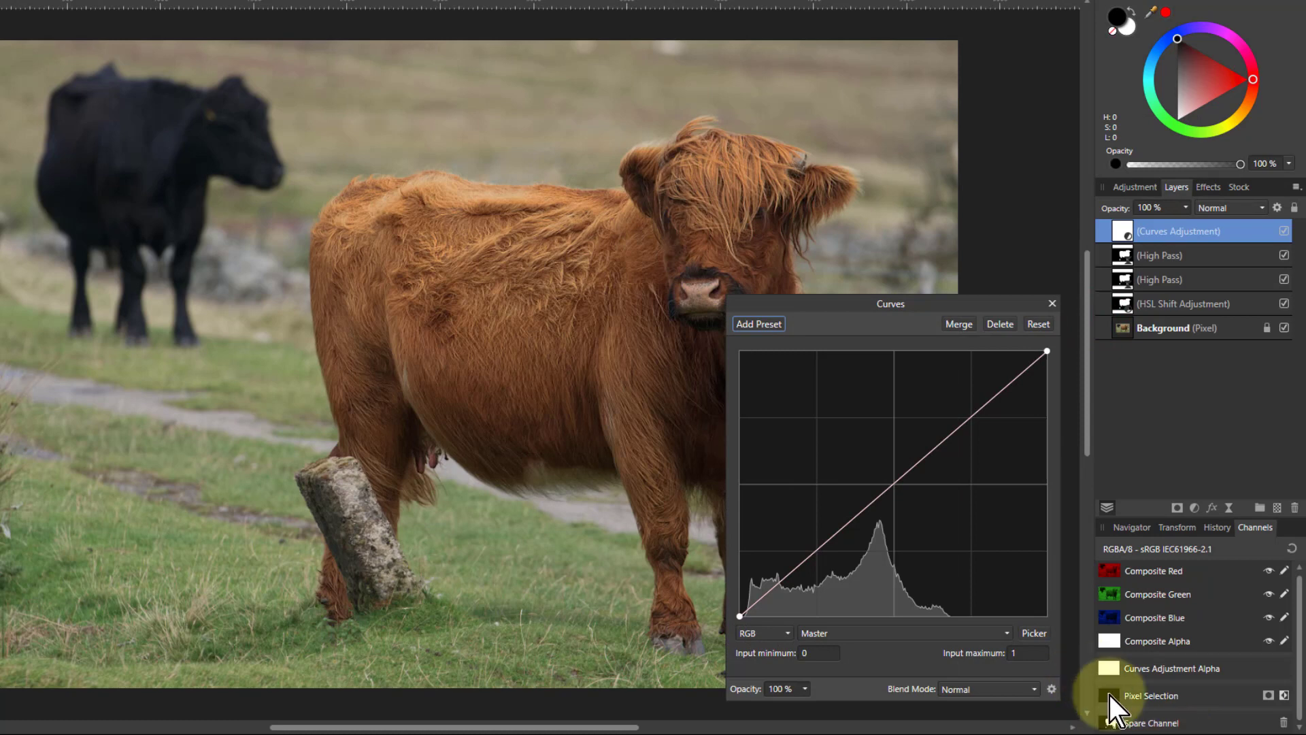
right_click(1150, 695)
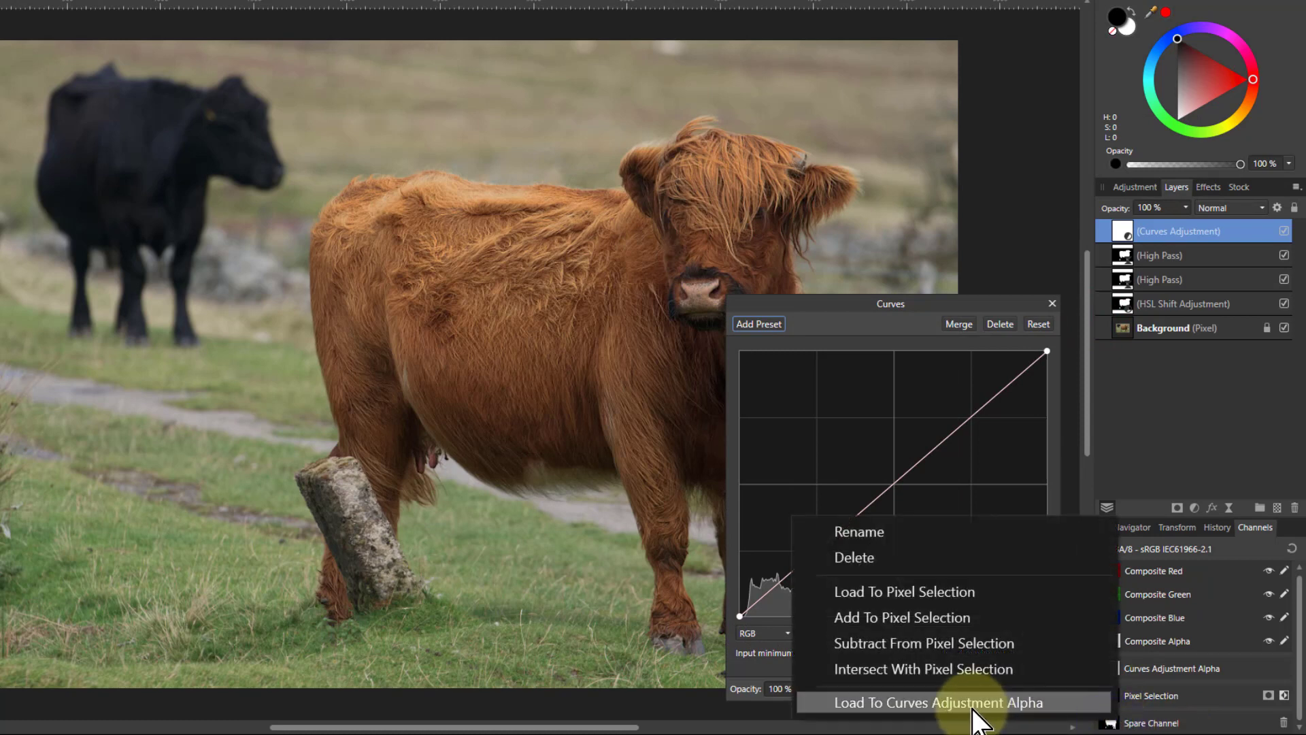
left_click(938, 702)
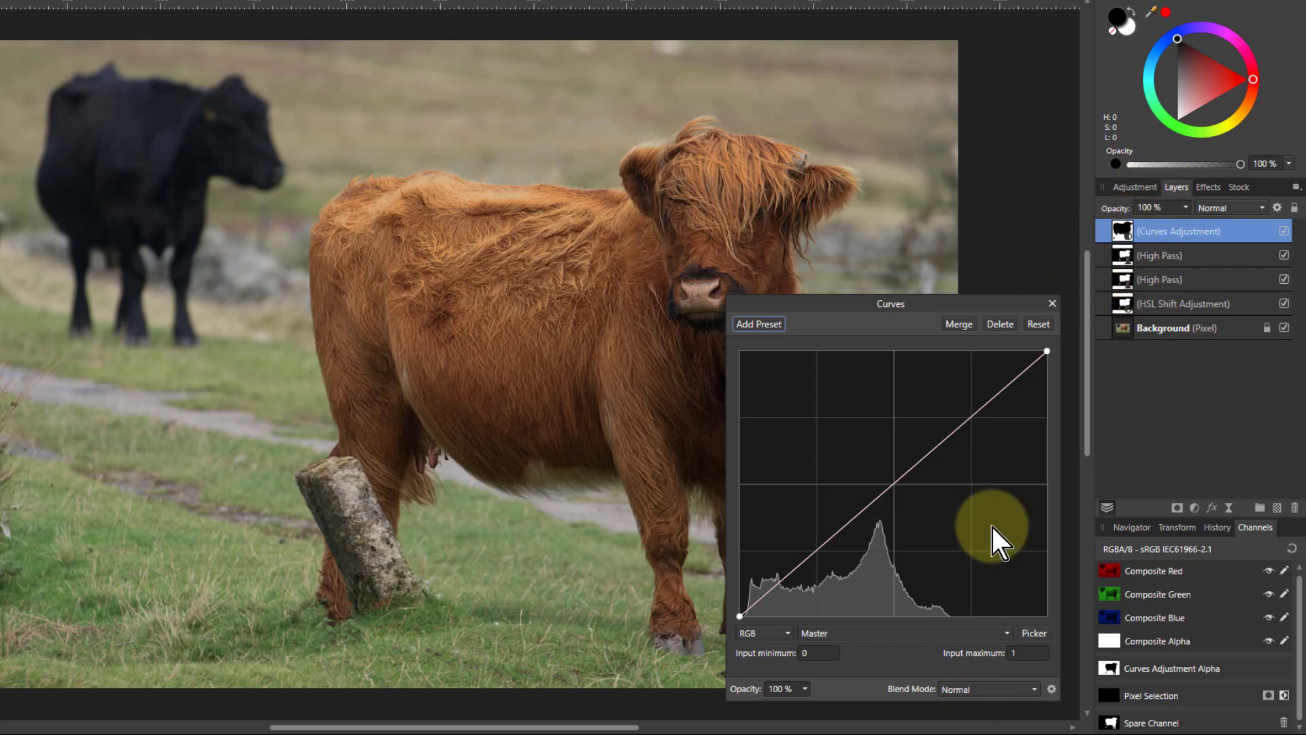
left_click_drag(999, 534, 916, 508)
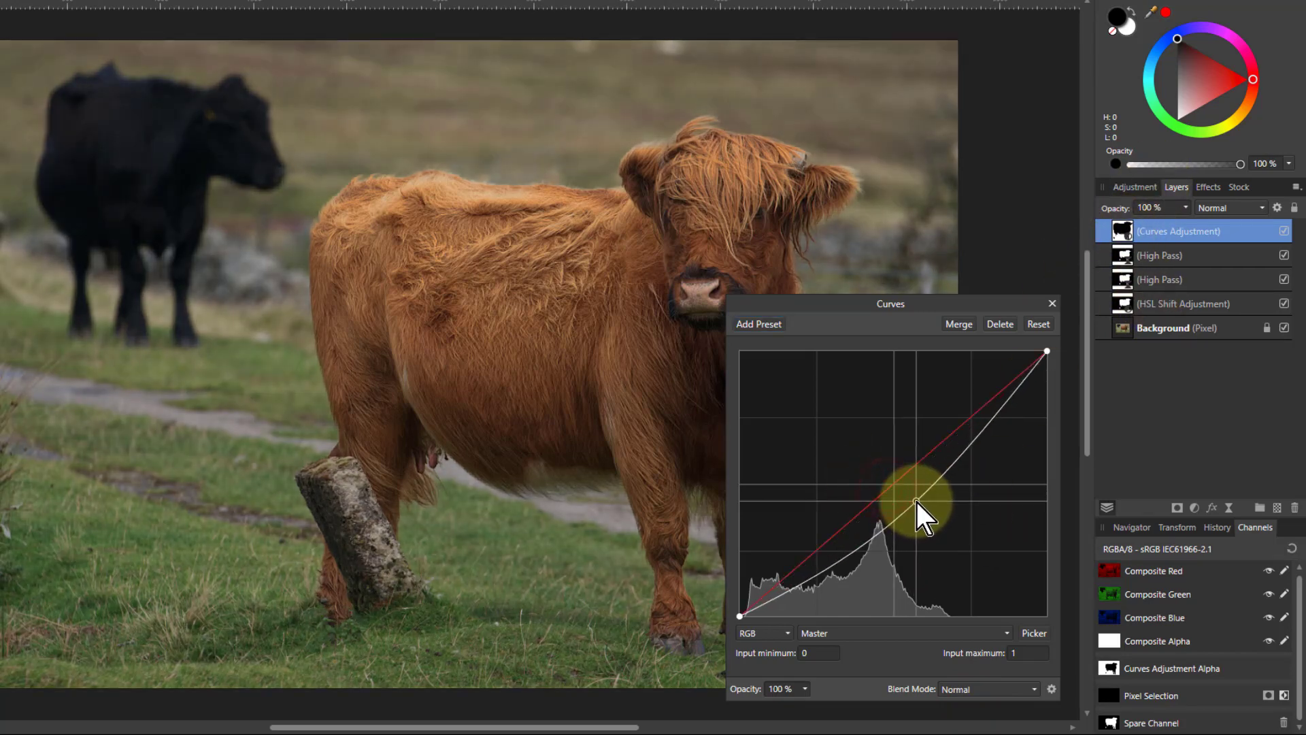
left_click_drag(916, 506, 916, 515)
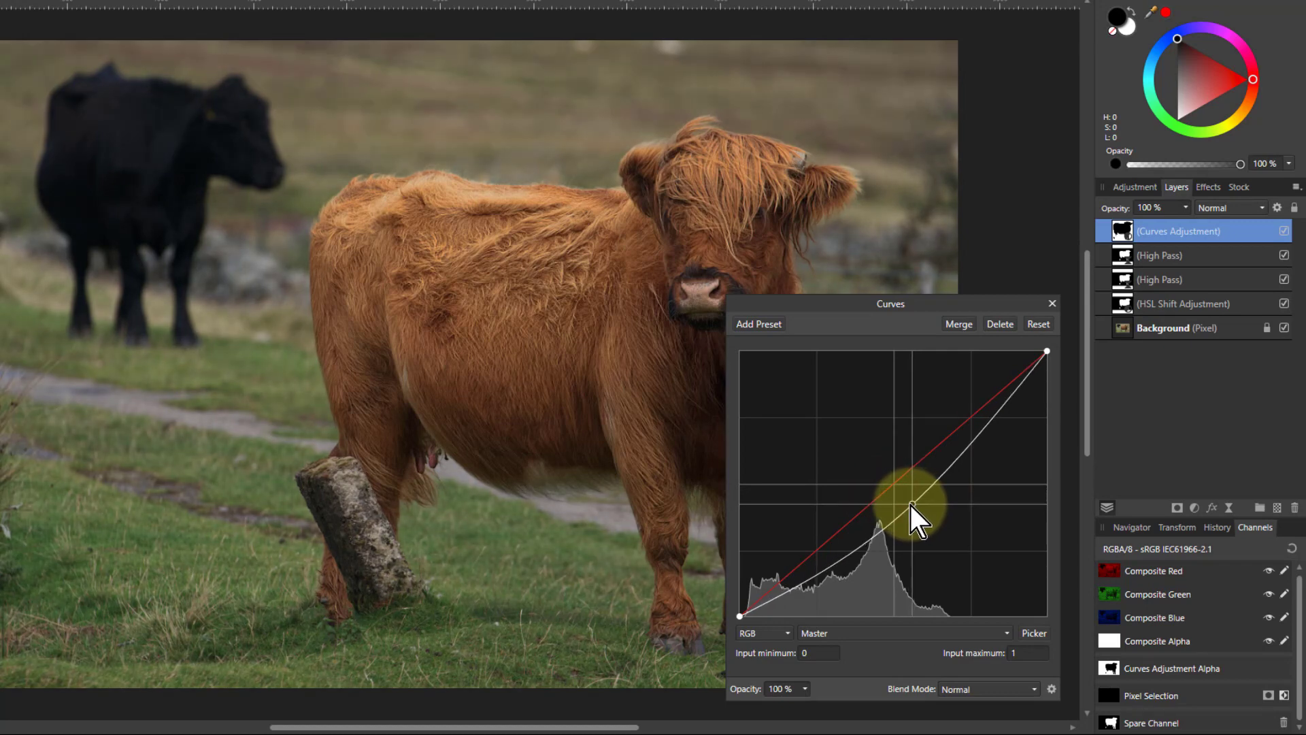
left_click_drag(904, 521, 903, 504)
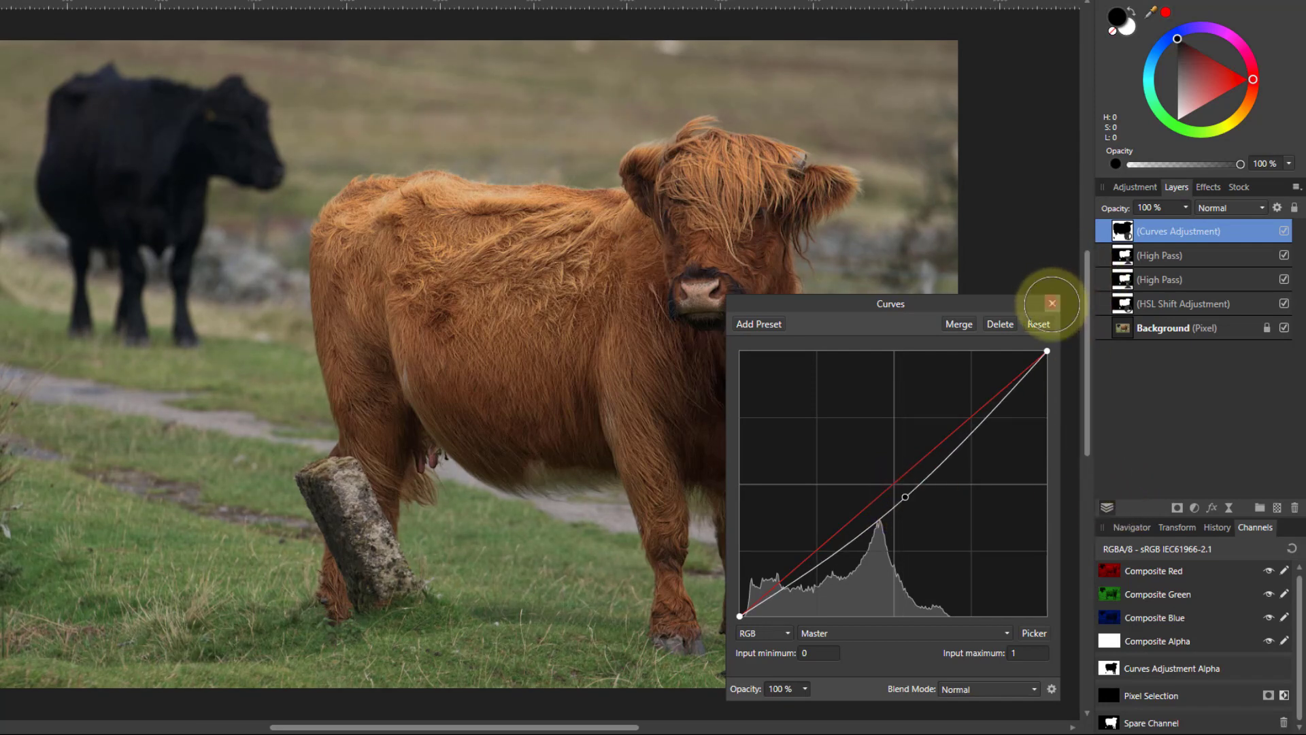
left_click(1051, 303)
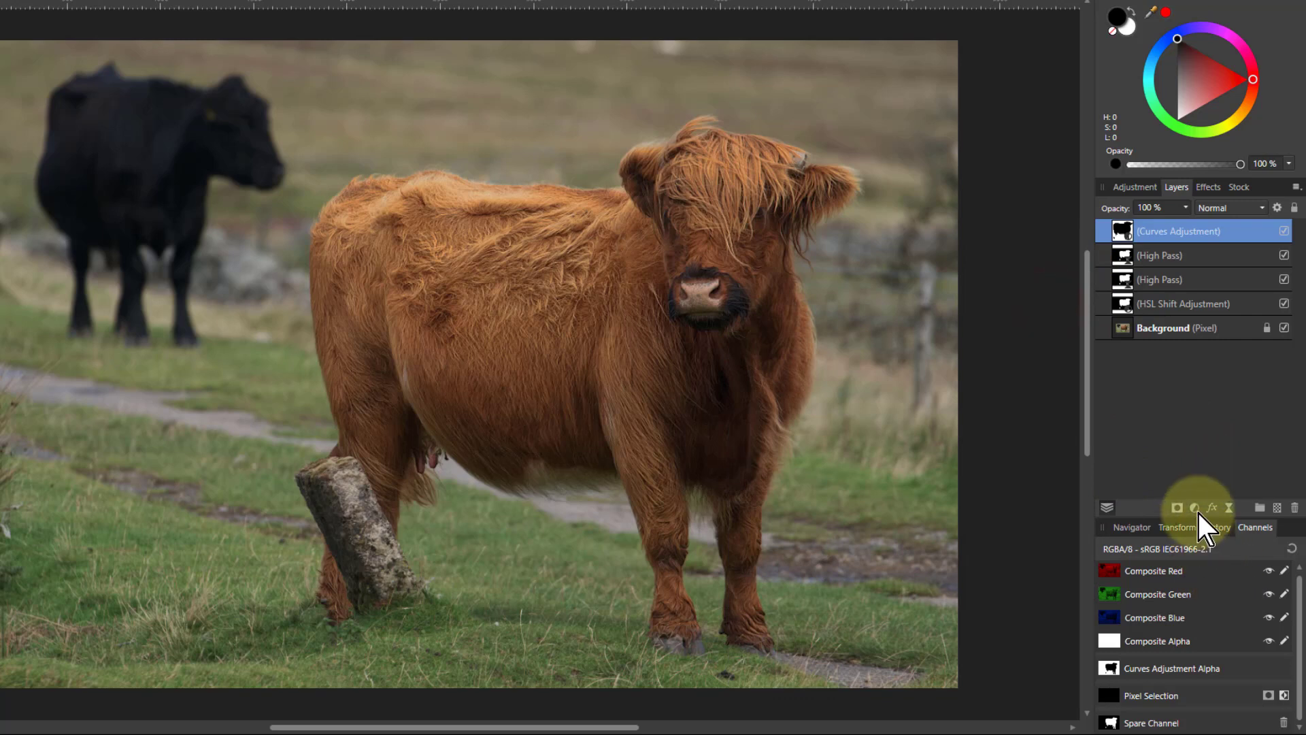
- Add an HSL adjustment masked by the cow channel with Saturation Shift at -31%
left_click(1192, 507)
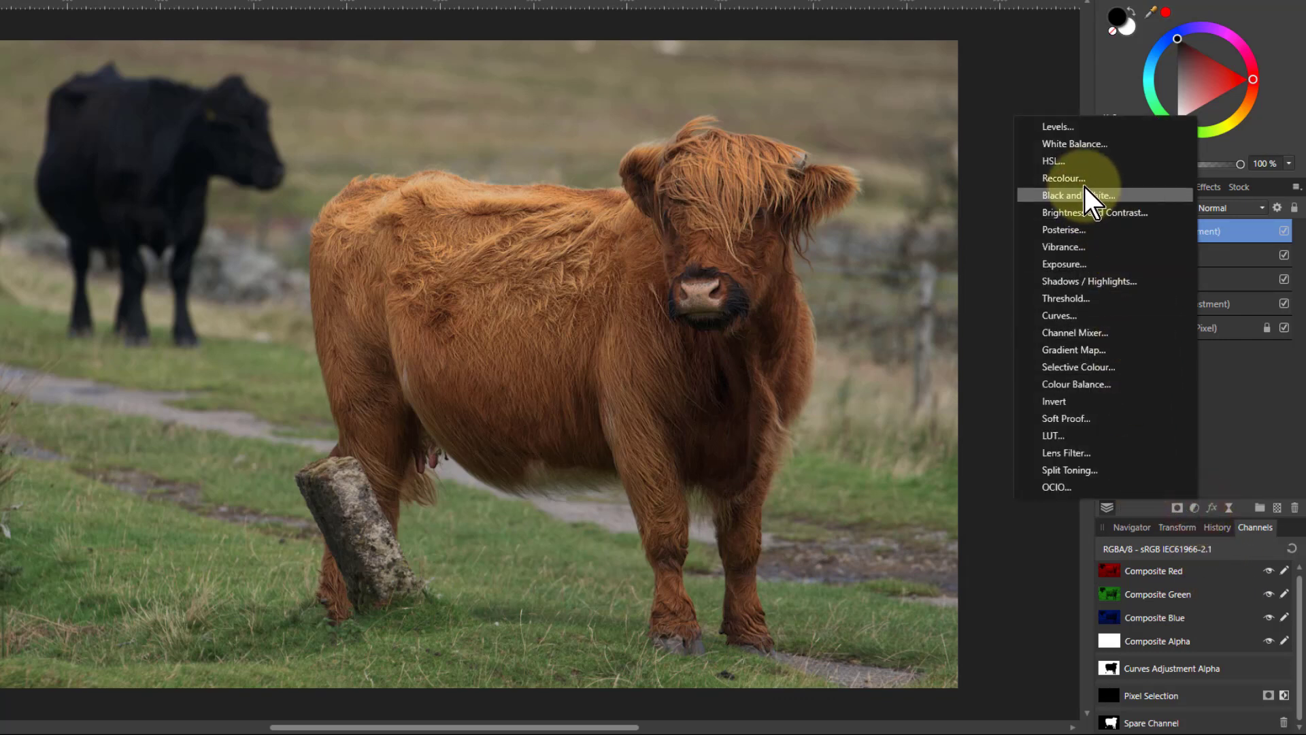
left_click(1053, 160)
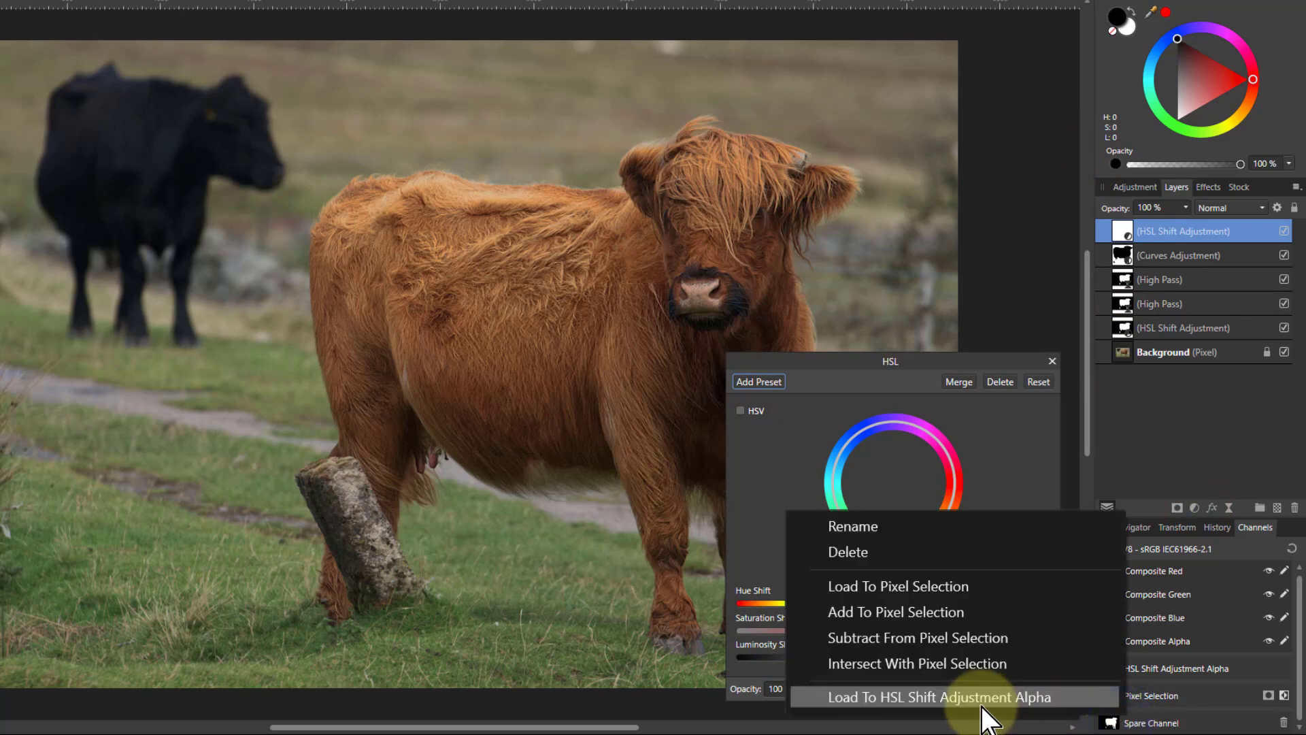
left_click(942, 696)
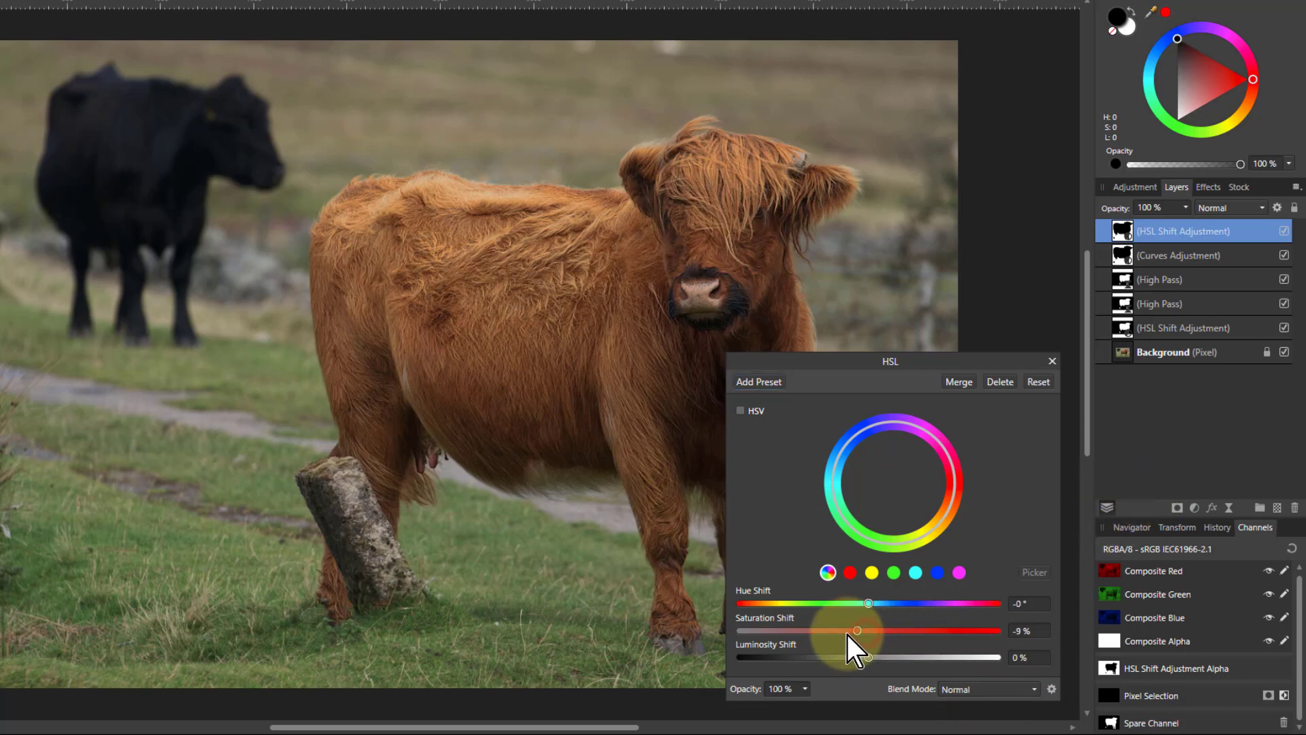
left_click_drag(853, 630, 830, 630)
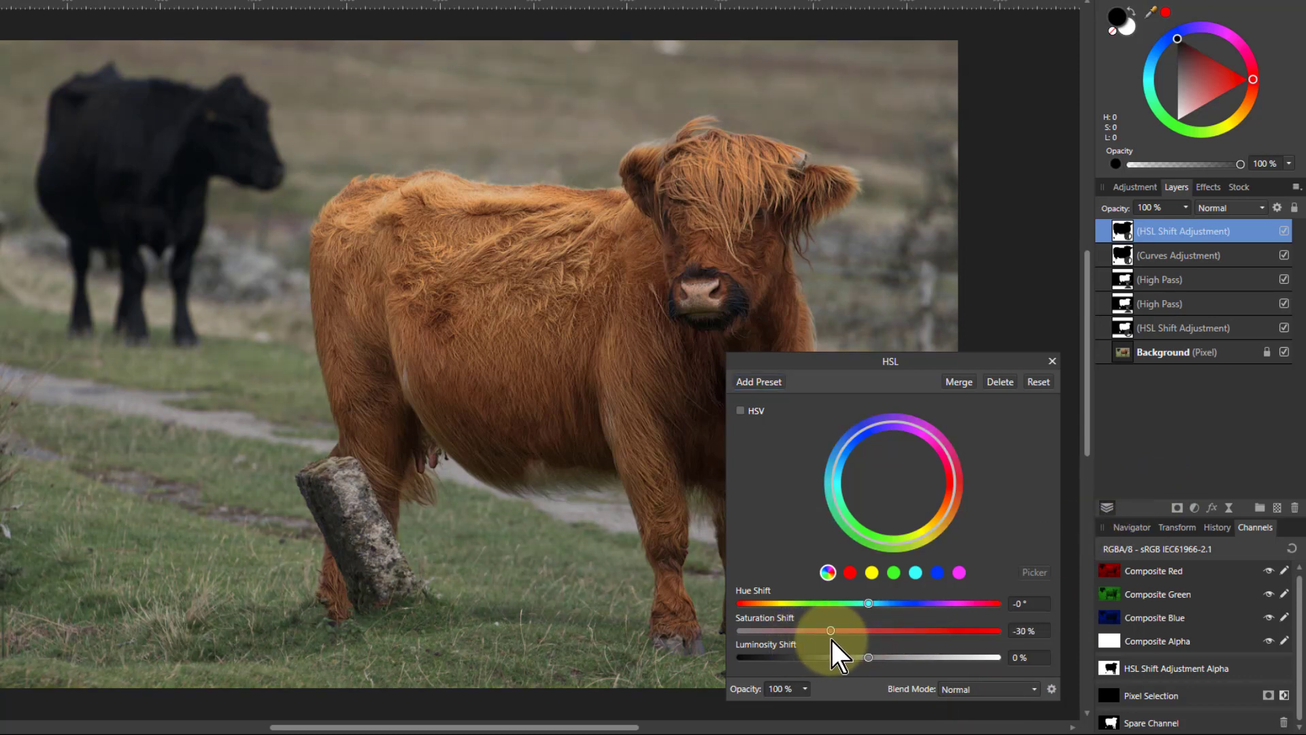
left_click_drag(830, 629, 816, 630)
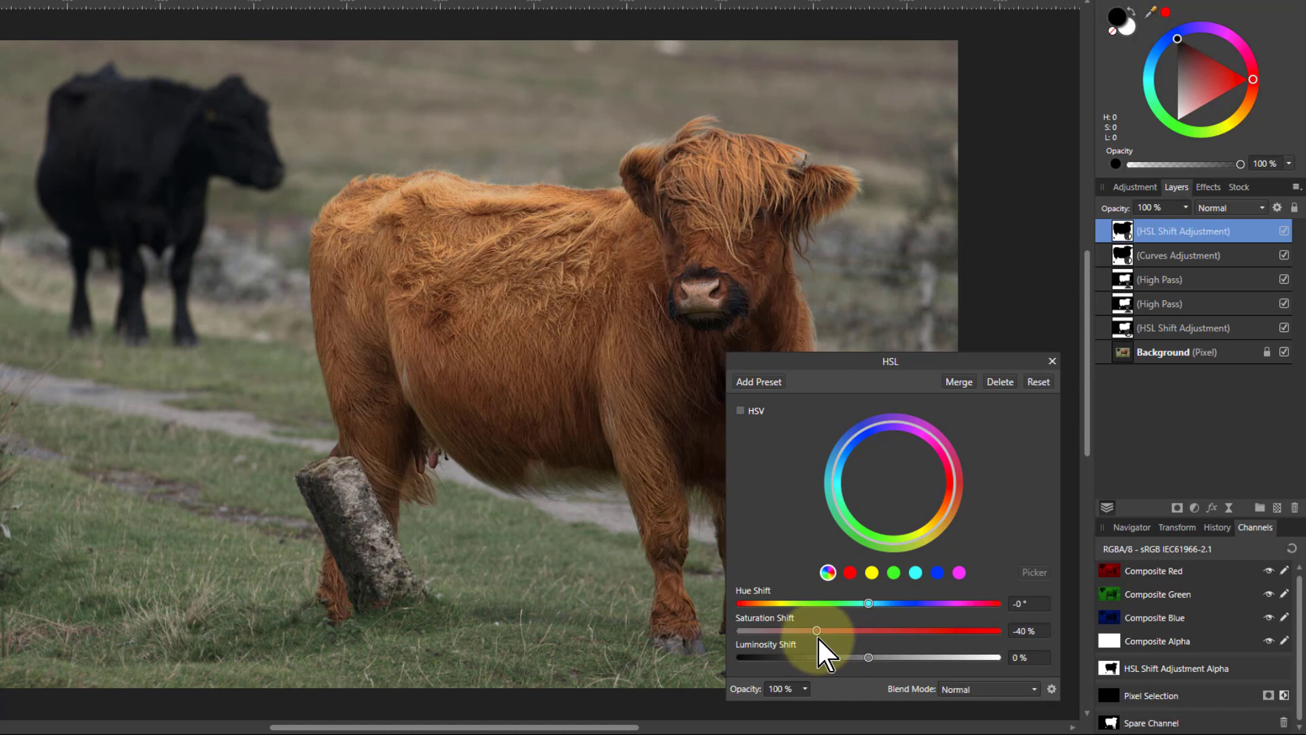
left_click_drag(815, 630, 821, 630)
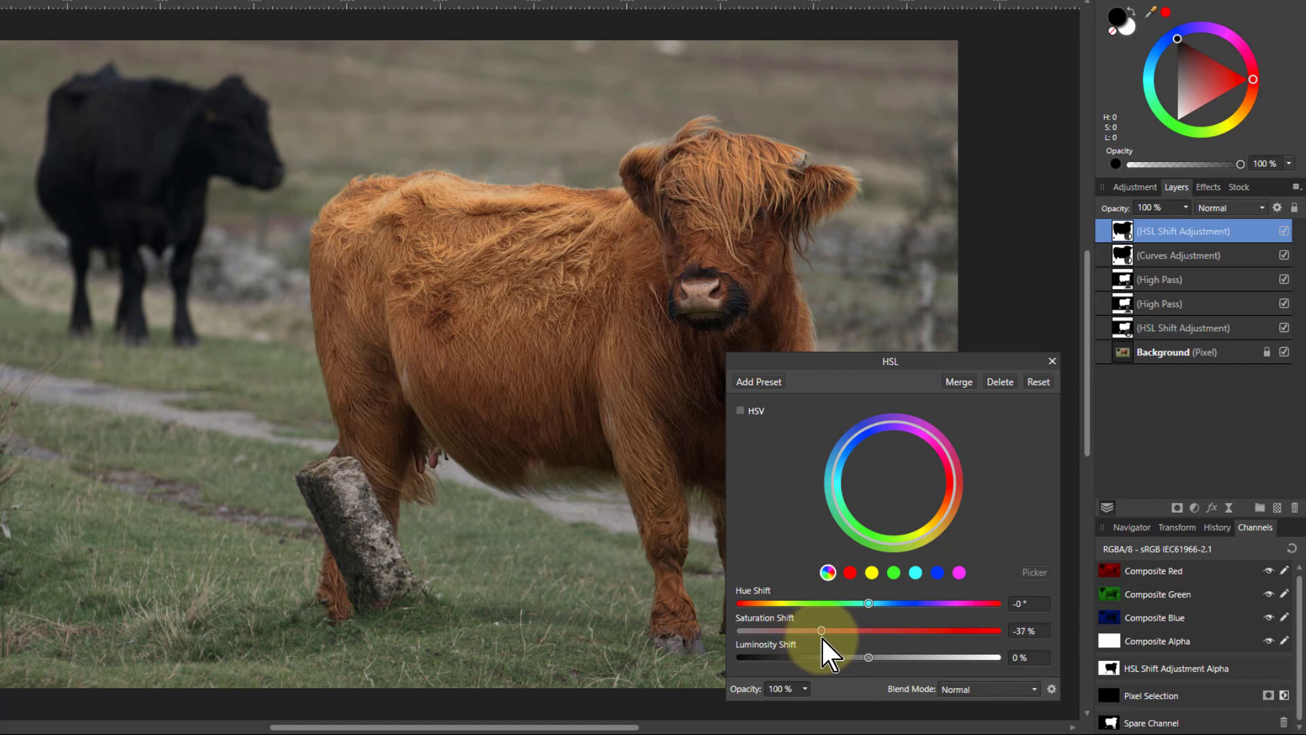
left_click_drag(820, 630, 827, 630)
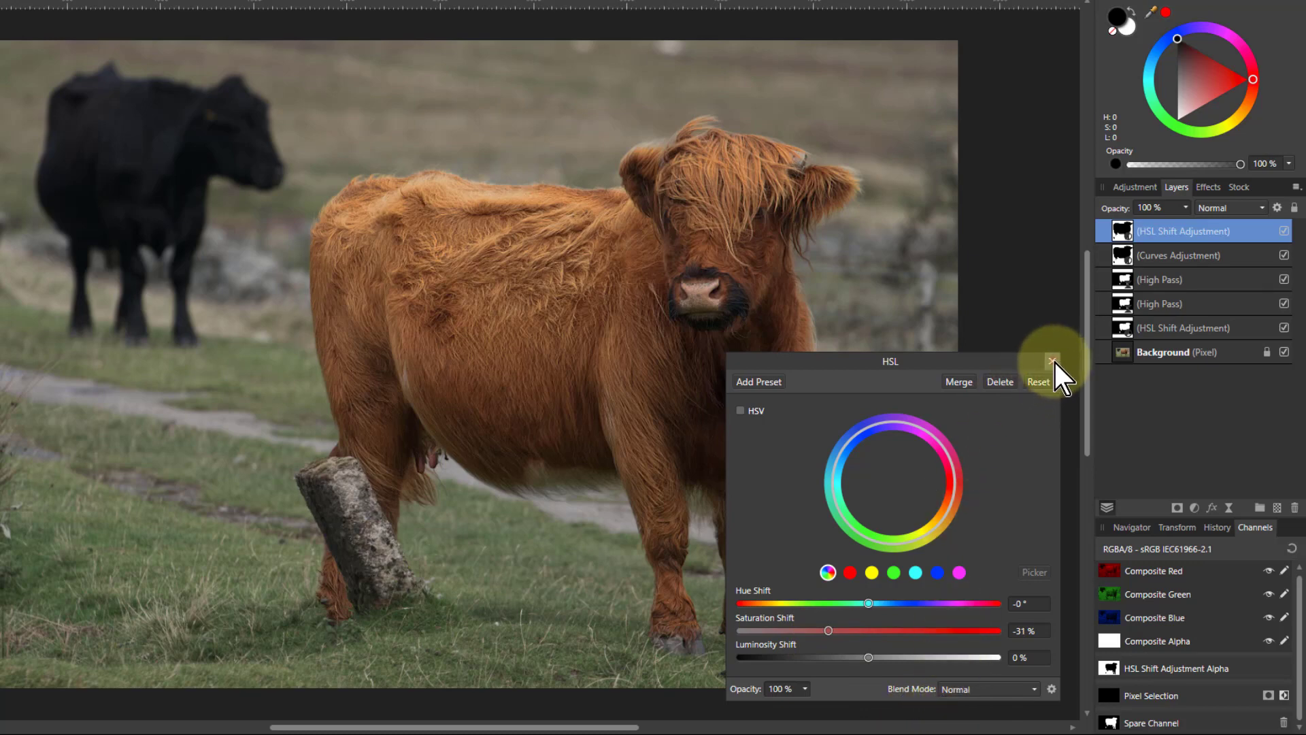
left_click(1053, 361)
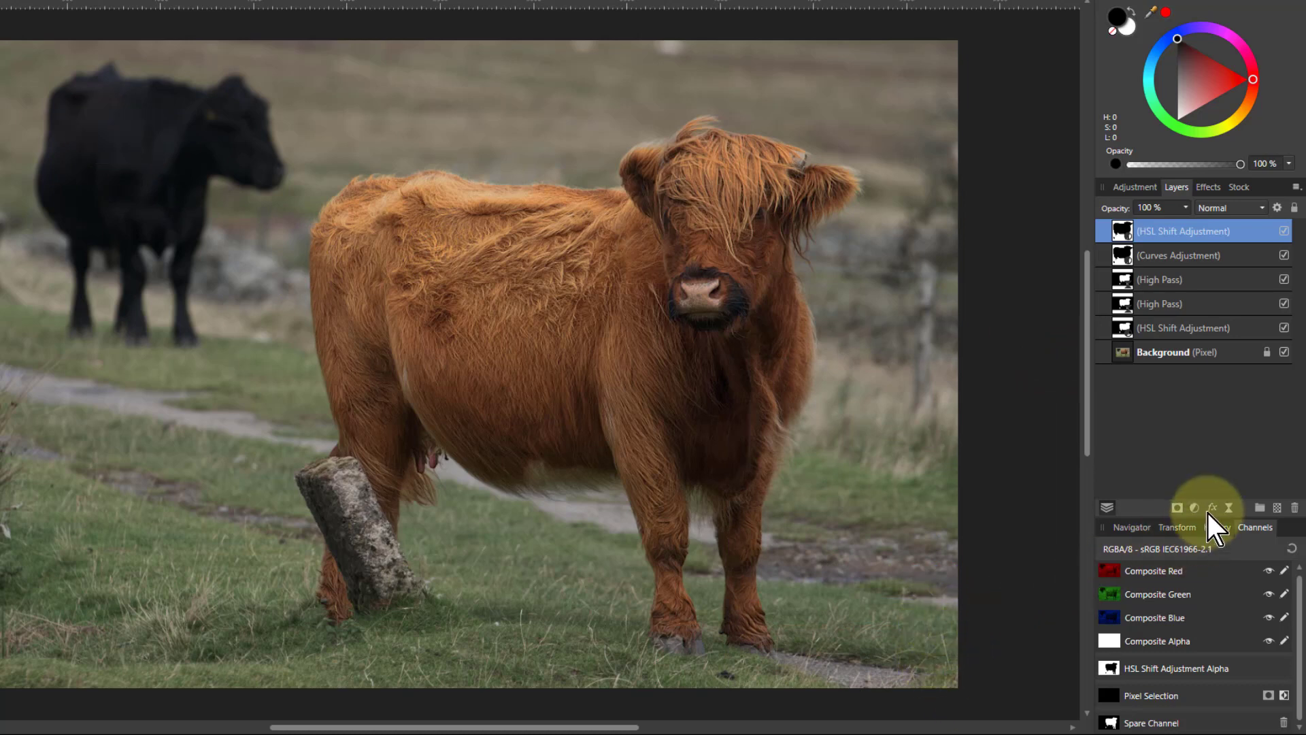
- Add a Selective Colour adjustment from the Layers panel's Adjustments menu
left_click(1192, 507)
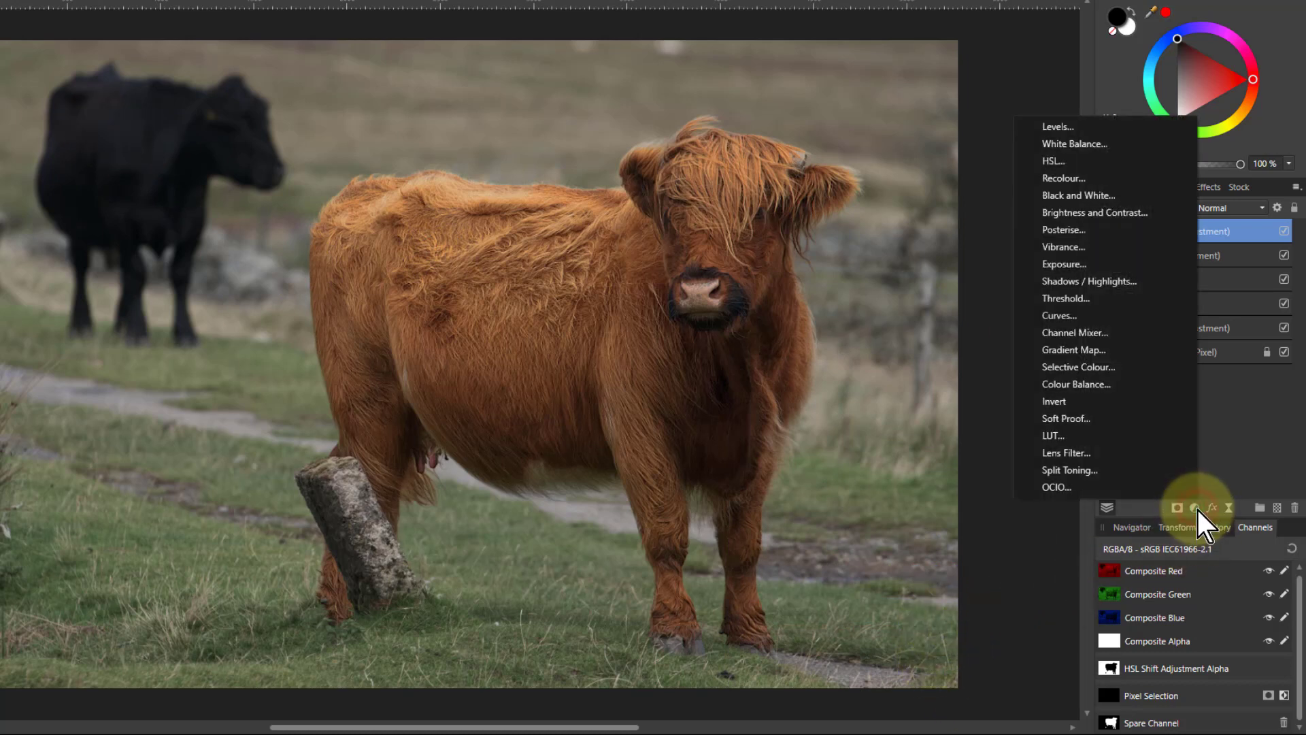
mouse_move(1075, 332)
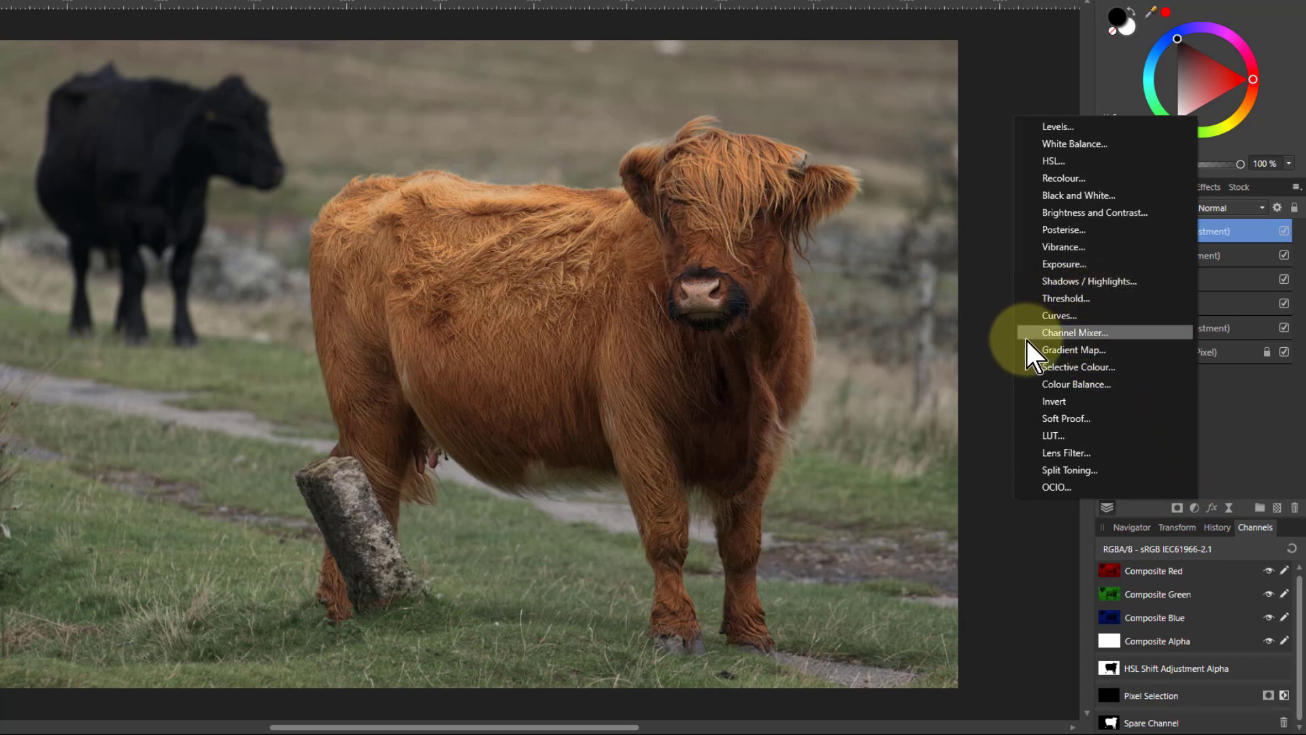
left_click(1078, 366)
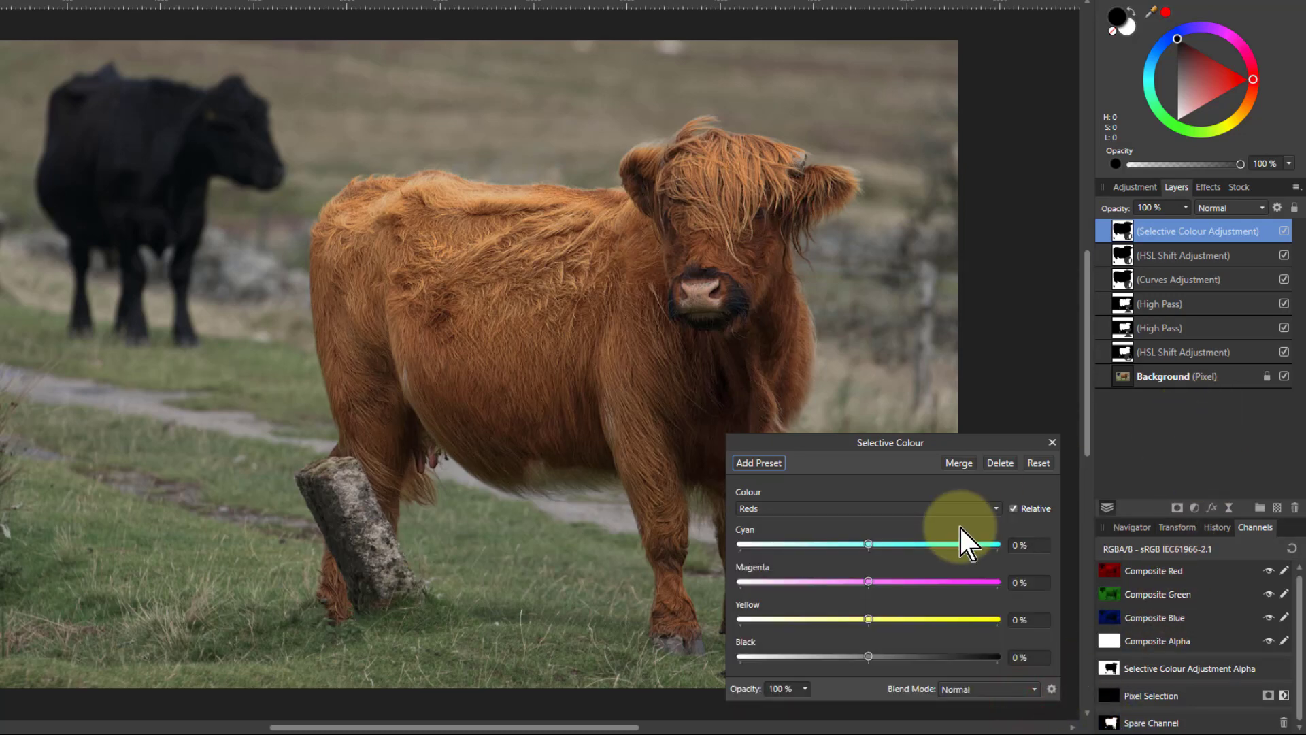
- In Selective Colour, choose the Blacks range and set Black to -7%
left_click(866, 508)
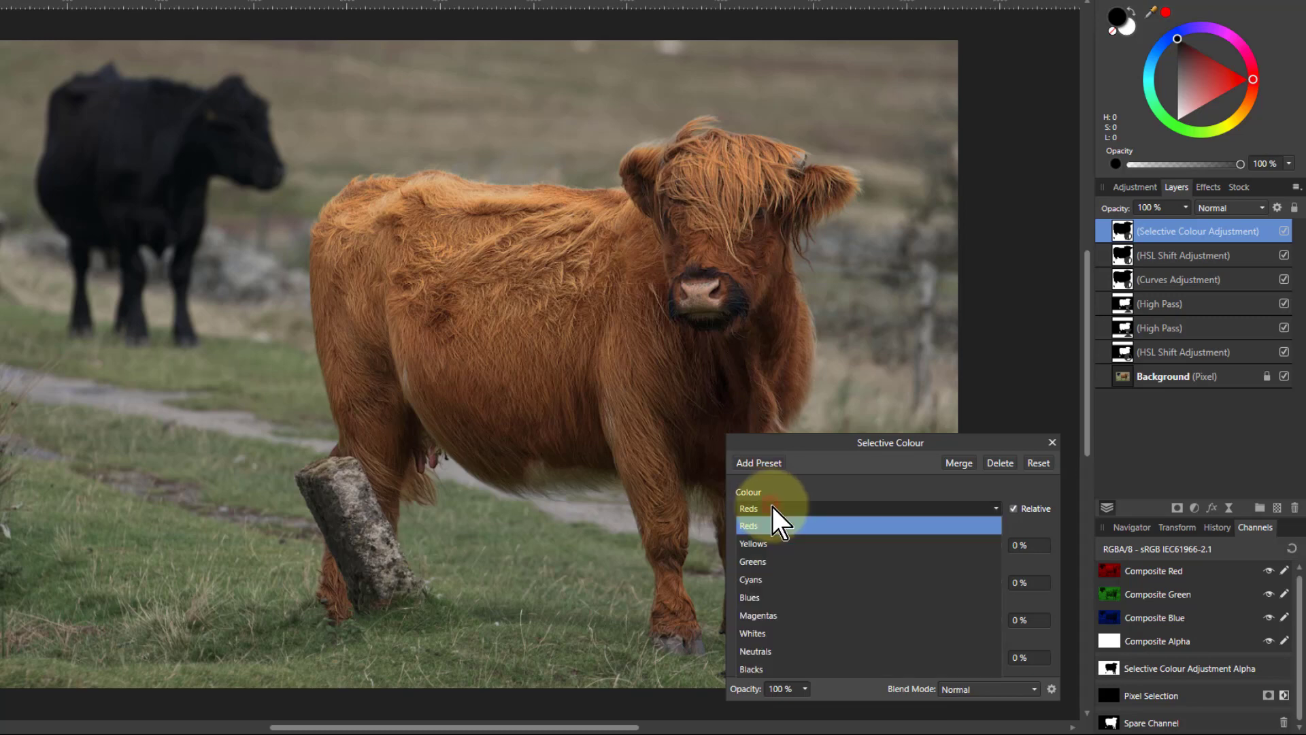
left_click(750, 668)
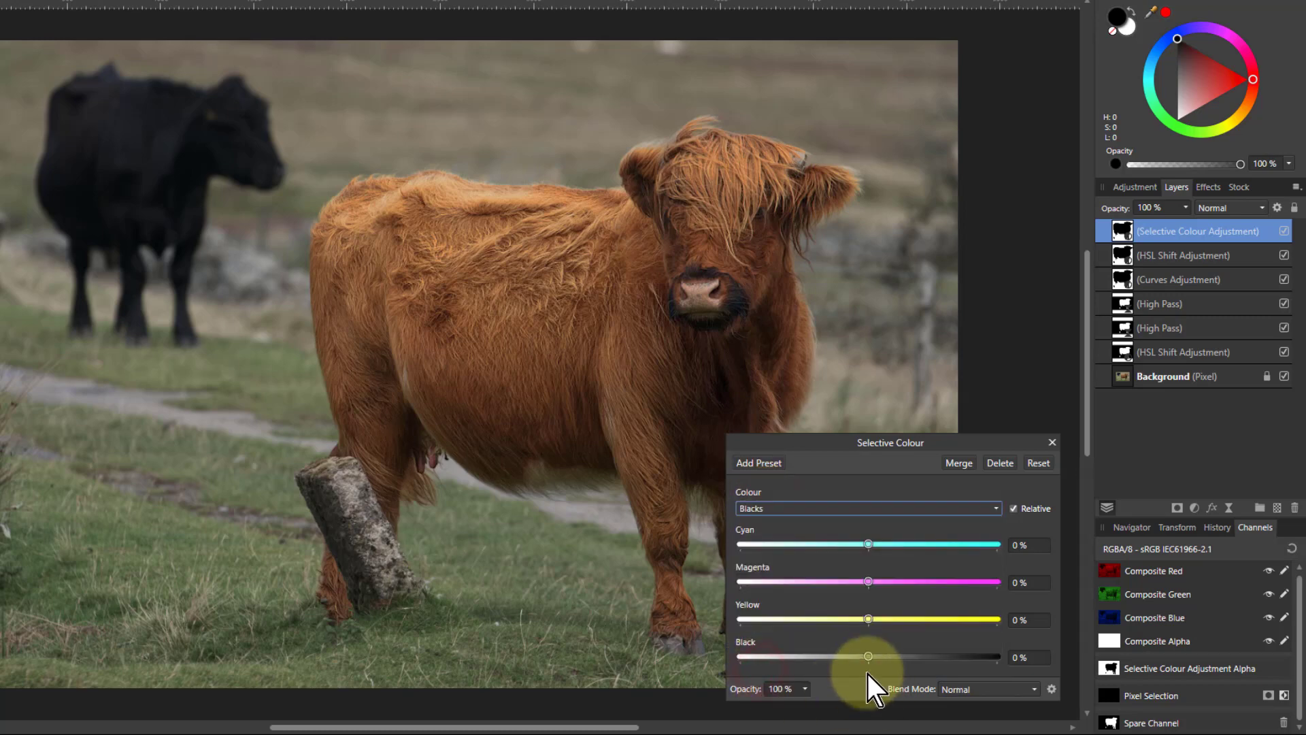
left_click_drag(868, 657, 827, 656)
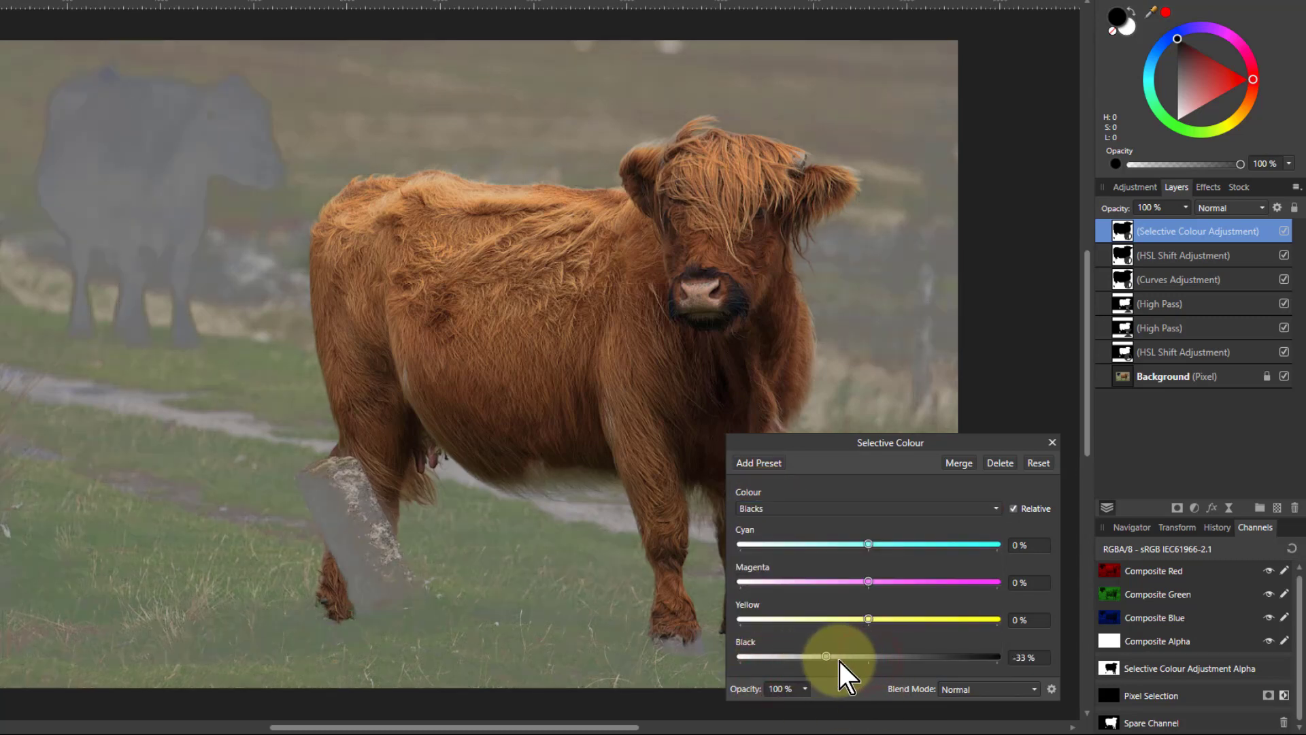
left_click_drag(825, 657, 842, 657)
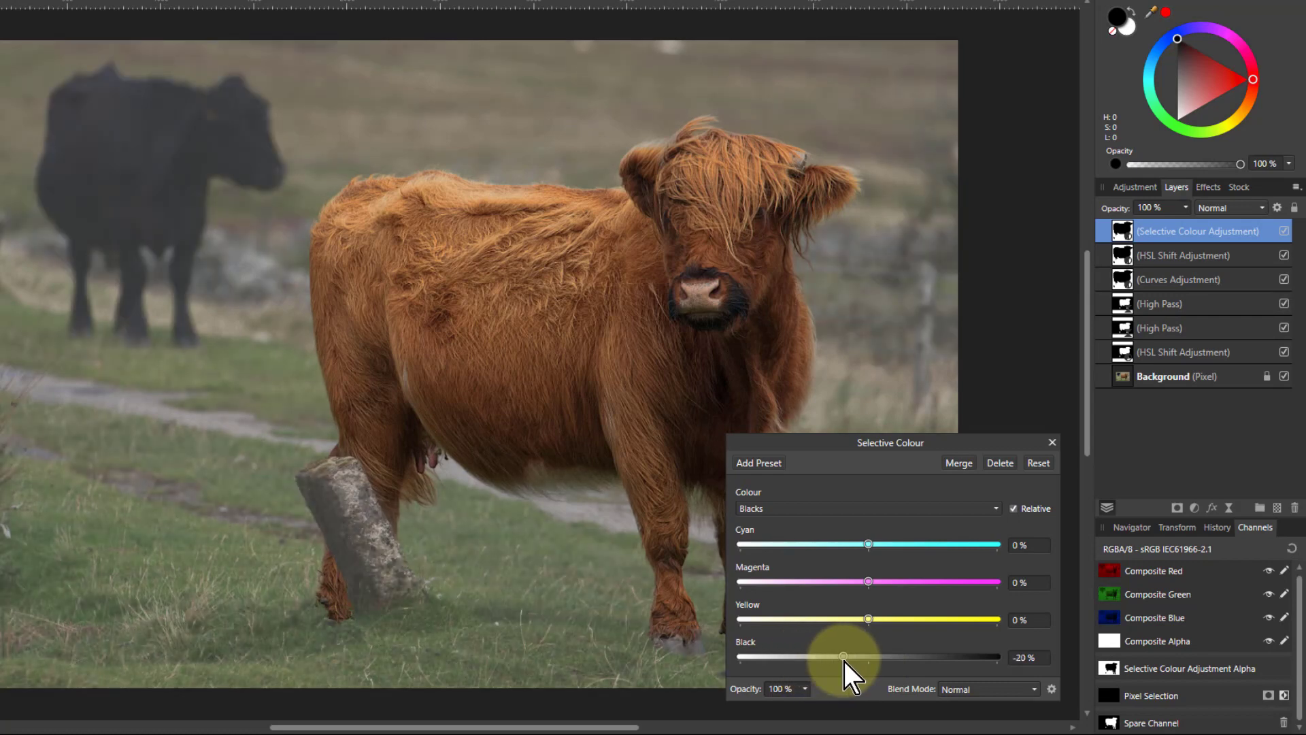
left_click_drag(841, 656, 864, 657)
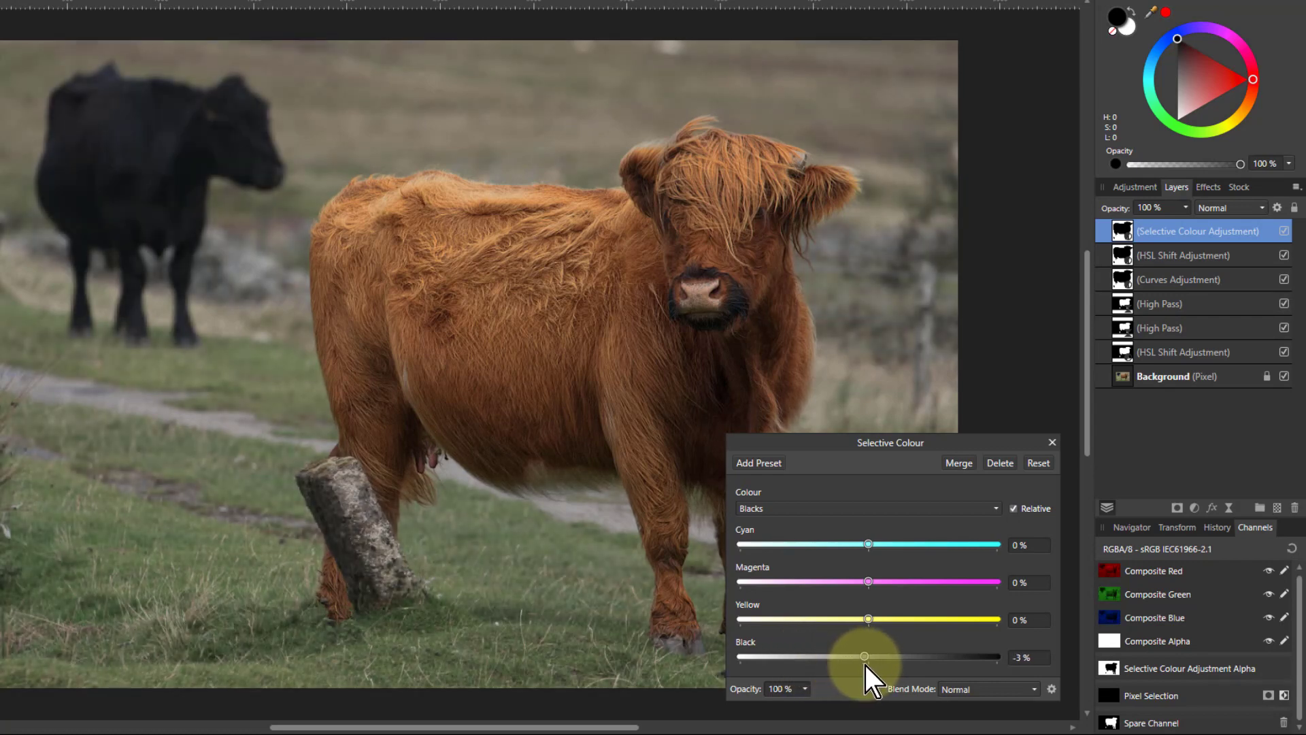
left_click_drag(864, 656, 860, 657)
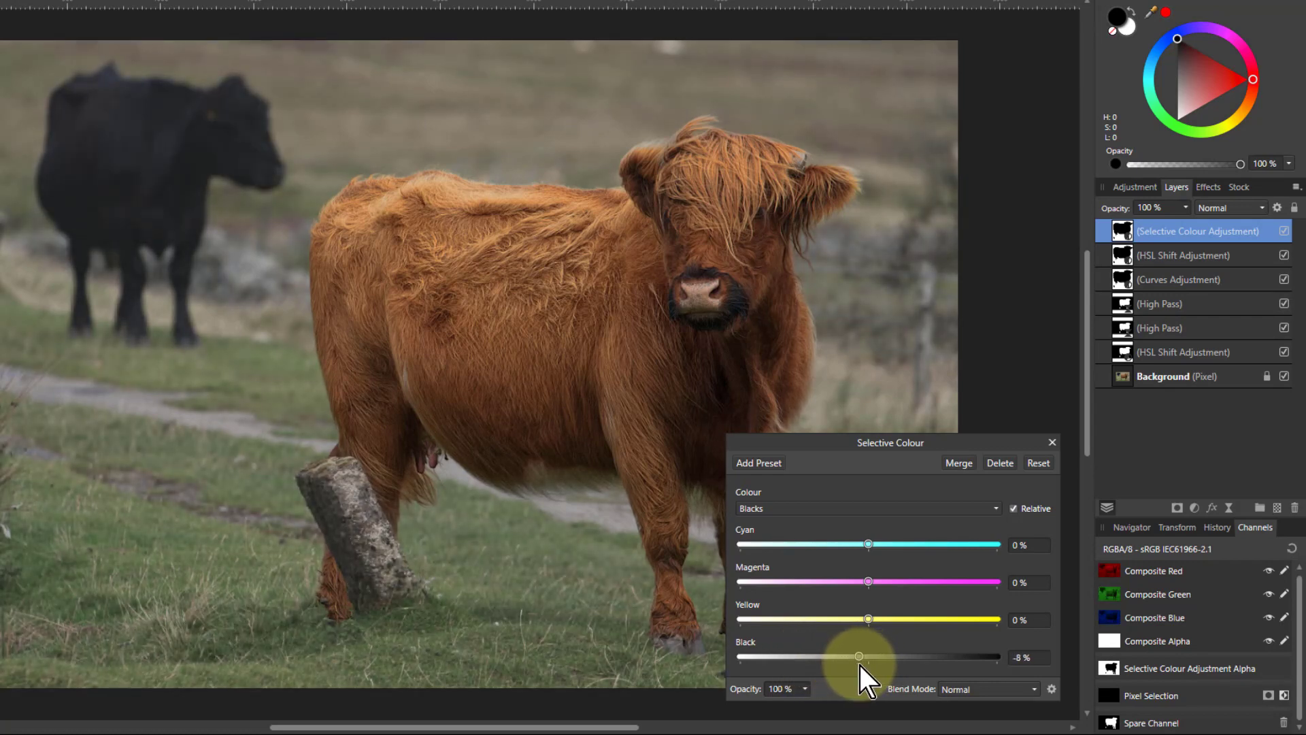
left_click_drag(860, 656, 862, 656)
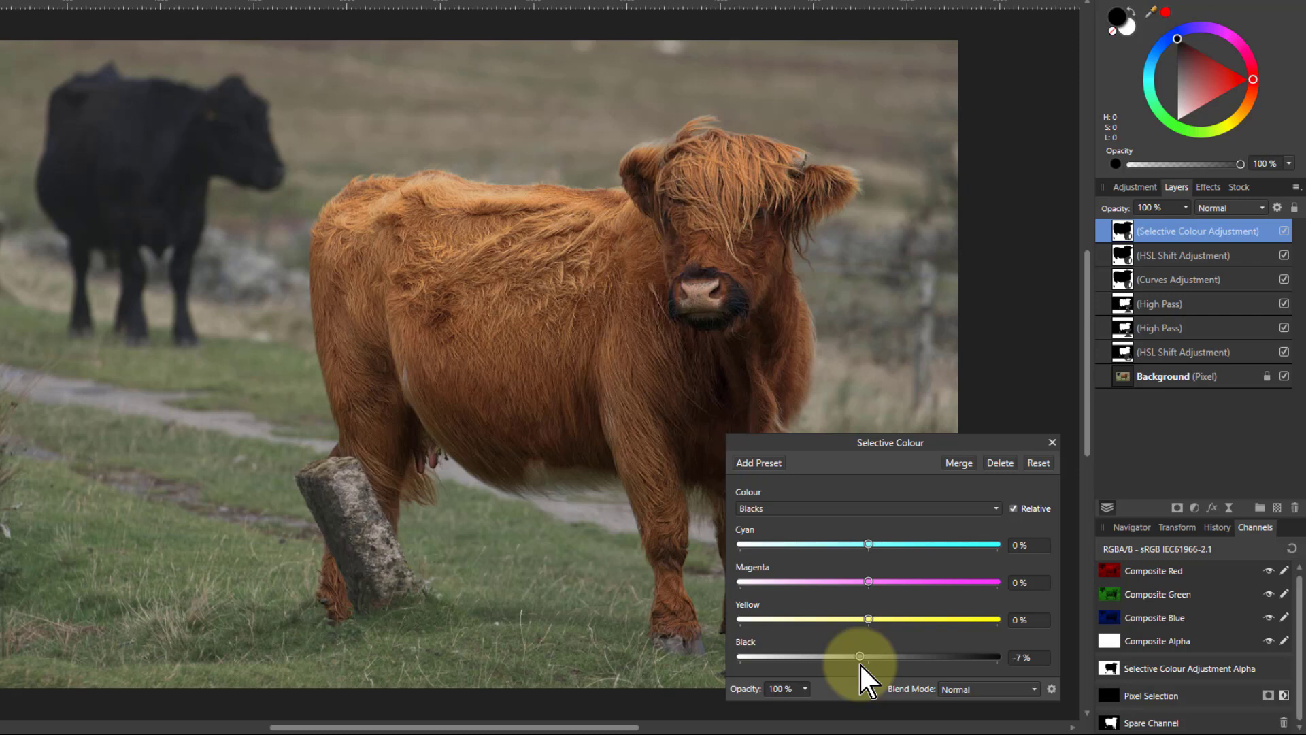
left_click_drag(860, 656, 858, 656)
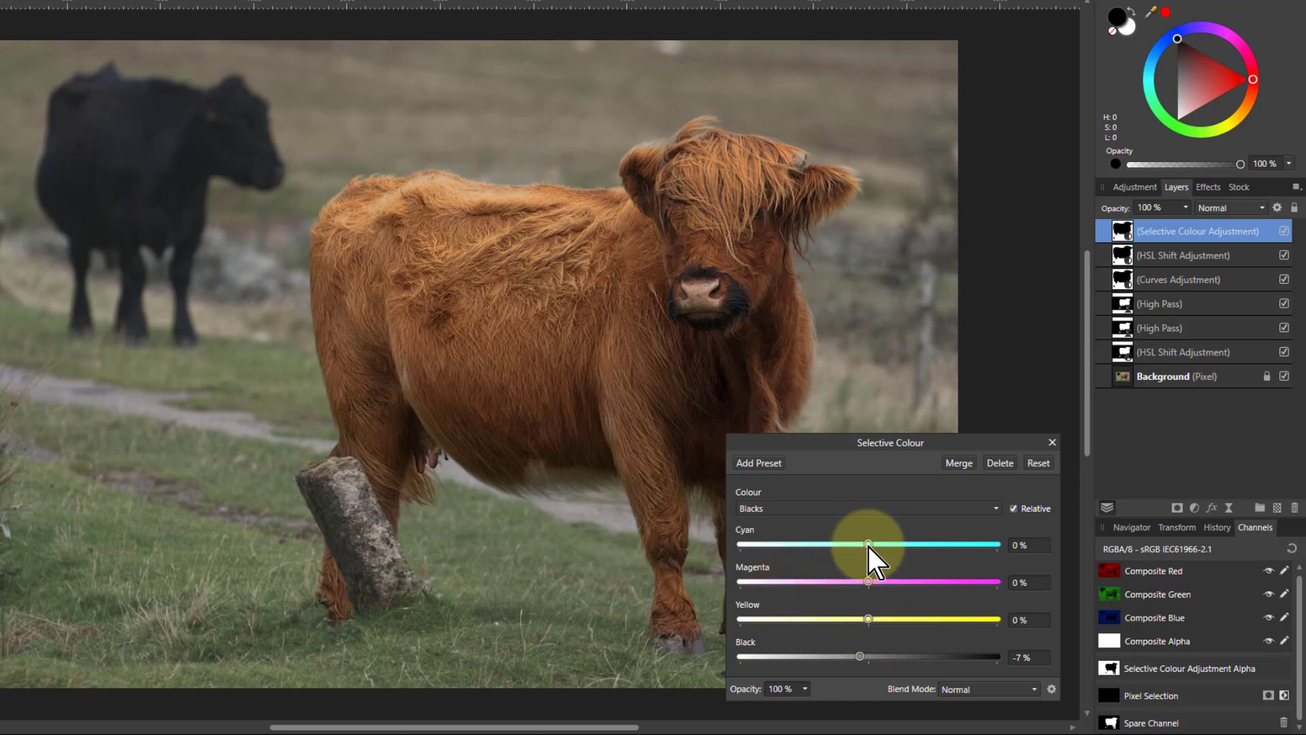
- Set the Blacks to Cyan 7%, Magenta 4% and Yellow -3%, and close the settings
left_click_drag(868, 545, 863, 545)
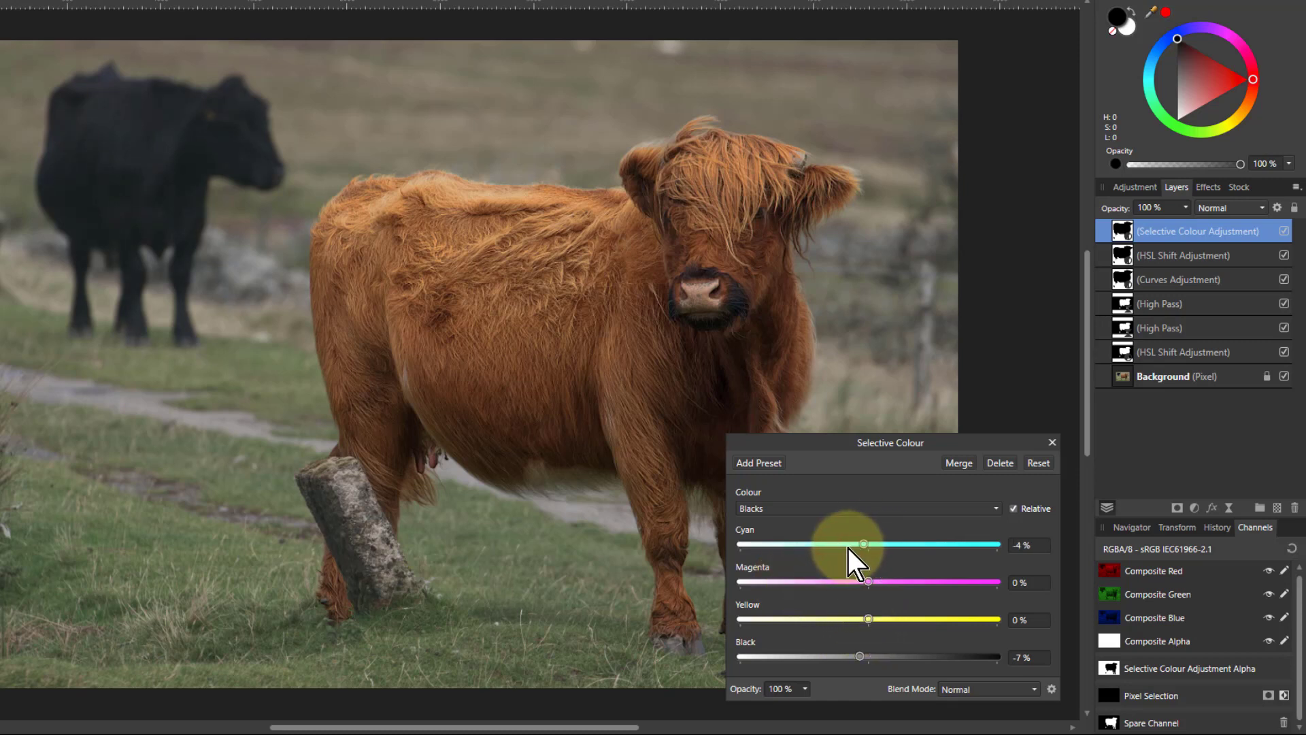
left_click_drag(864, 544, 878, 544)
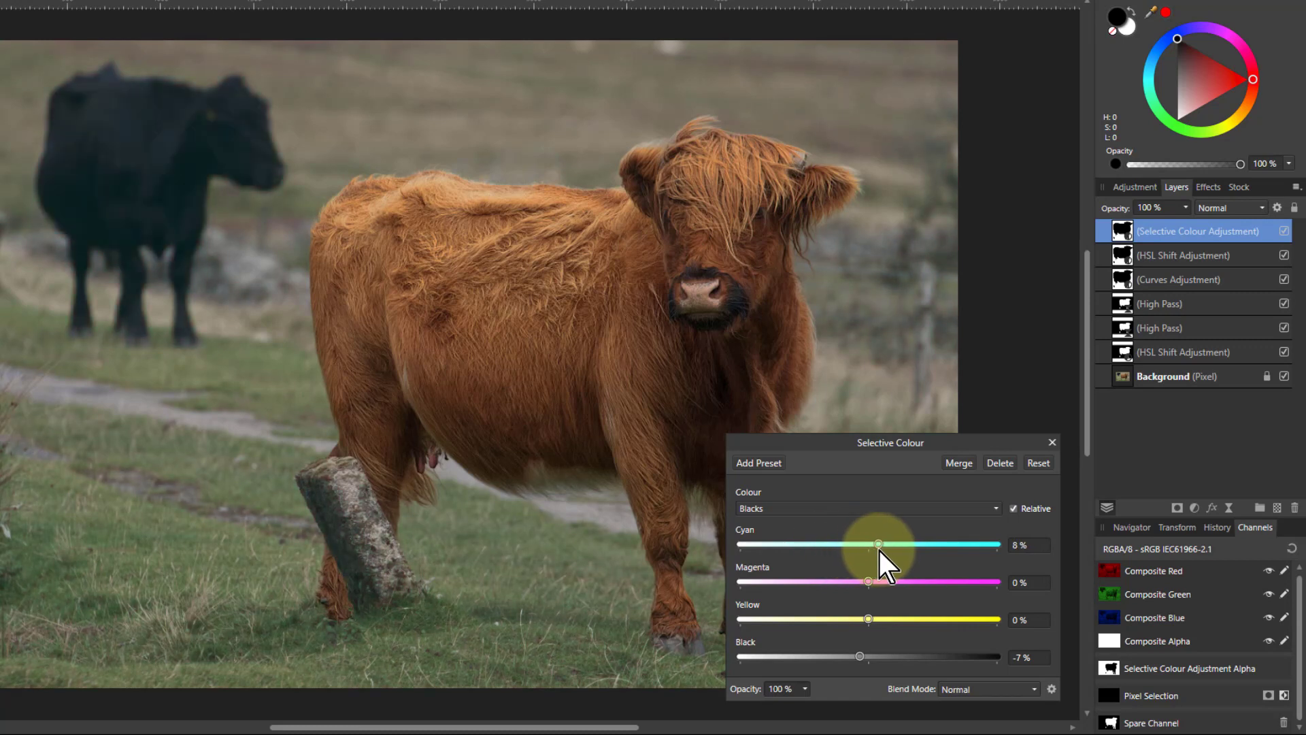
mouse_move(871, 583)
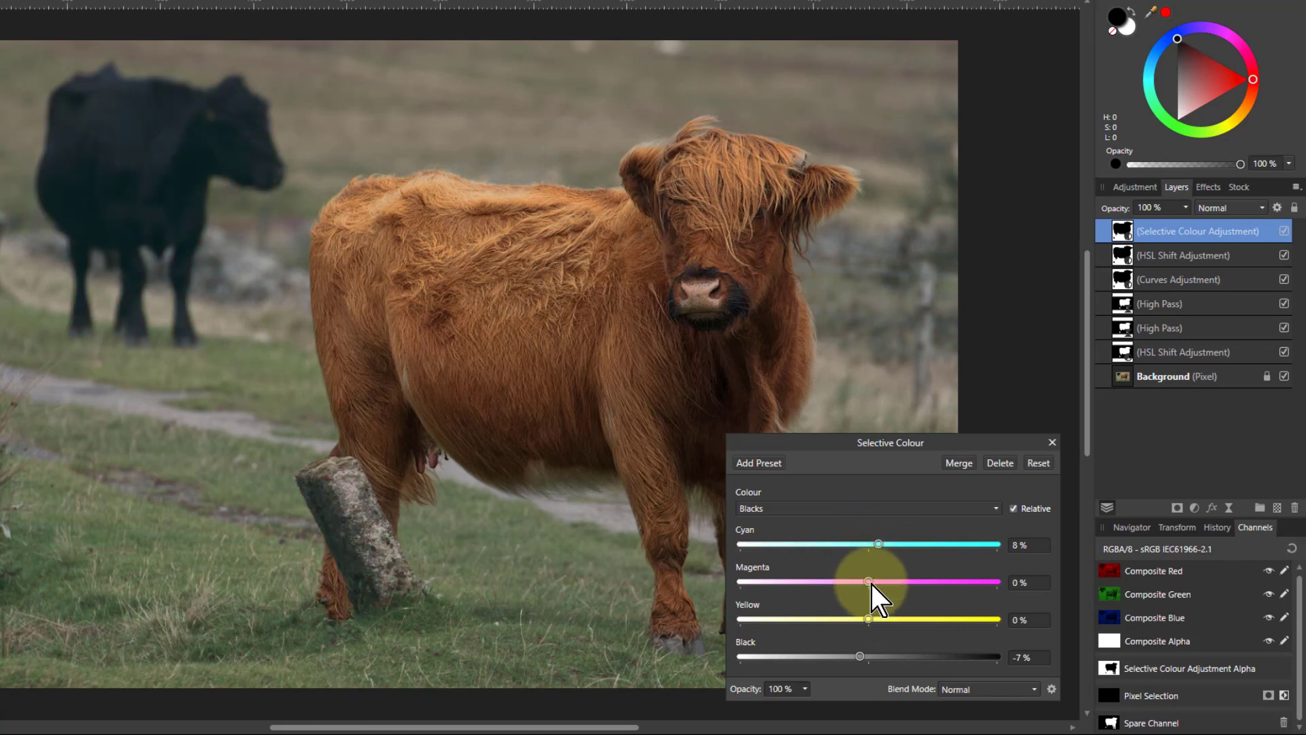
left_click_drag(868, 581, 850, 582)
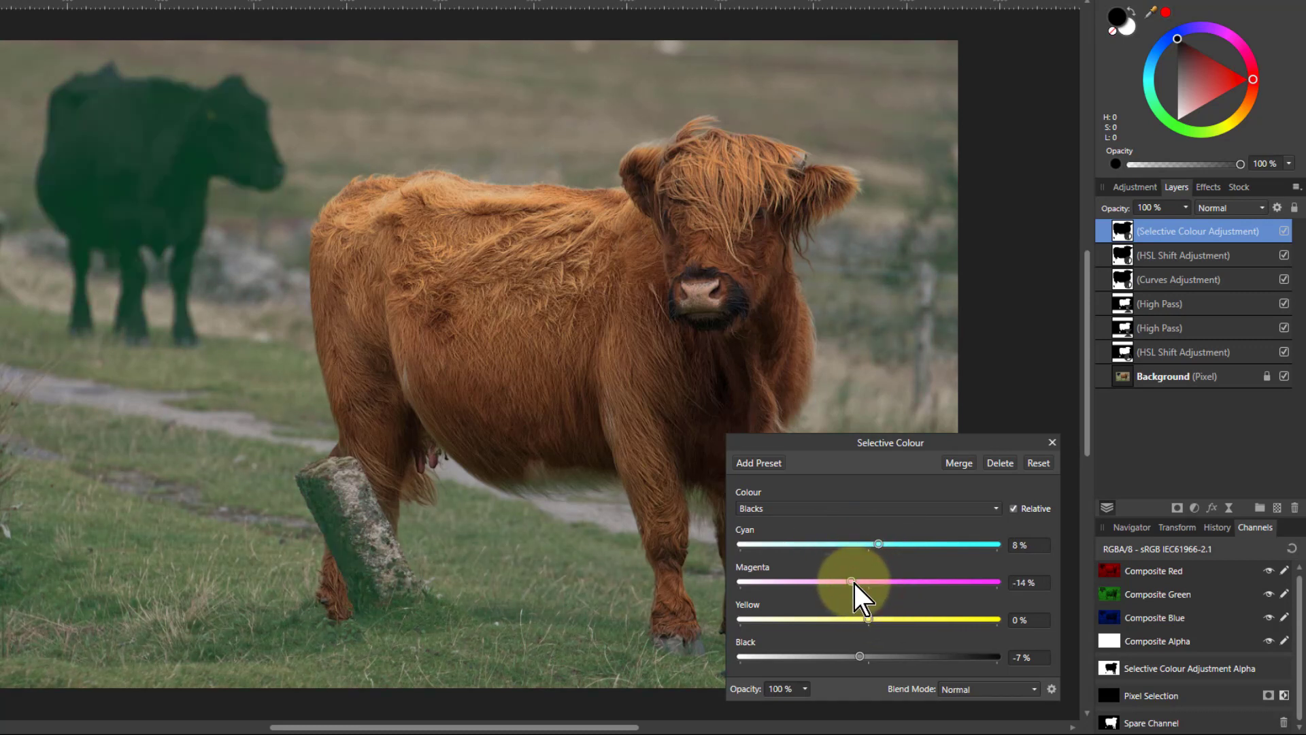
left_click_drag(851, 582, 879, 582)
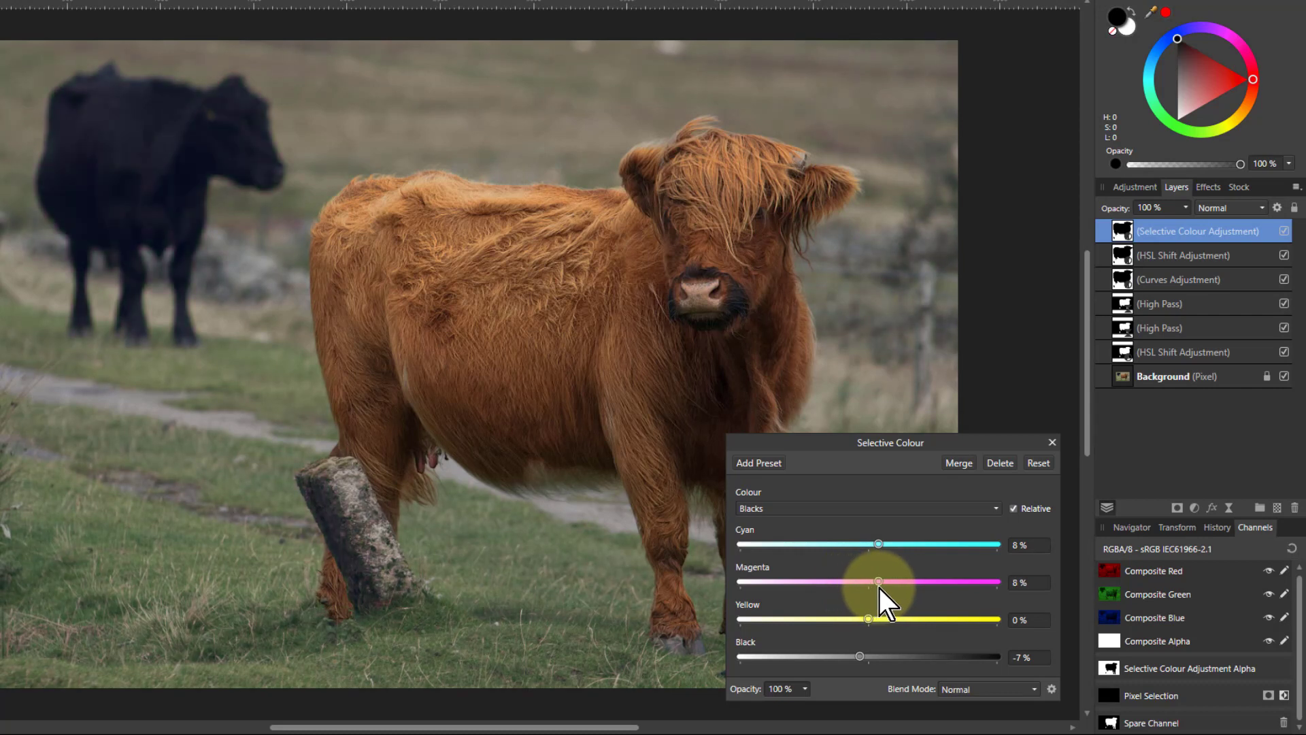
mouse_move(872, 625)
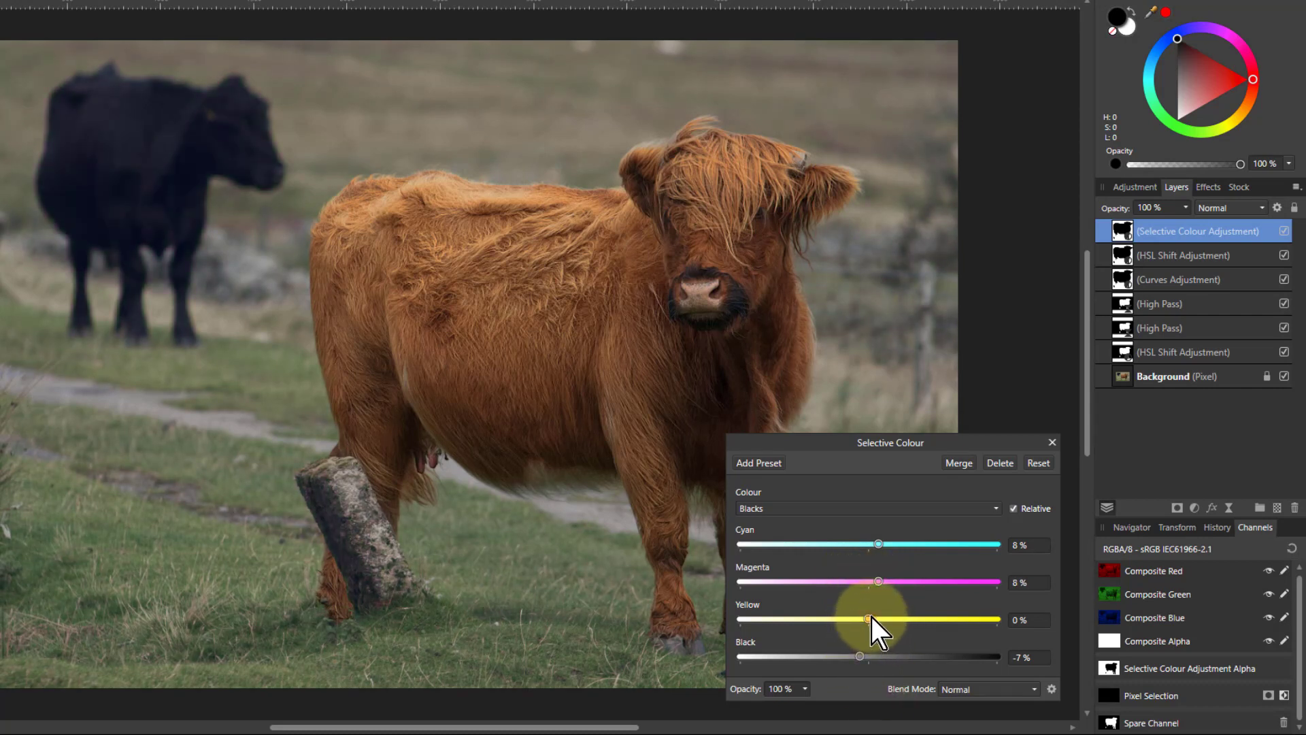
left_click_drag(860, 619, 881, 620)
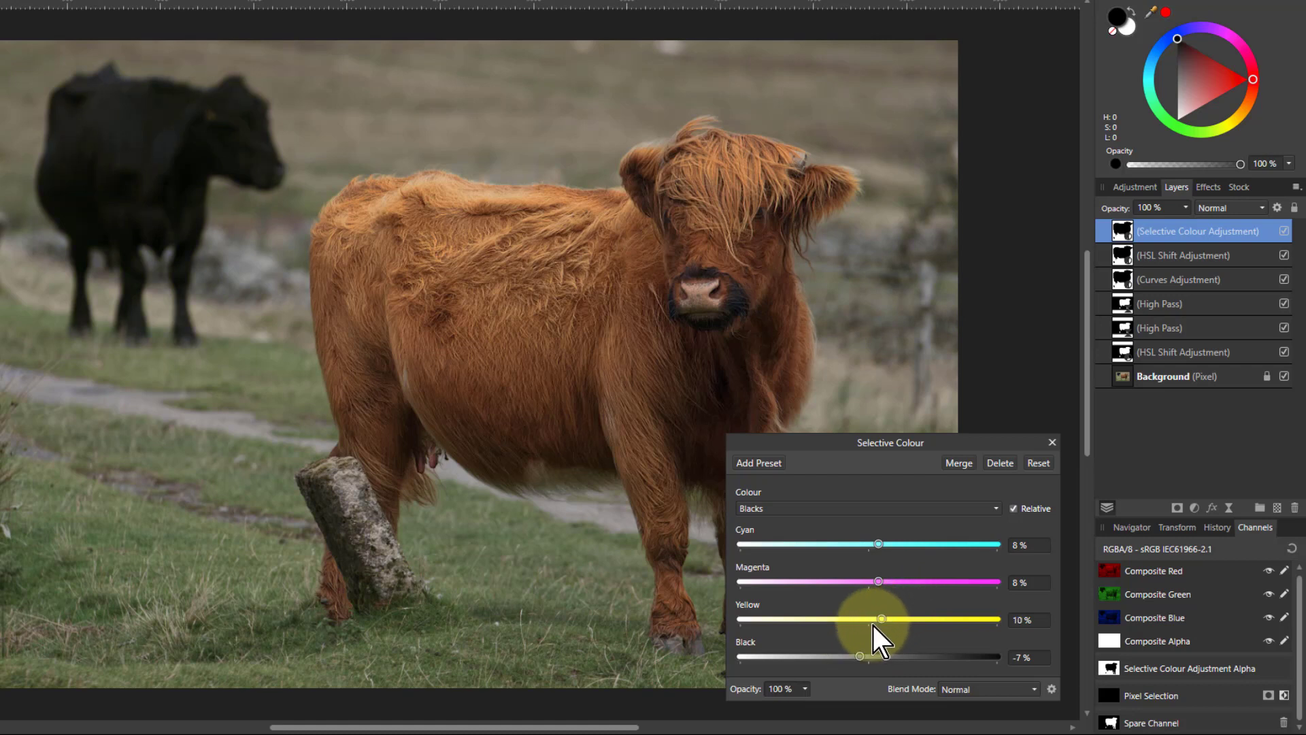
left_click_drag(881, 619, 862, 619)
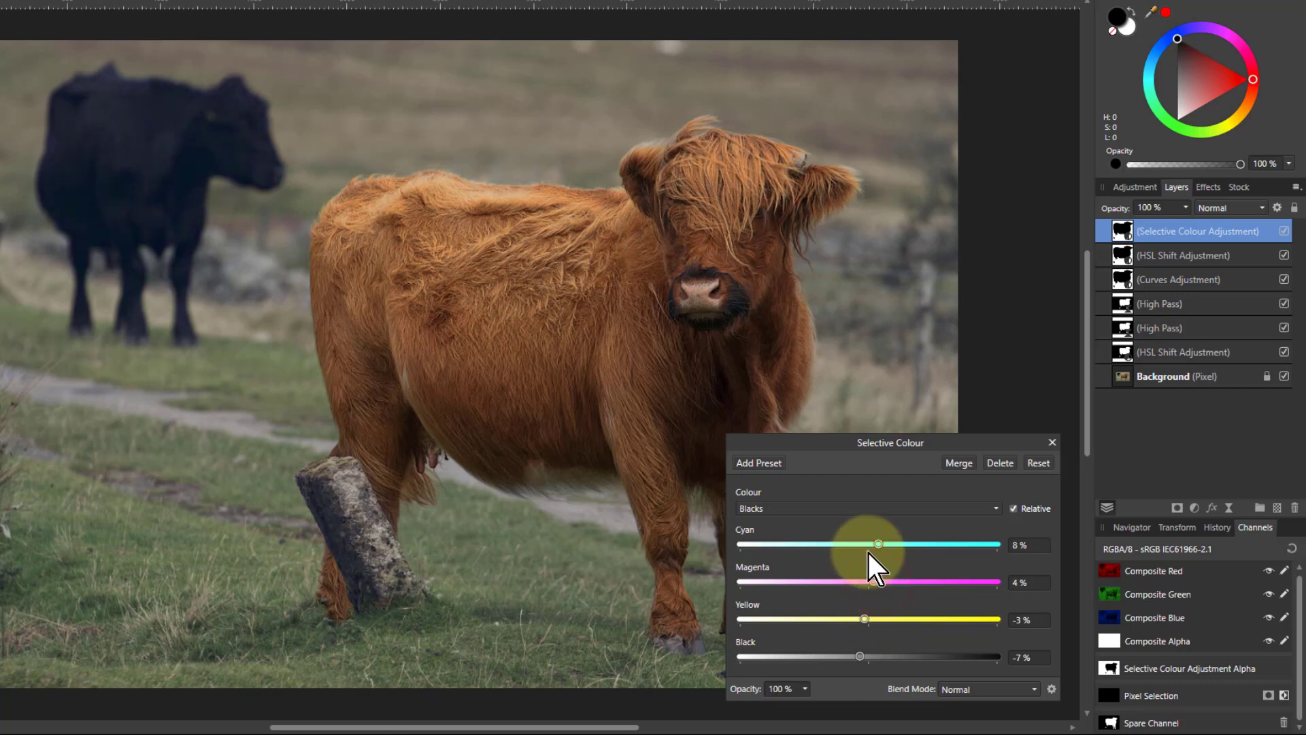
left_click_drag(872, 544, 872, 544)
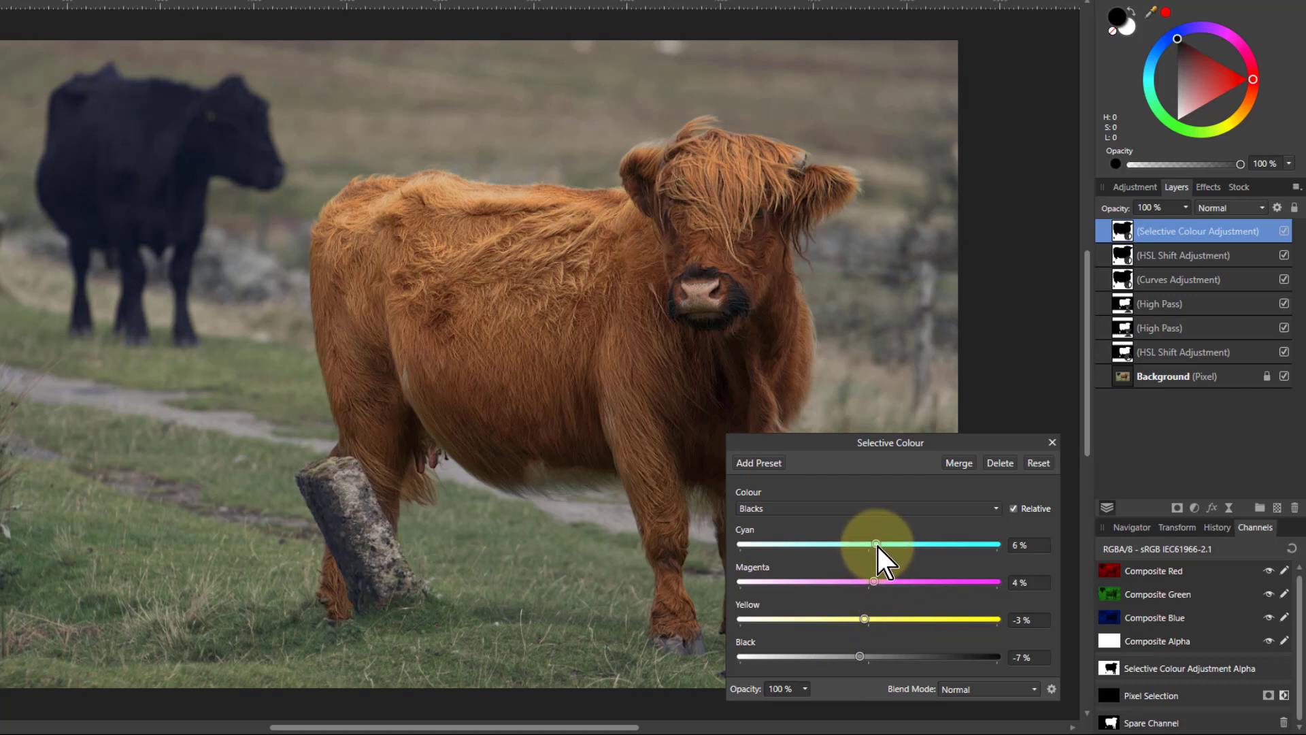
left_click_drag(875, 545, 874, 545)
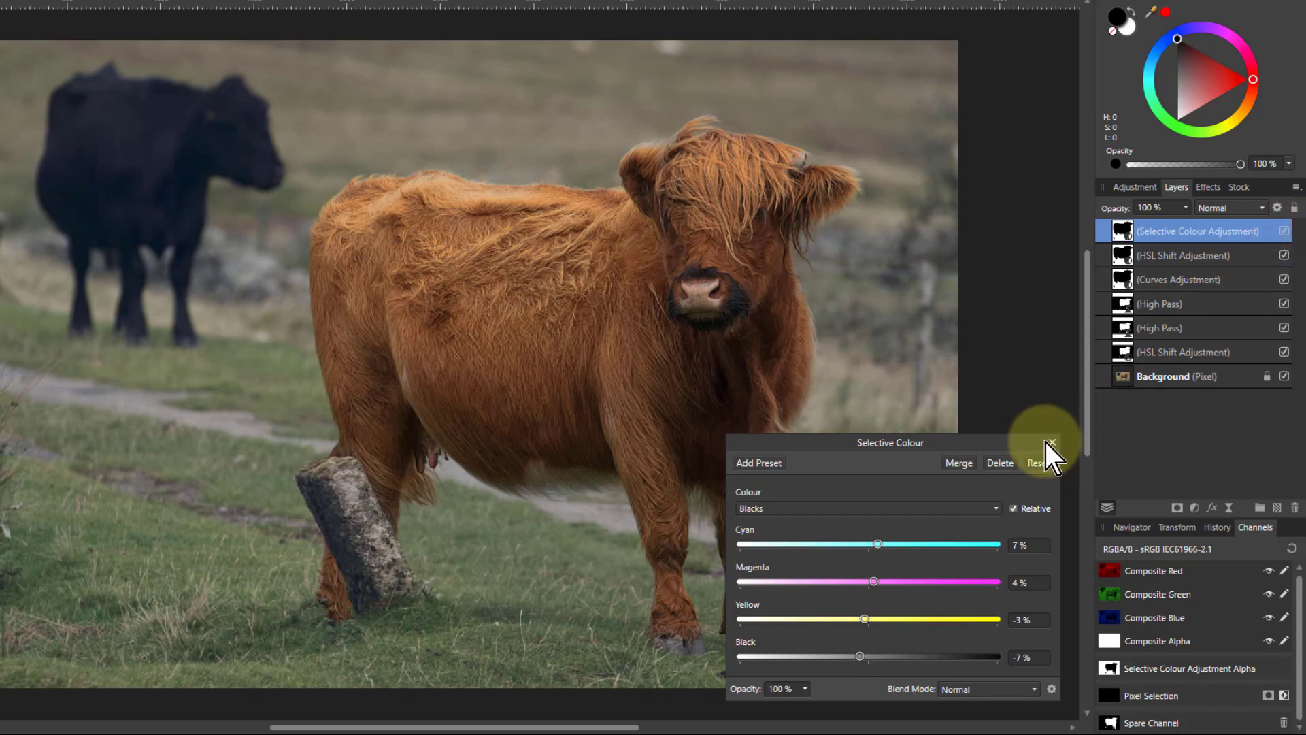
left_click(1050, 442)
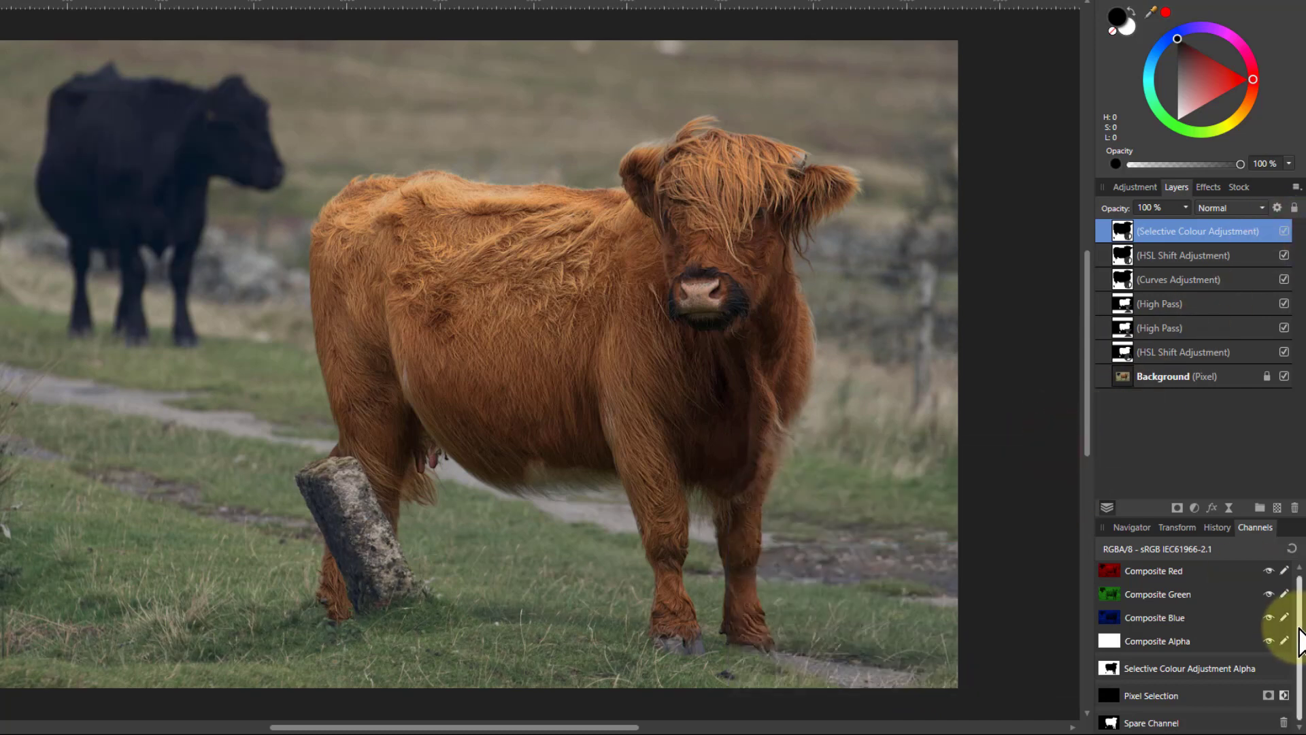